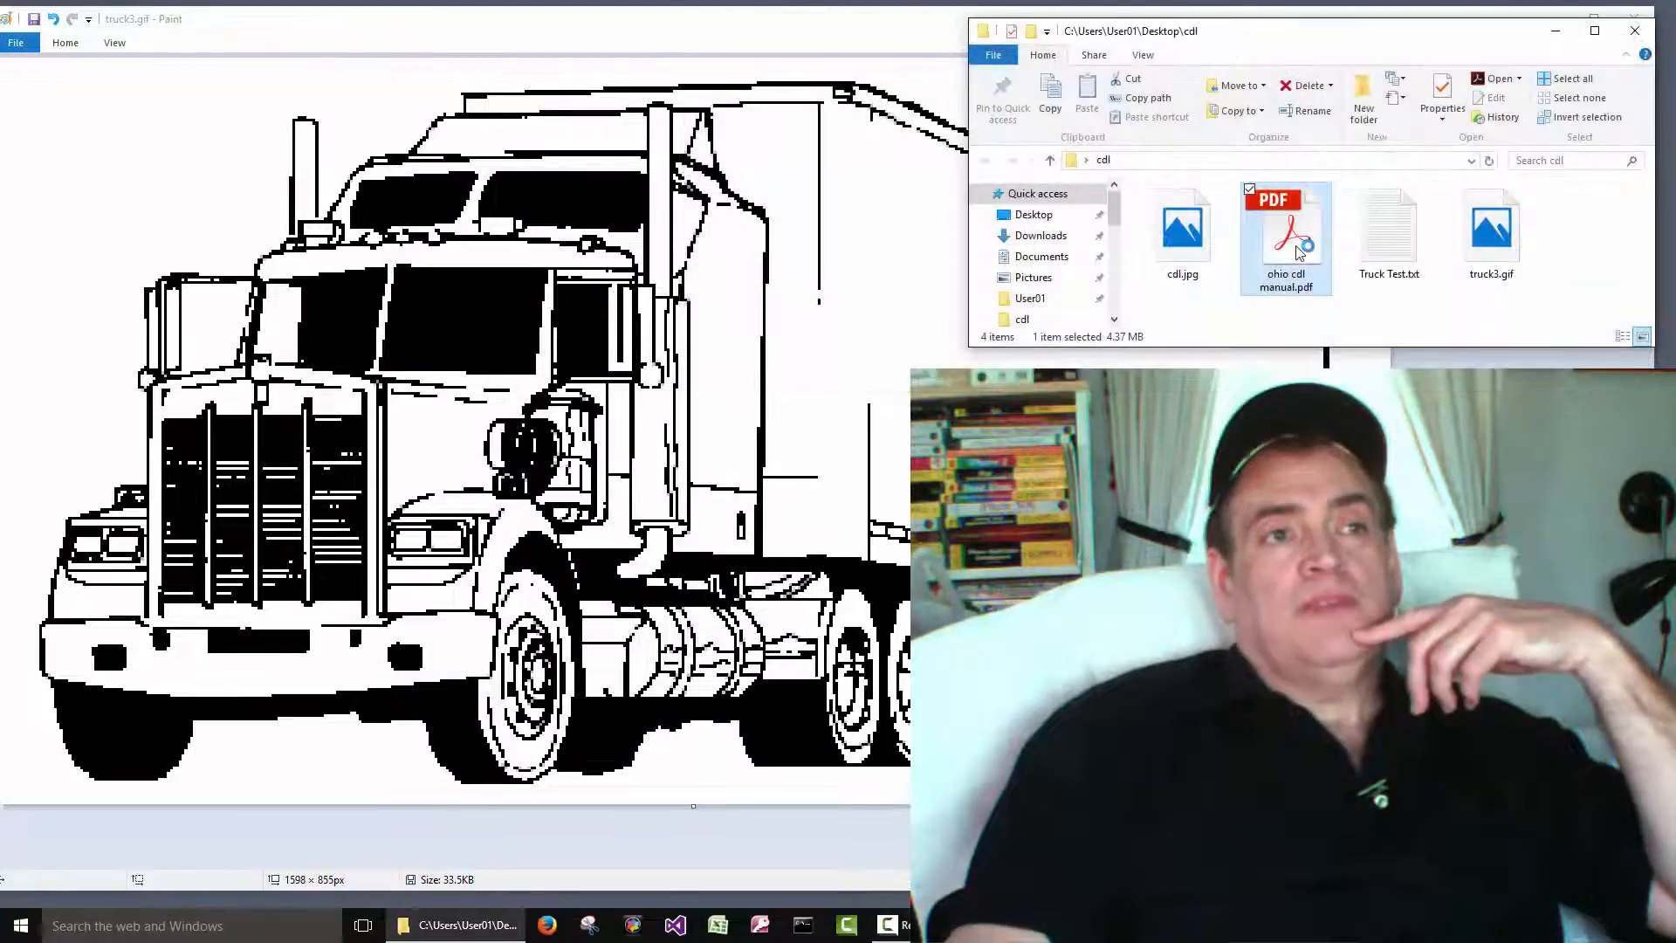
Bring up the Ohio CDL manual PDF and its file options from the folder
{"action": "double_click", "coordinate": [1284, 236]}
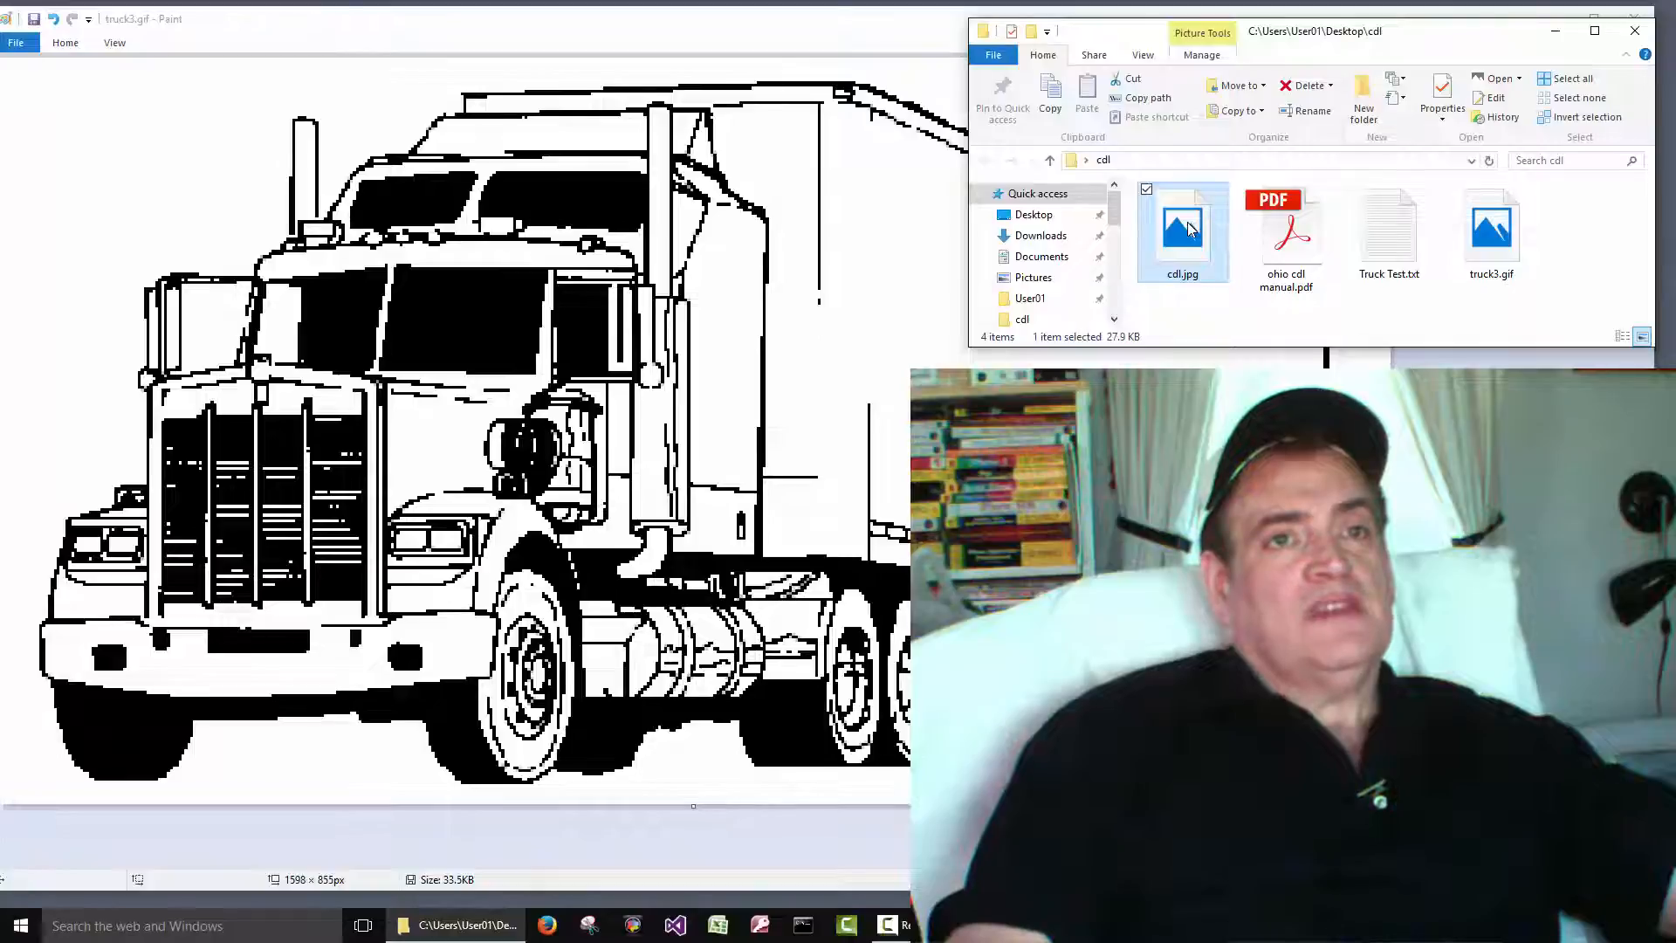
{"action": "right_click", "coordinate": [1183, 227]}
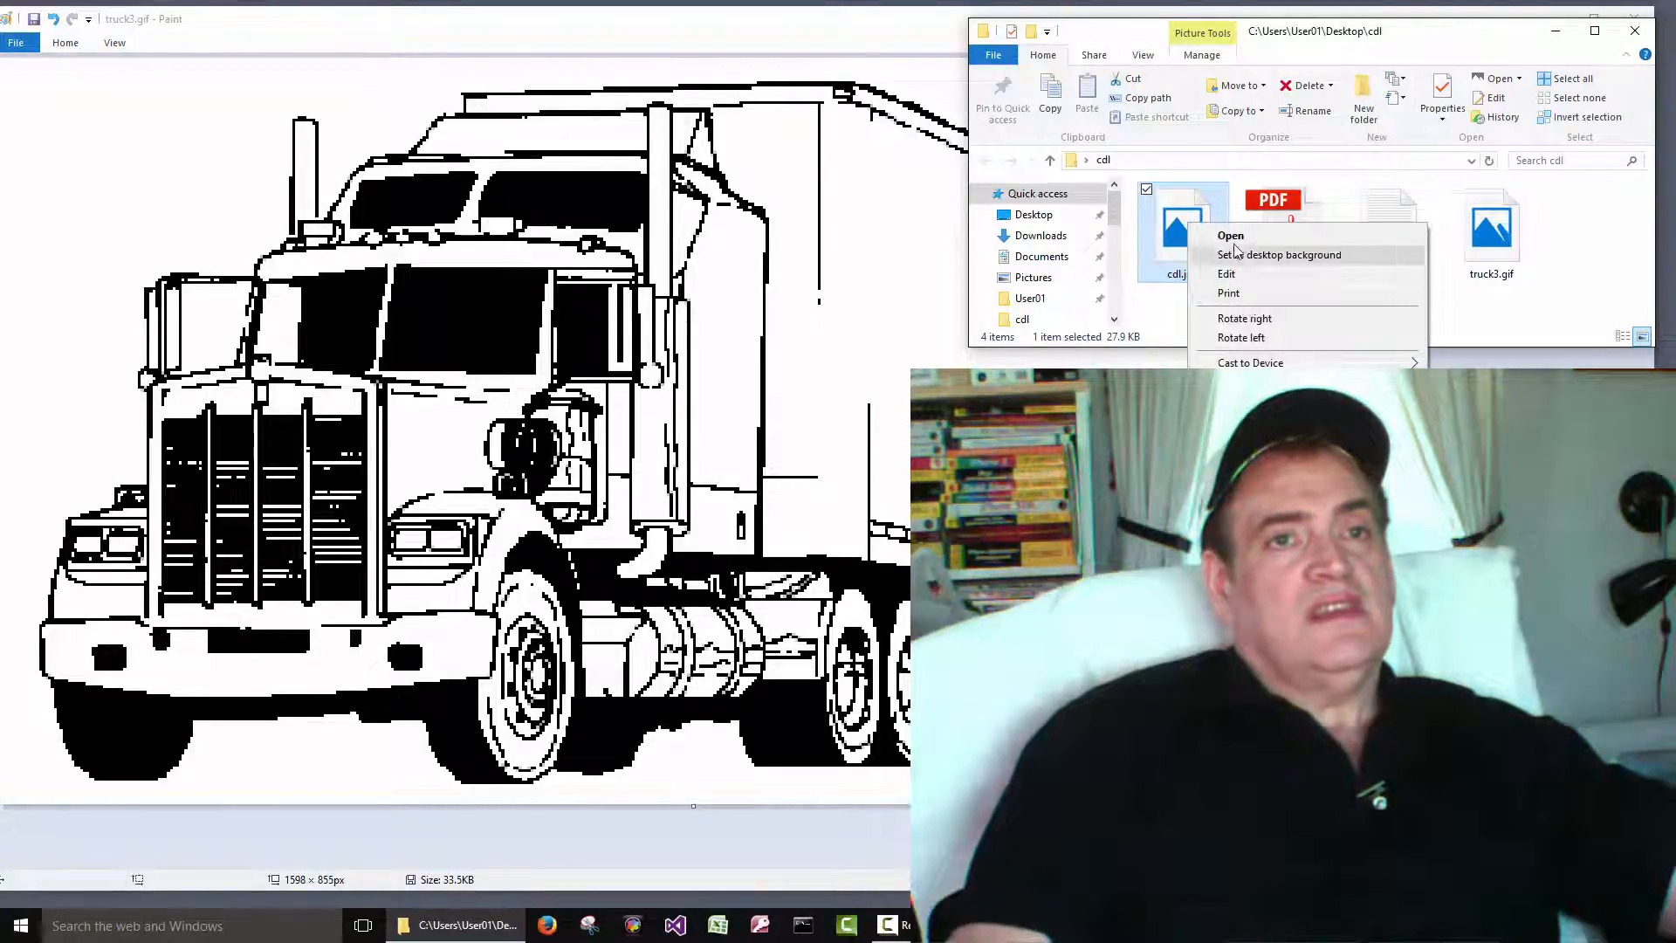
{"action": "left_click", "coordinate": [1230, 235]}
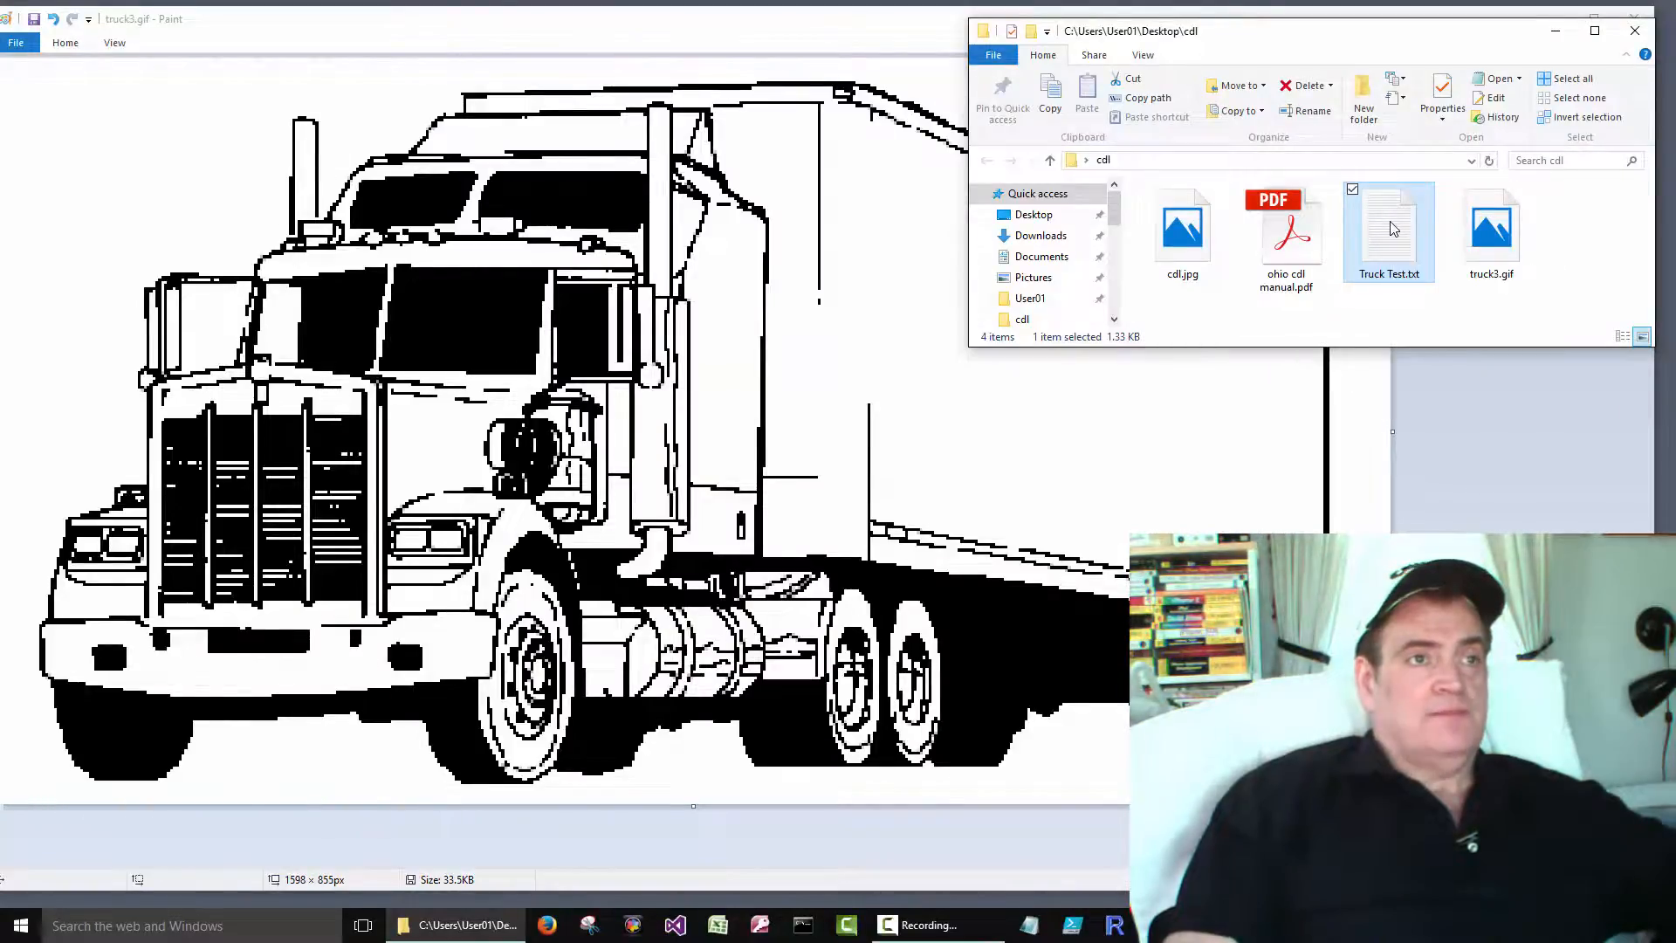
Load Truck Test.txt in Notepad and pick out the abbreviation CLP in the fee line
{"action": "double_click", "coordinate": [1388, 225]}
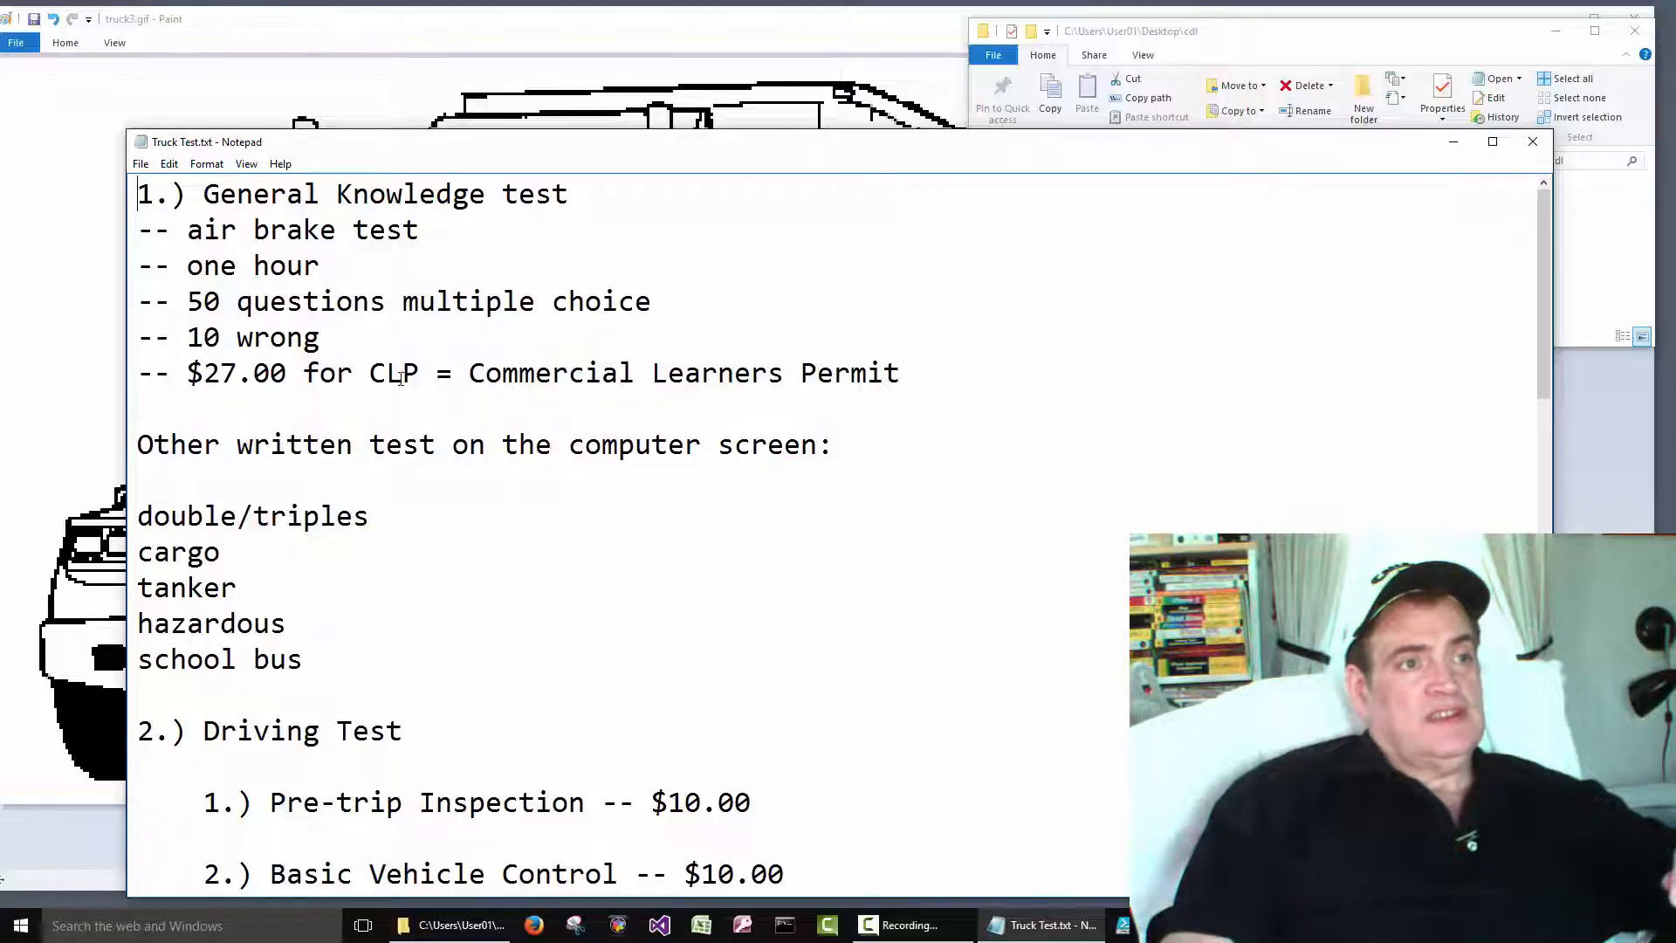
{"action": "double_click", "coordinate": [393, 374]}
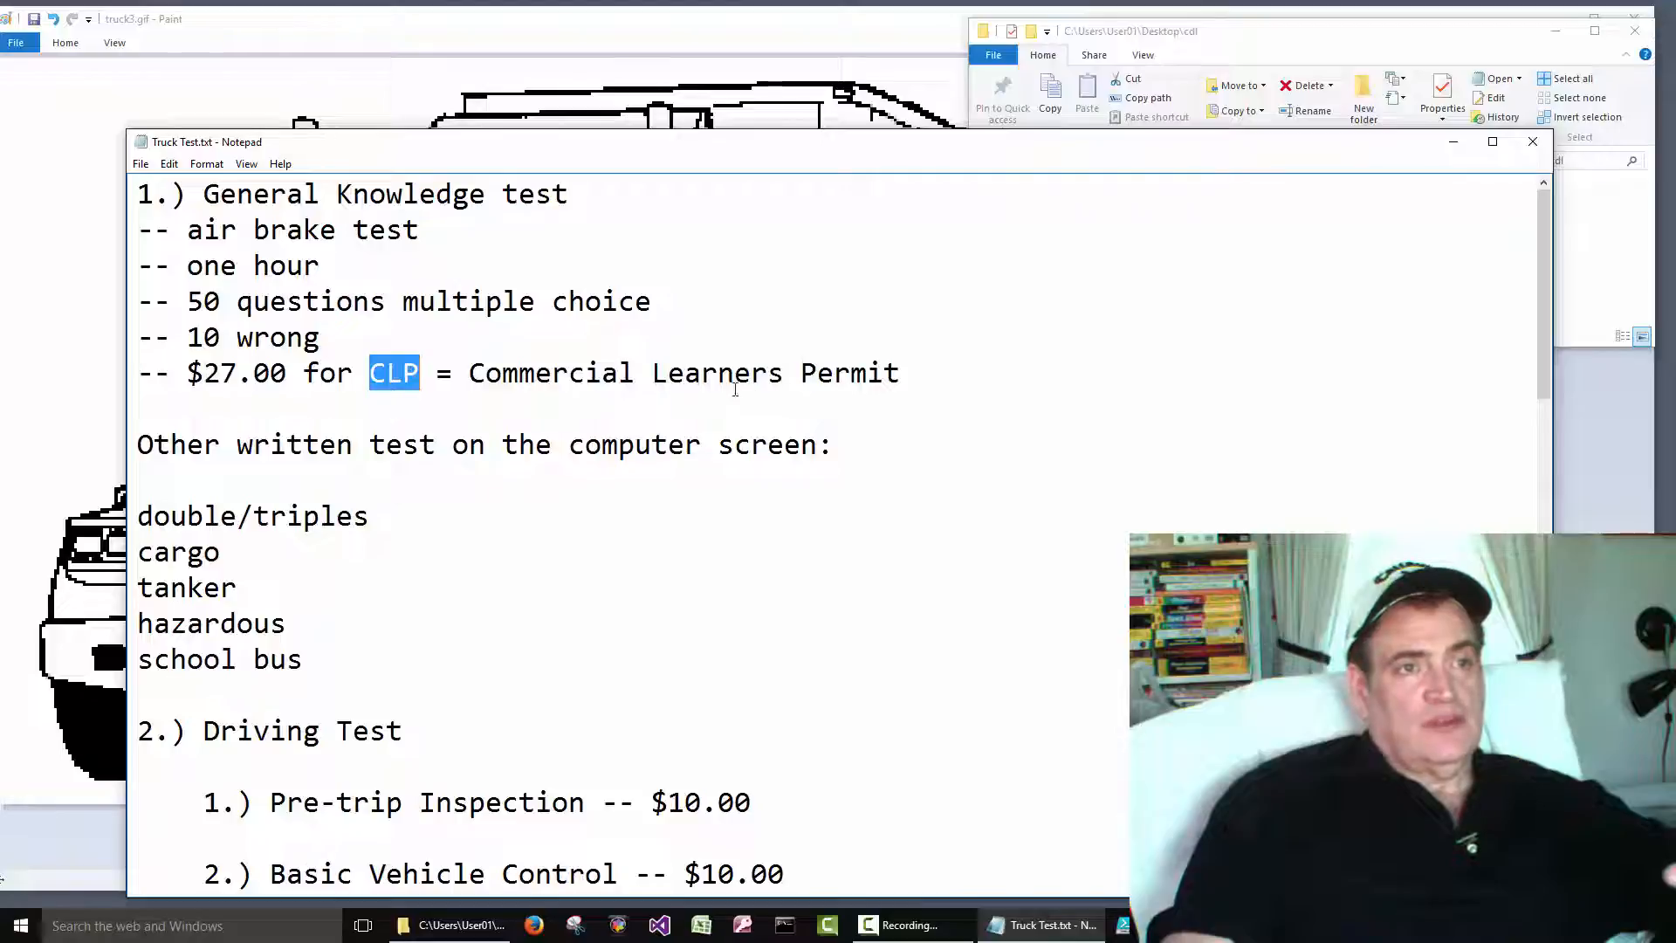
{"action": "mouse_move", "coordinate": [698, 391]}
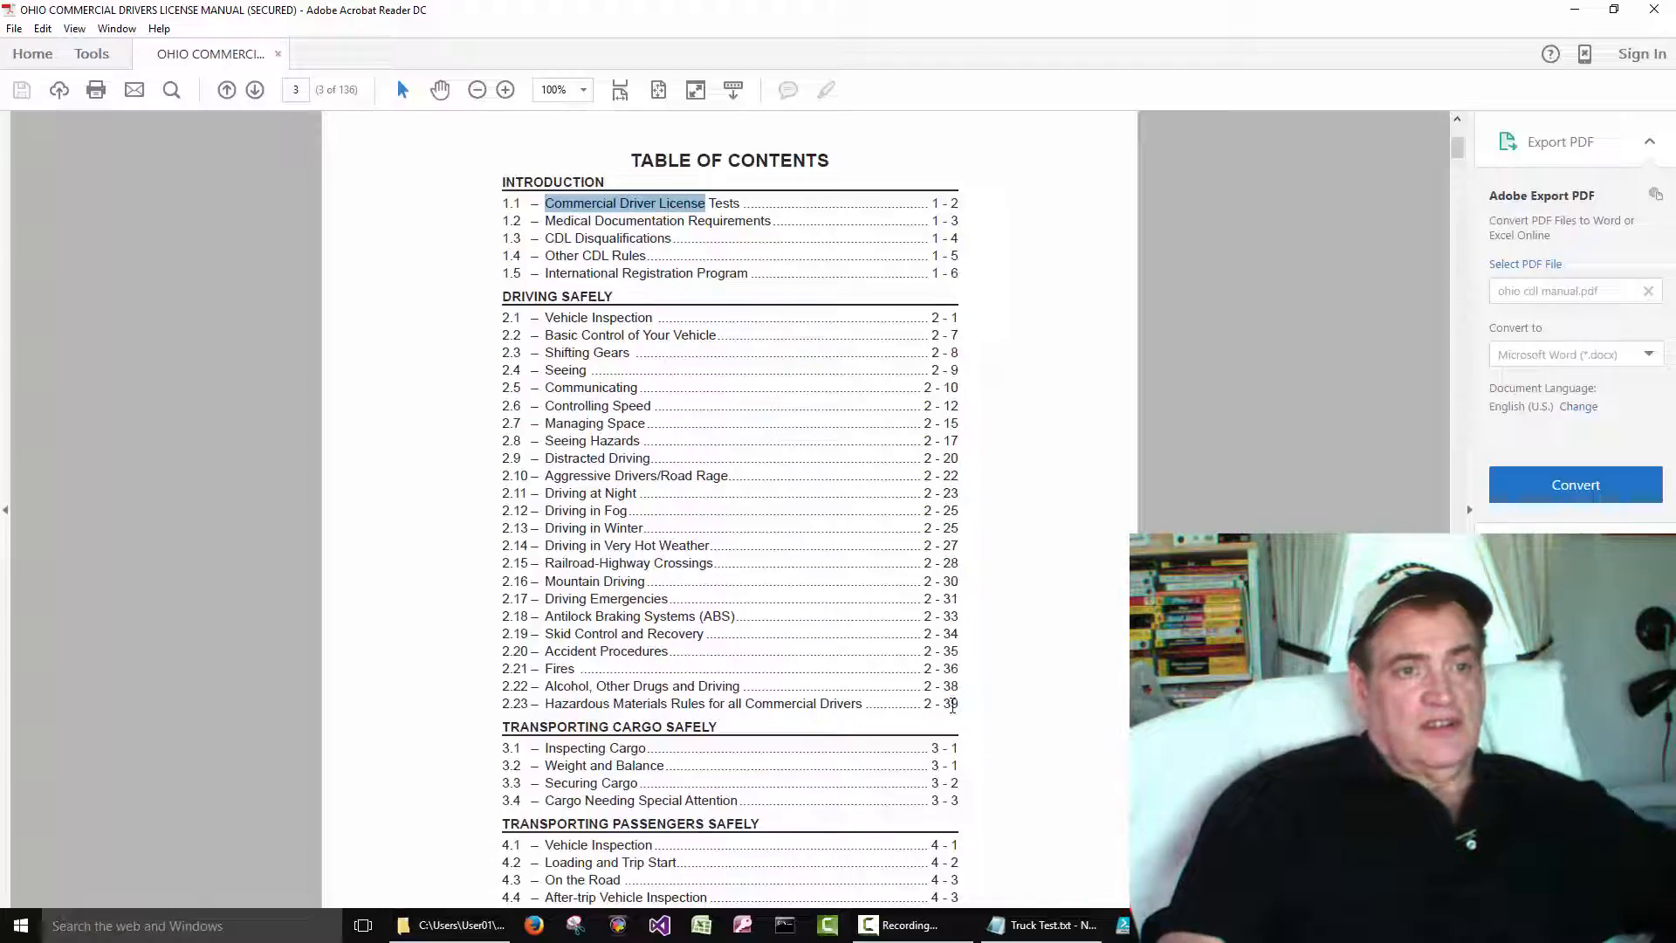
{"action": "mouse_move", "coordinate": [988, 815]}
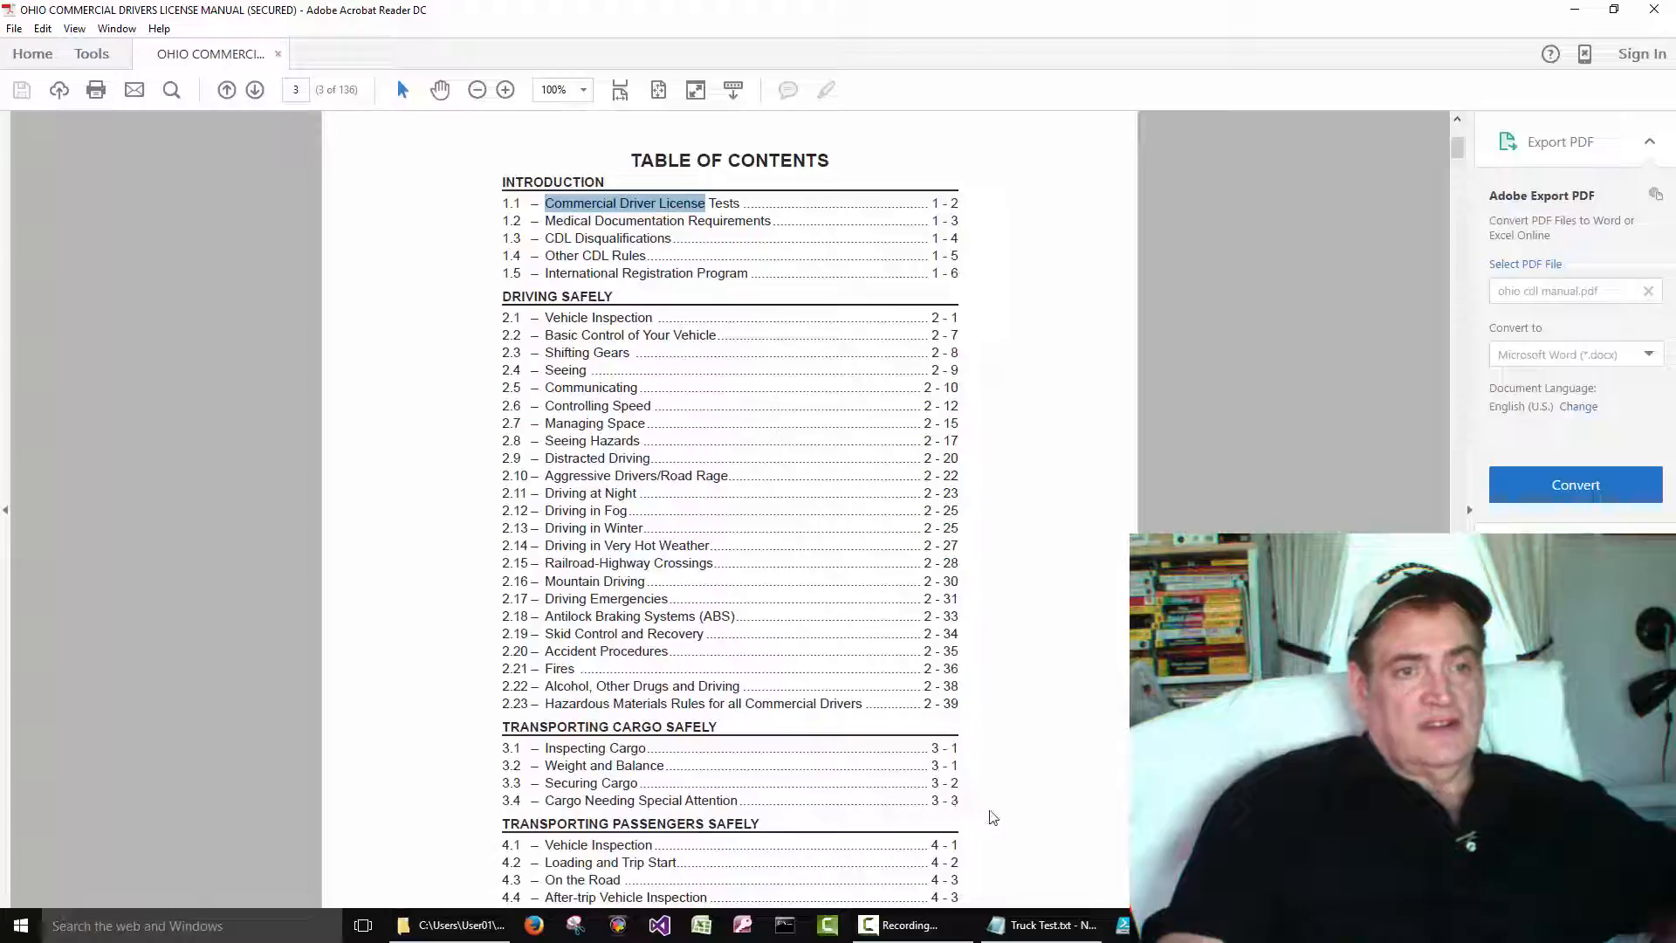
{"action": "mouse_move", "coordinate": [1000, 620]}
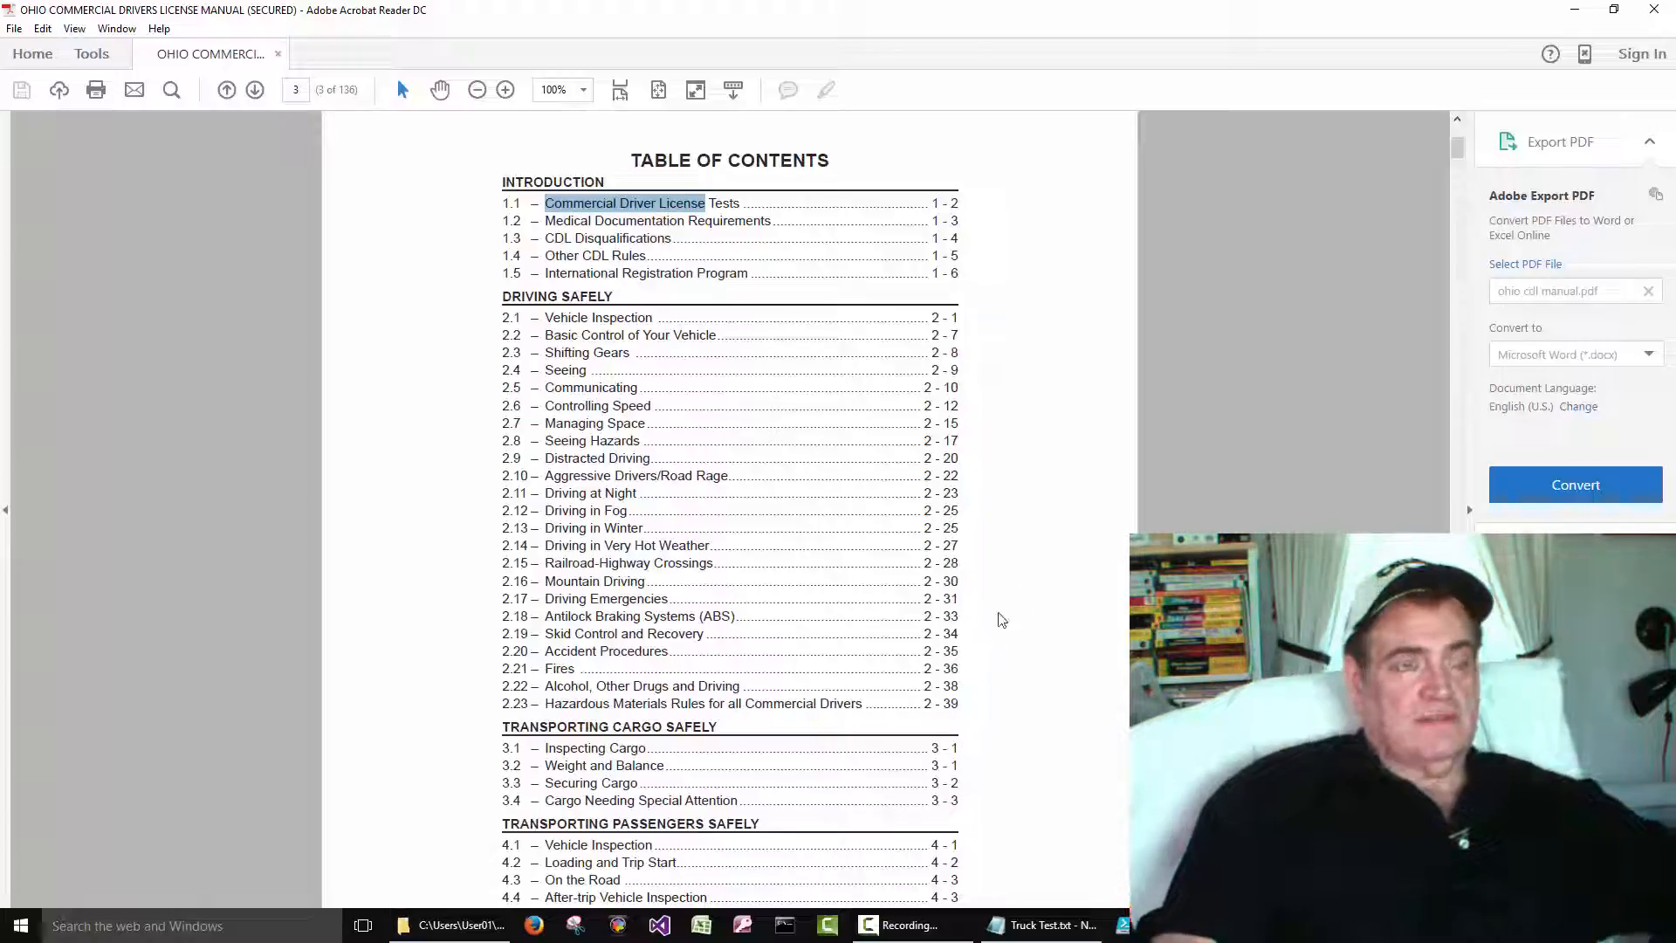
{"action": "mouse_move", "coordinate": [1016, 627]}
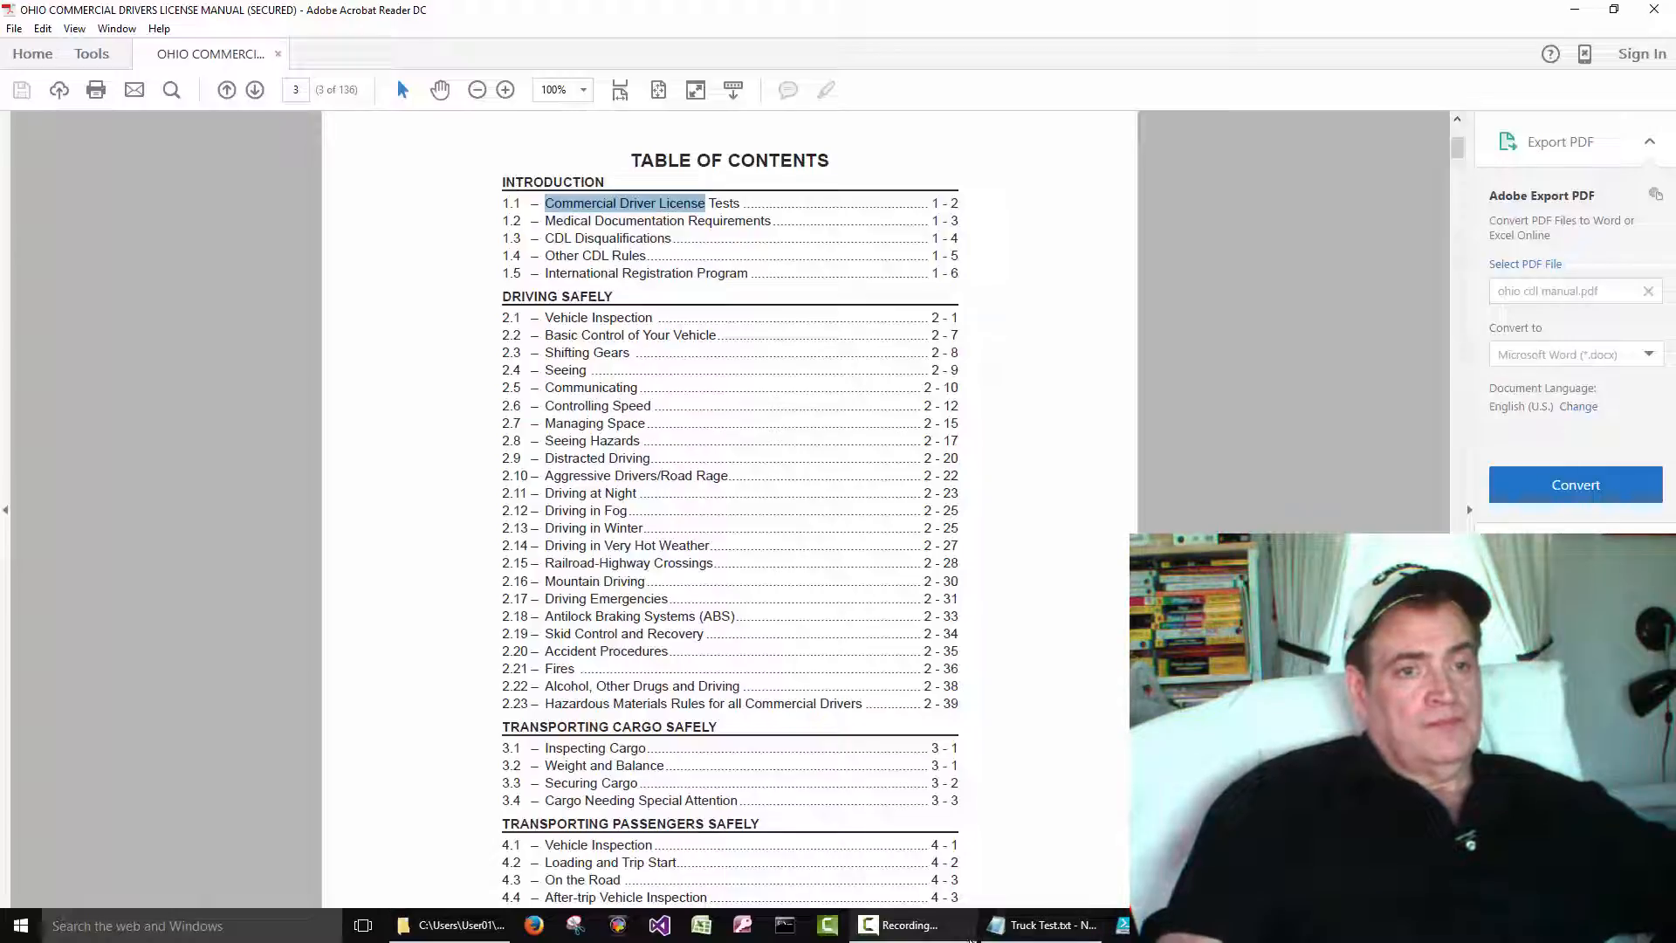
Bring the Truck Test notes back in front of the CDL manual's table of contents
{"action": "left_click", "coordinate": [1035, 925]}
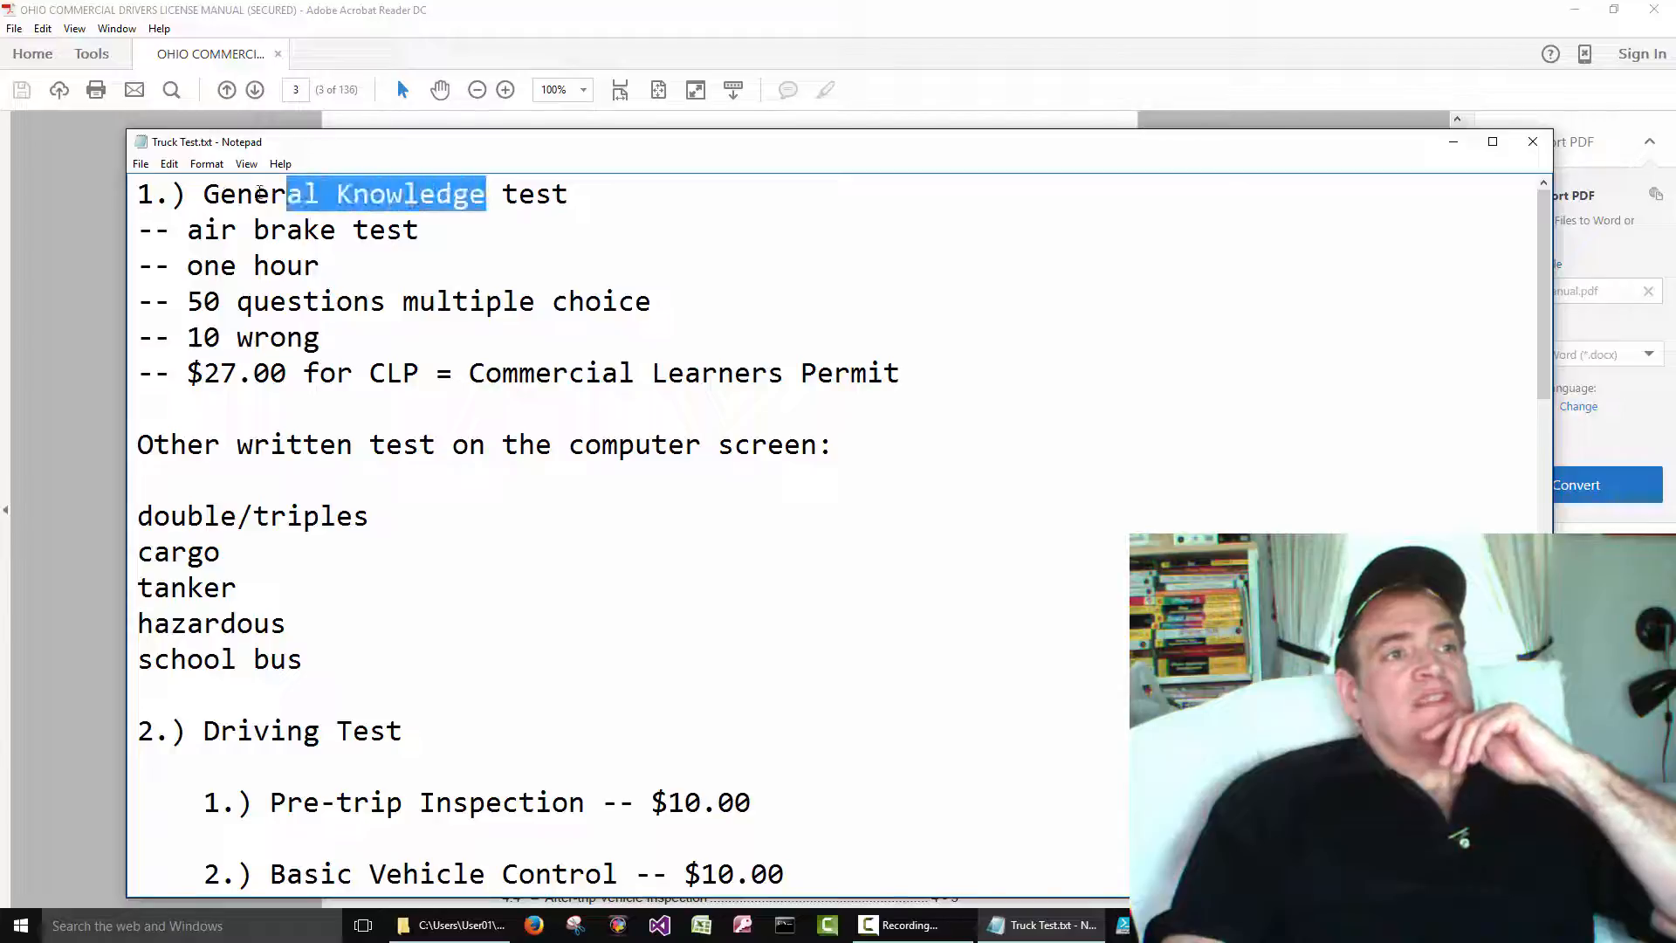
Emphasise part of the General Knowledge test heading in the notes
{"action": "left_click_drag", "start_coordinate": [288, 194], "coordinate": [203, 193]}
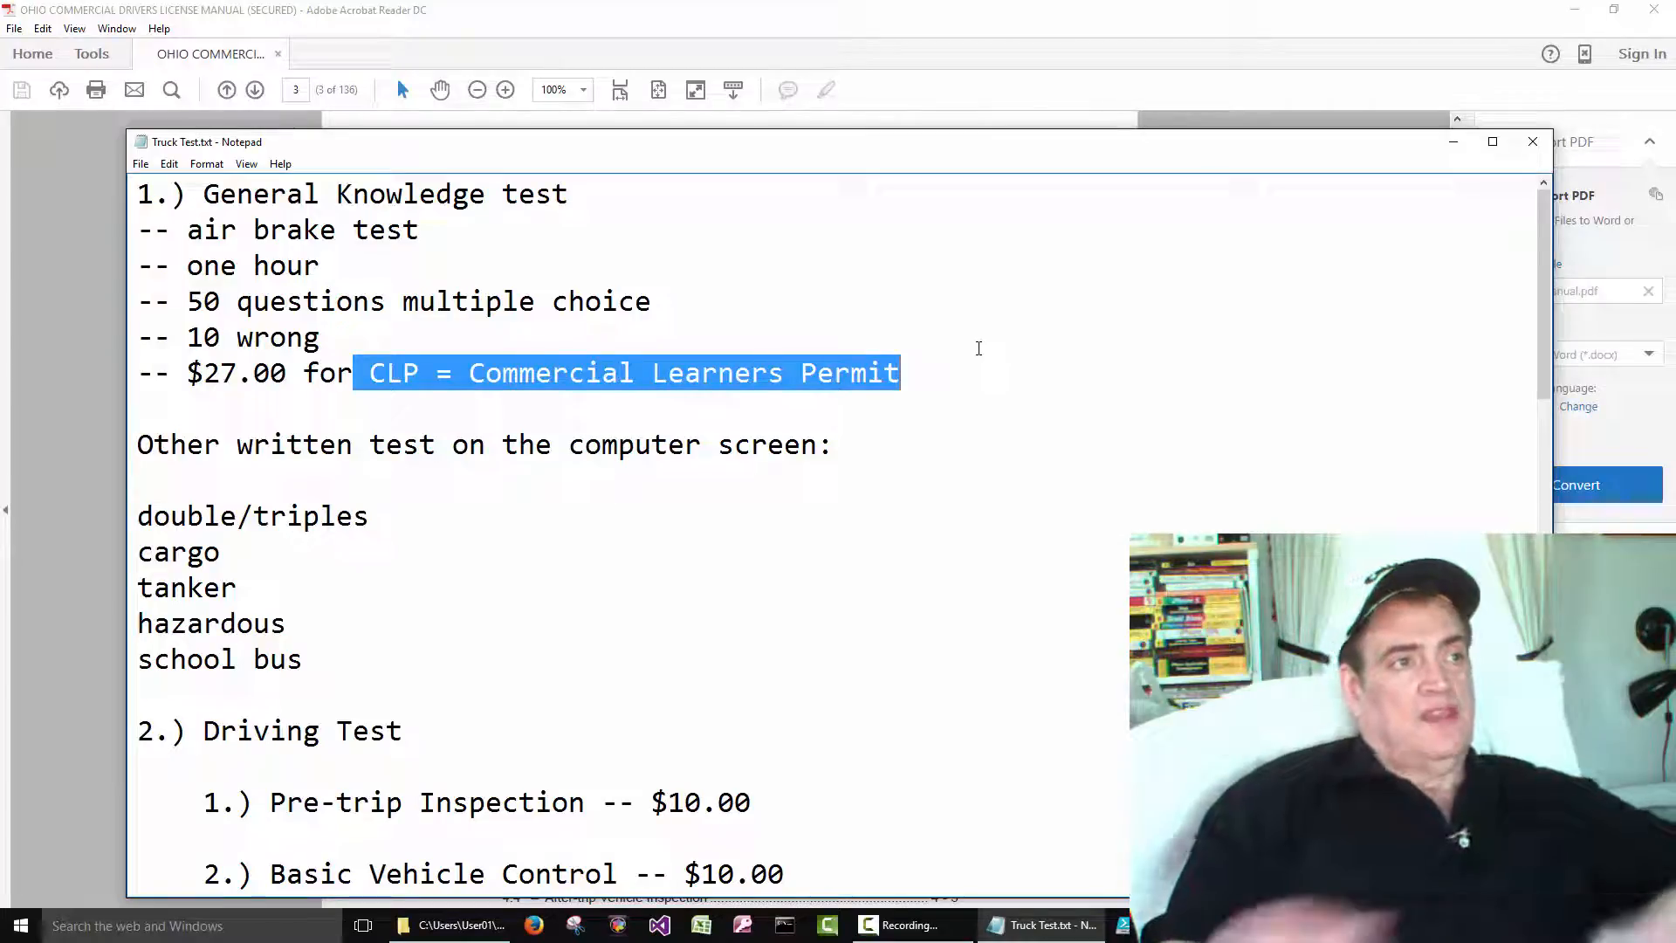
{"action": "mouse_move", "coordinate": [704, 275]}
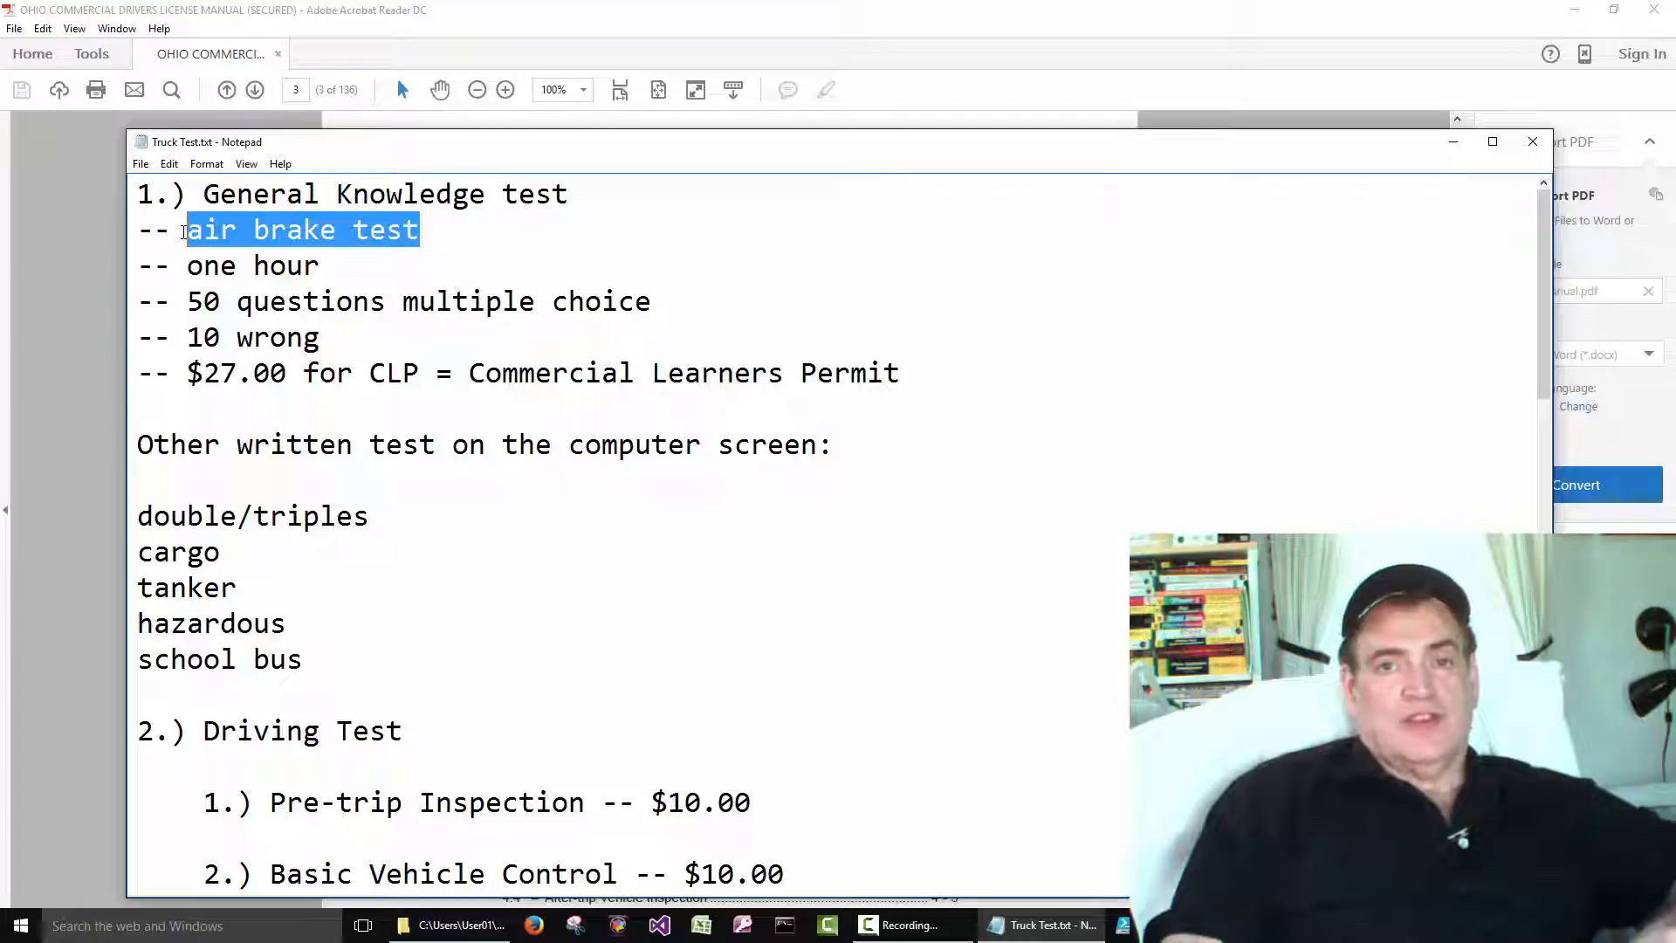
{"action": "mouse_move", "coordinate": [1021, 651]}
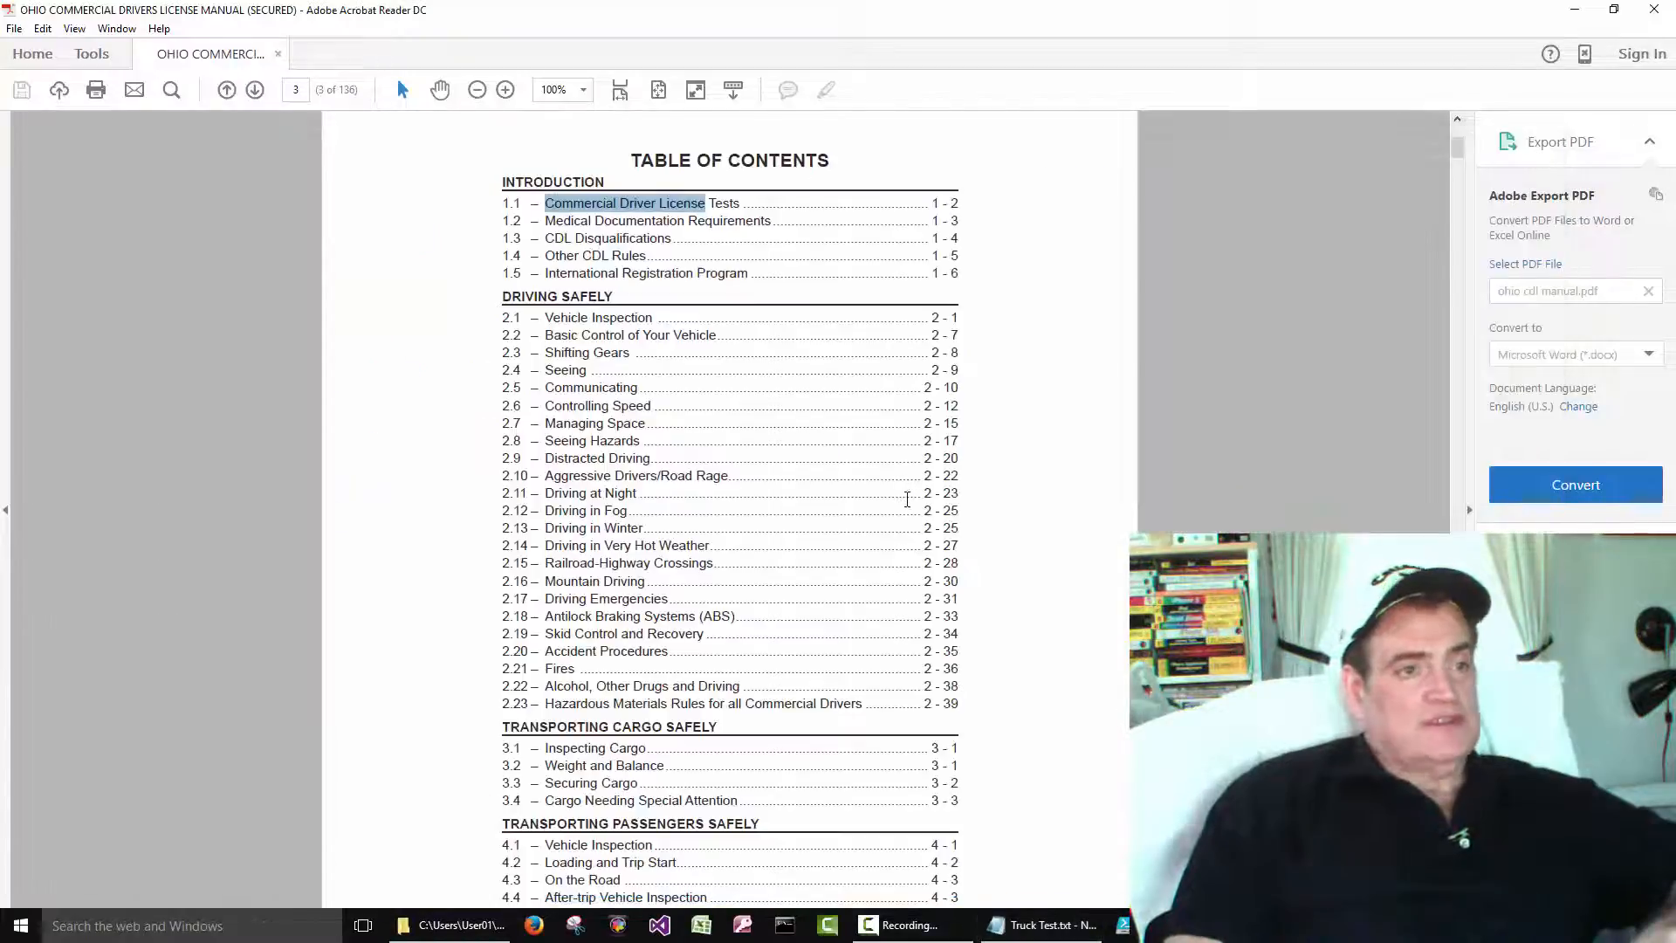
{"action": "scroll", "scroll_direction": "down", "scroll_amount": 3}
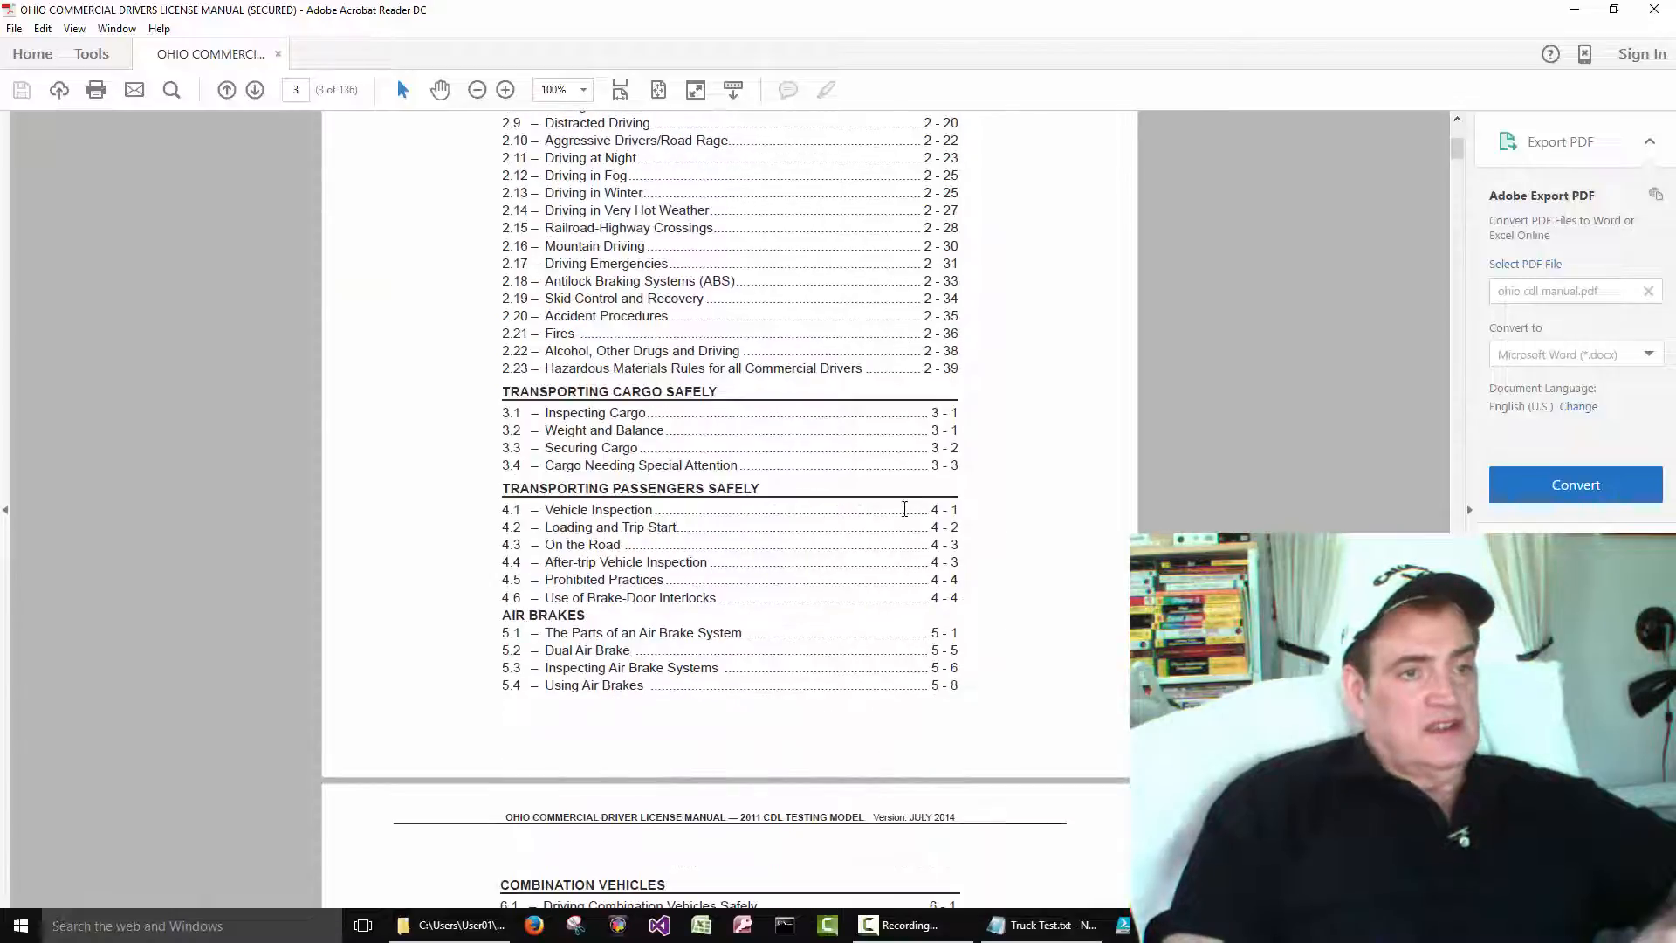
{"action": "scroll", "scroll_direction": "down", "scroll_amount": 3}
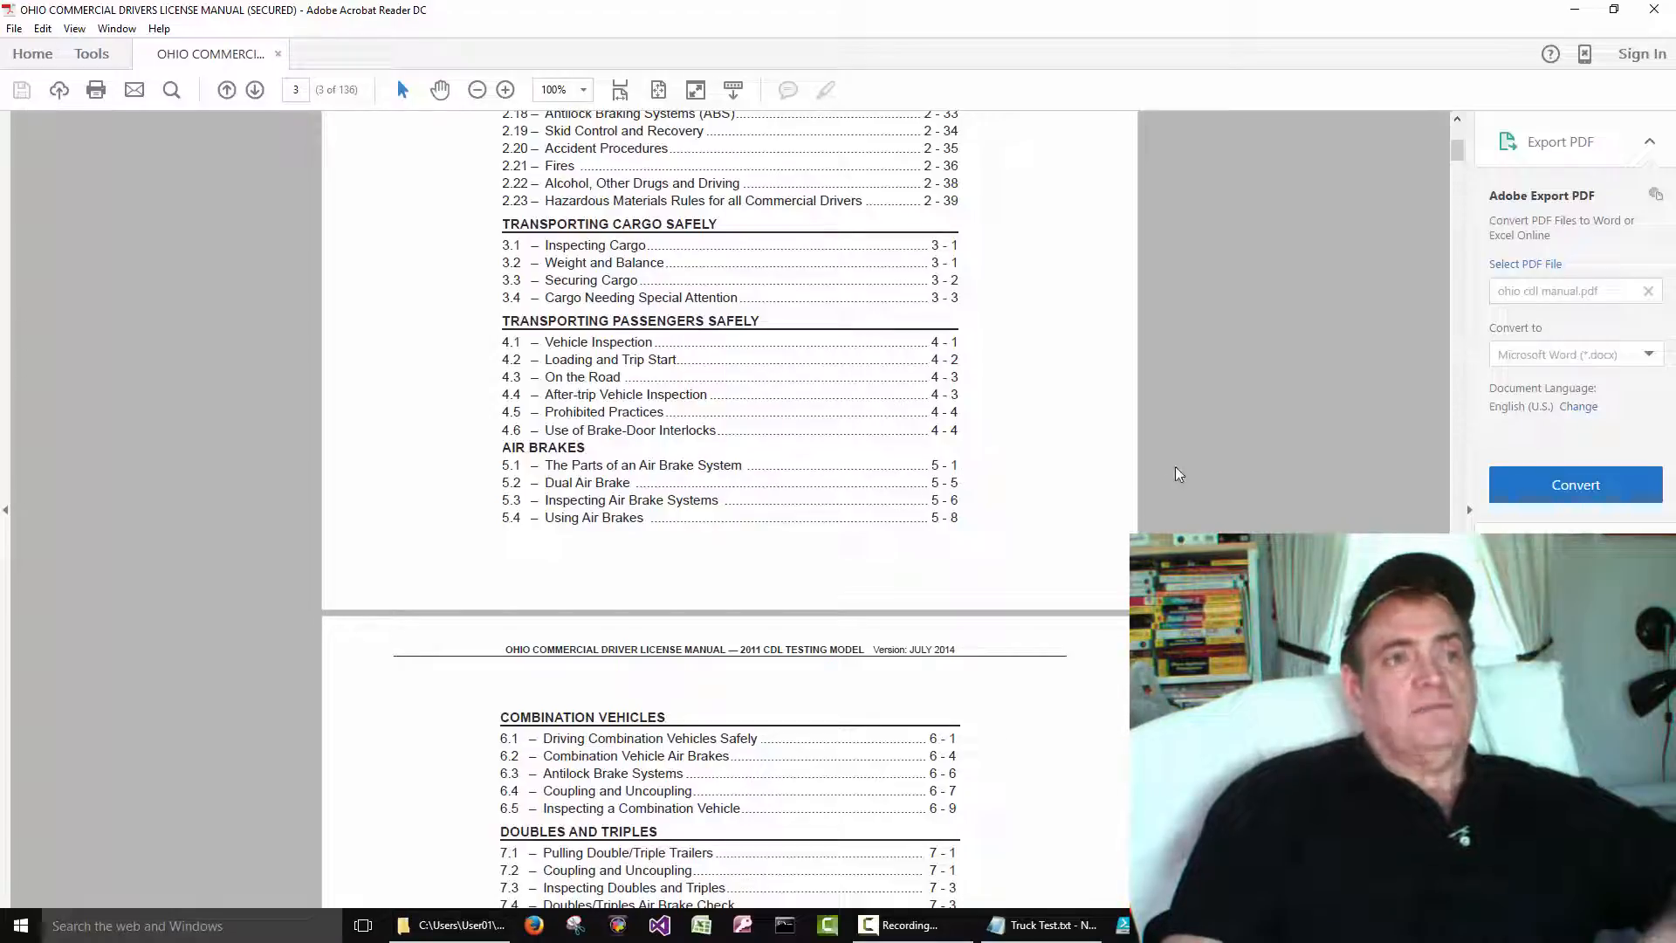
{"action": "mouse_move", "coordinate": [1154, 446]}
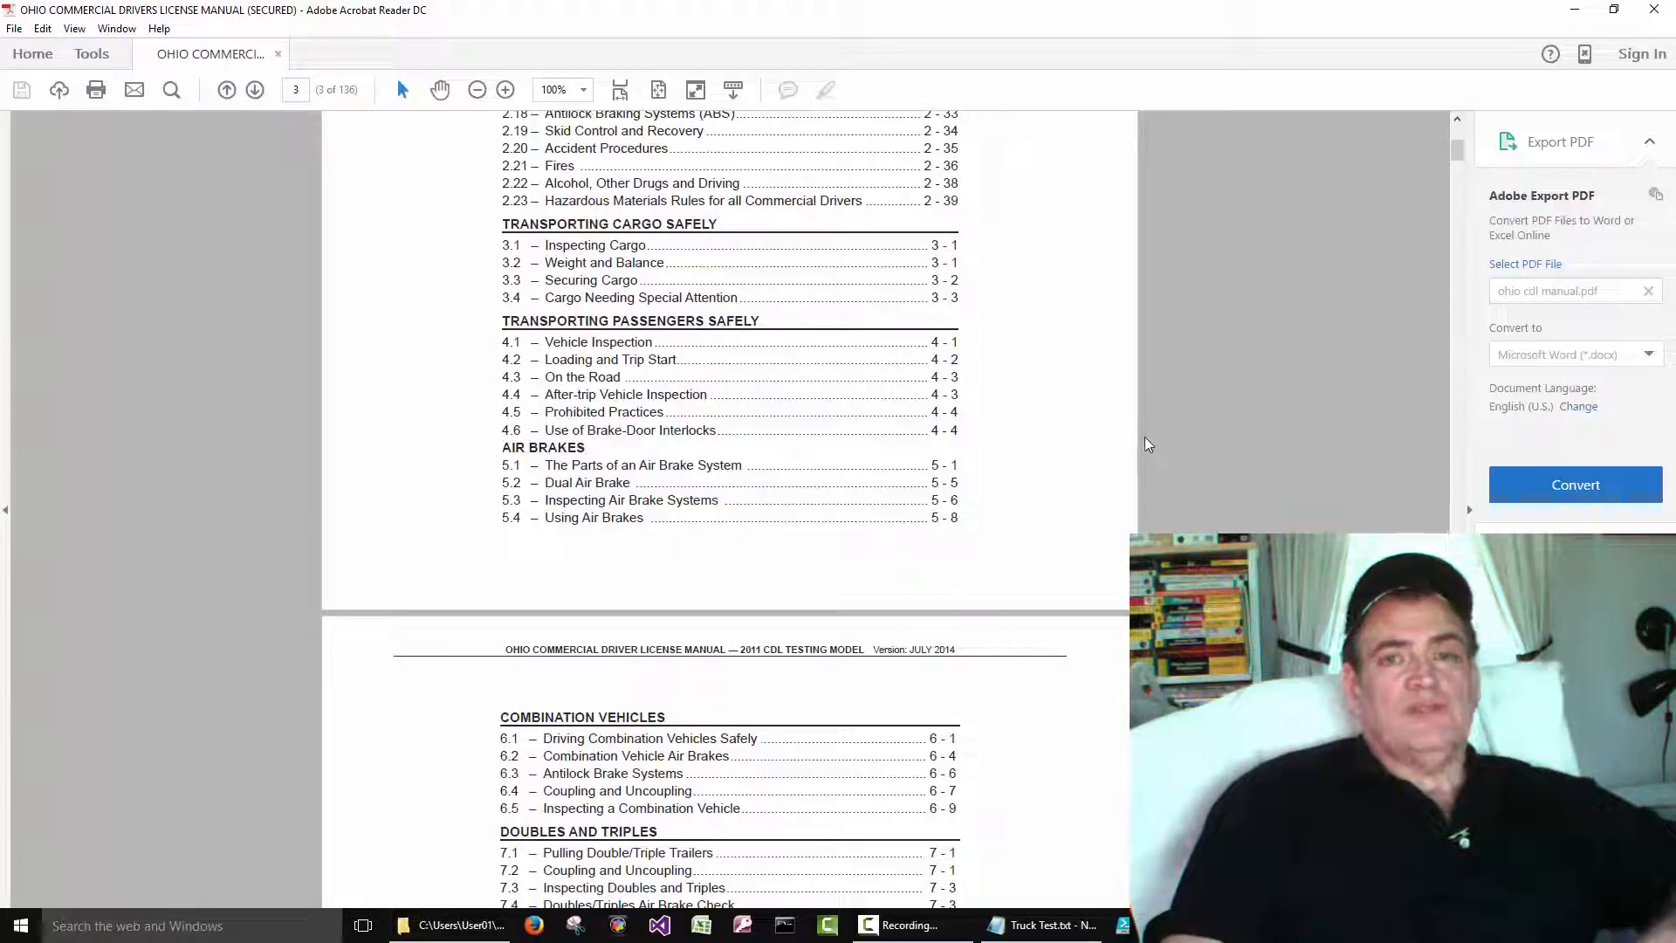
{"action": "mouse_move", "coordinate": [1138, 437]}
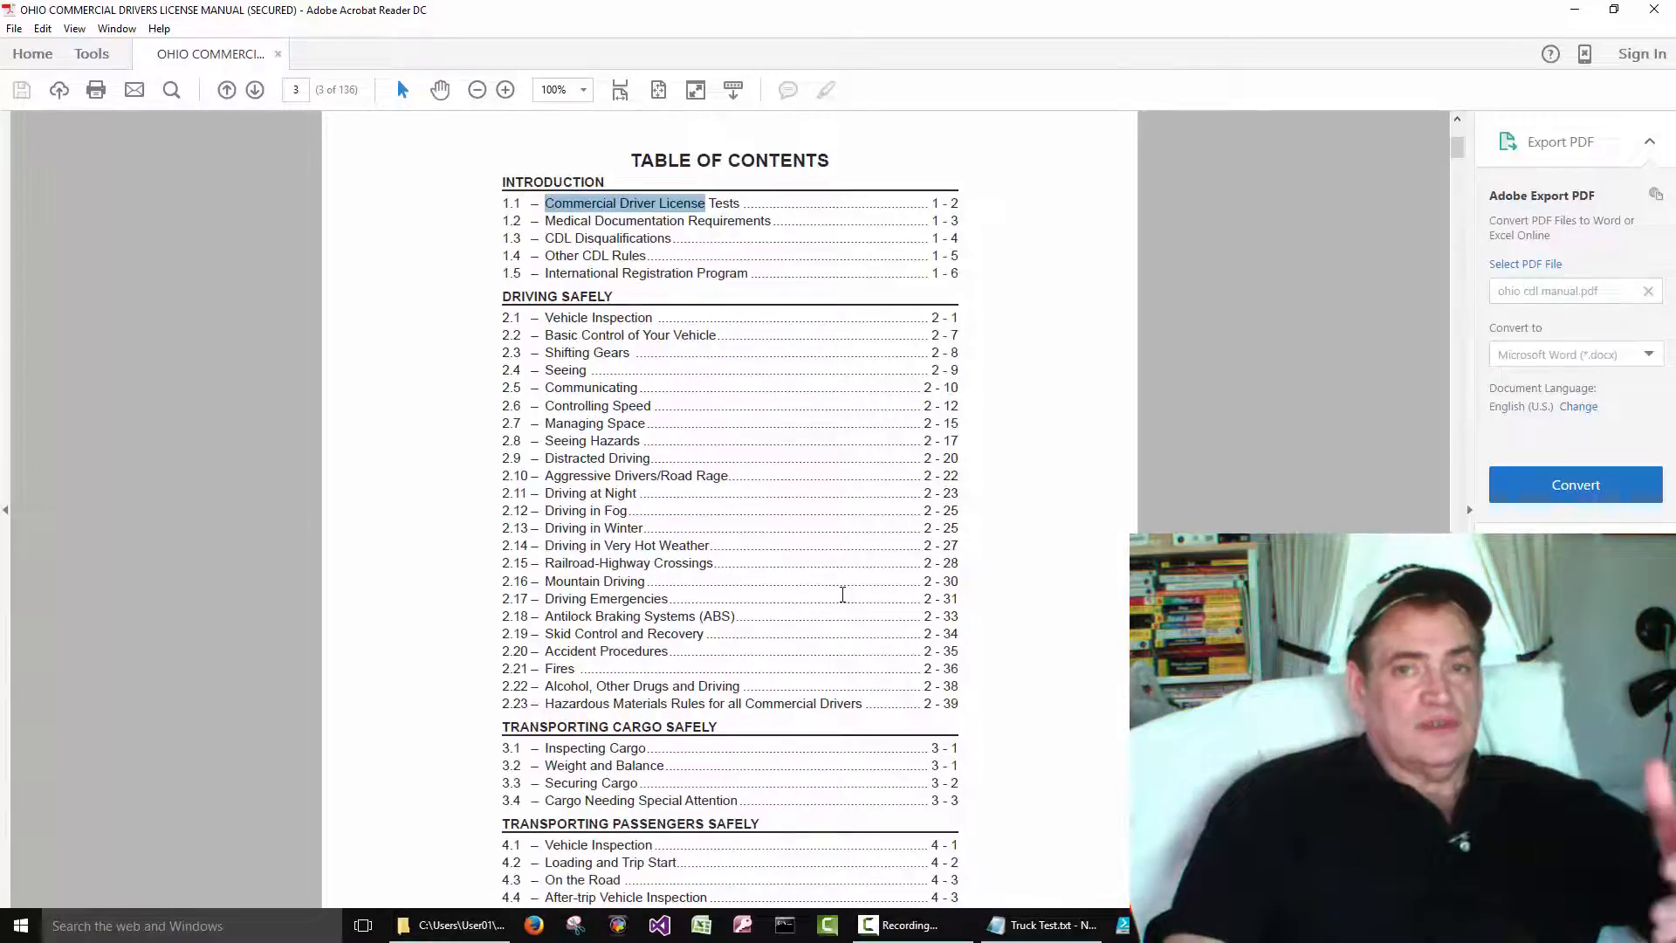
{"action": "mouse_move", "coordinate": [831, 594]}
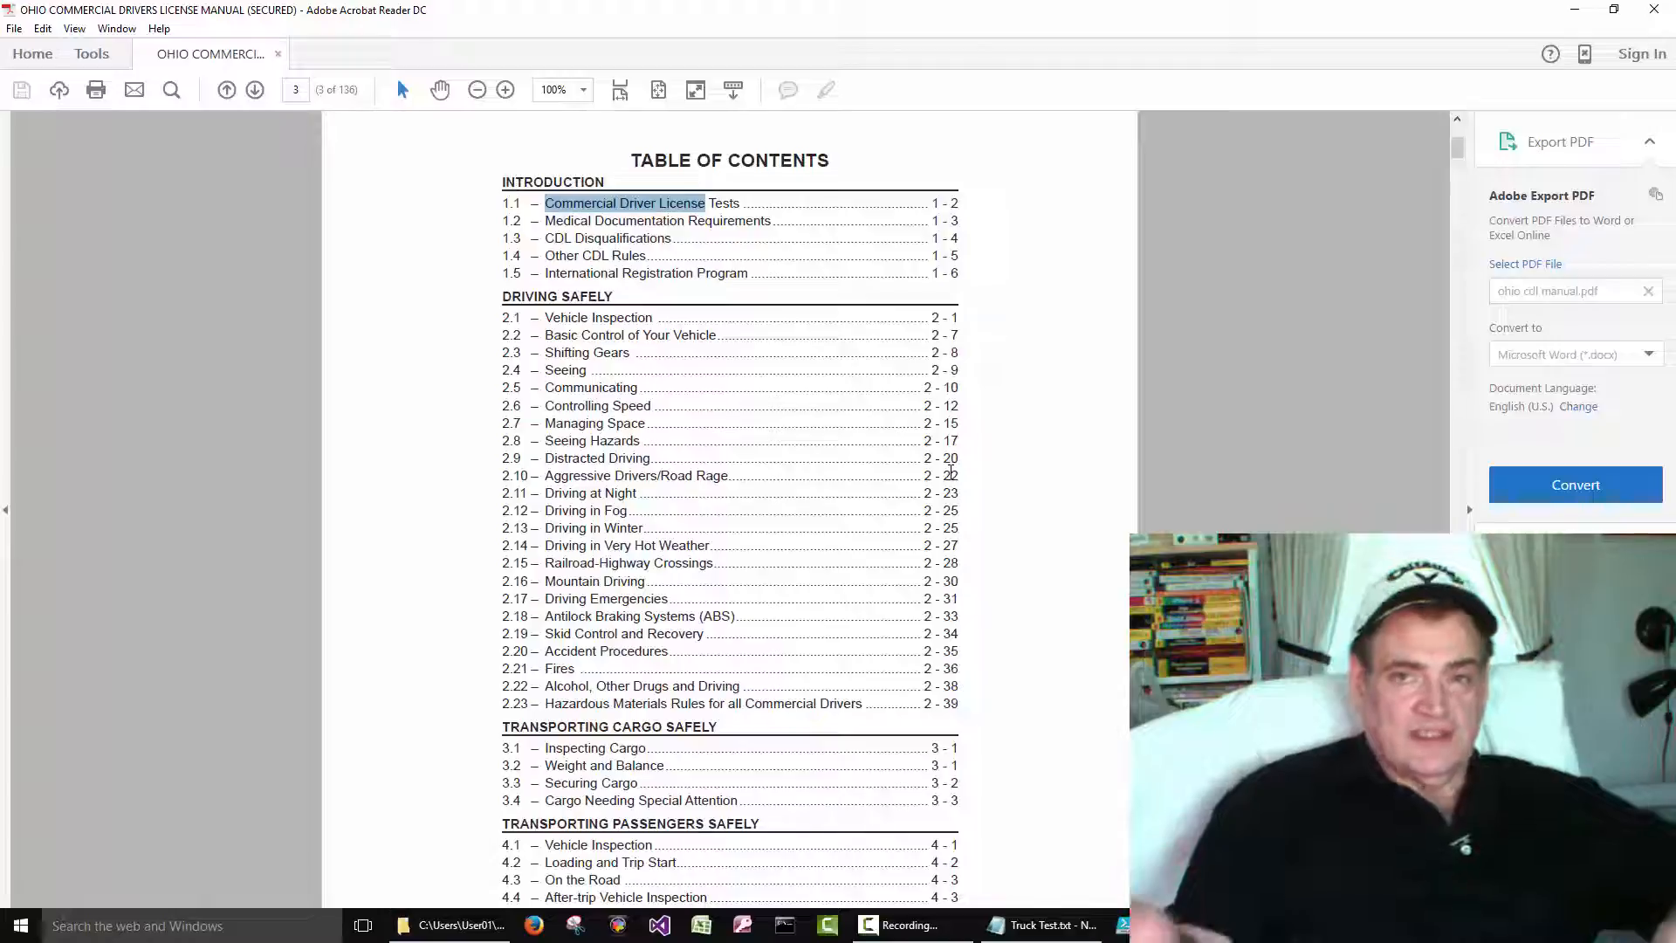
Bring the Truck Test notes forward and go over the air brake test and permit fee lines
{"action": "left_click", "coordinate": [1037, 925]}
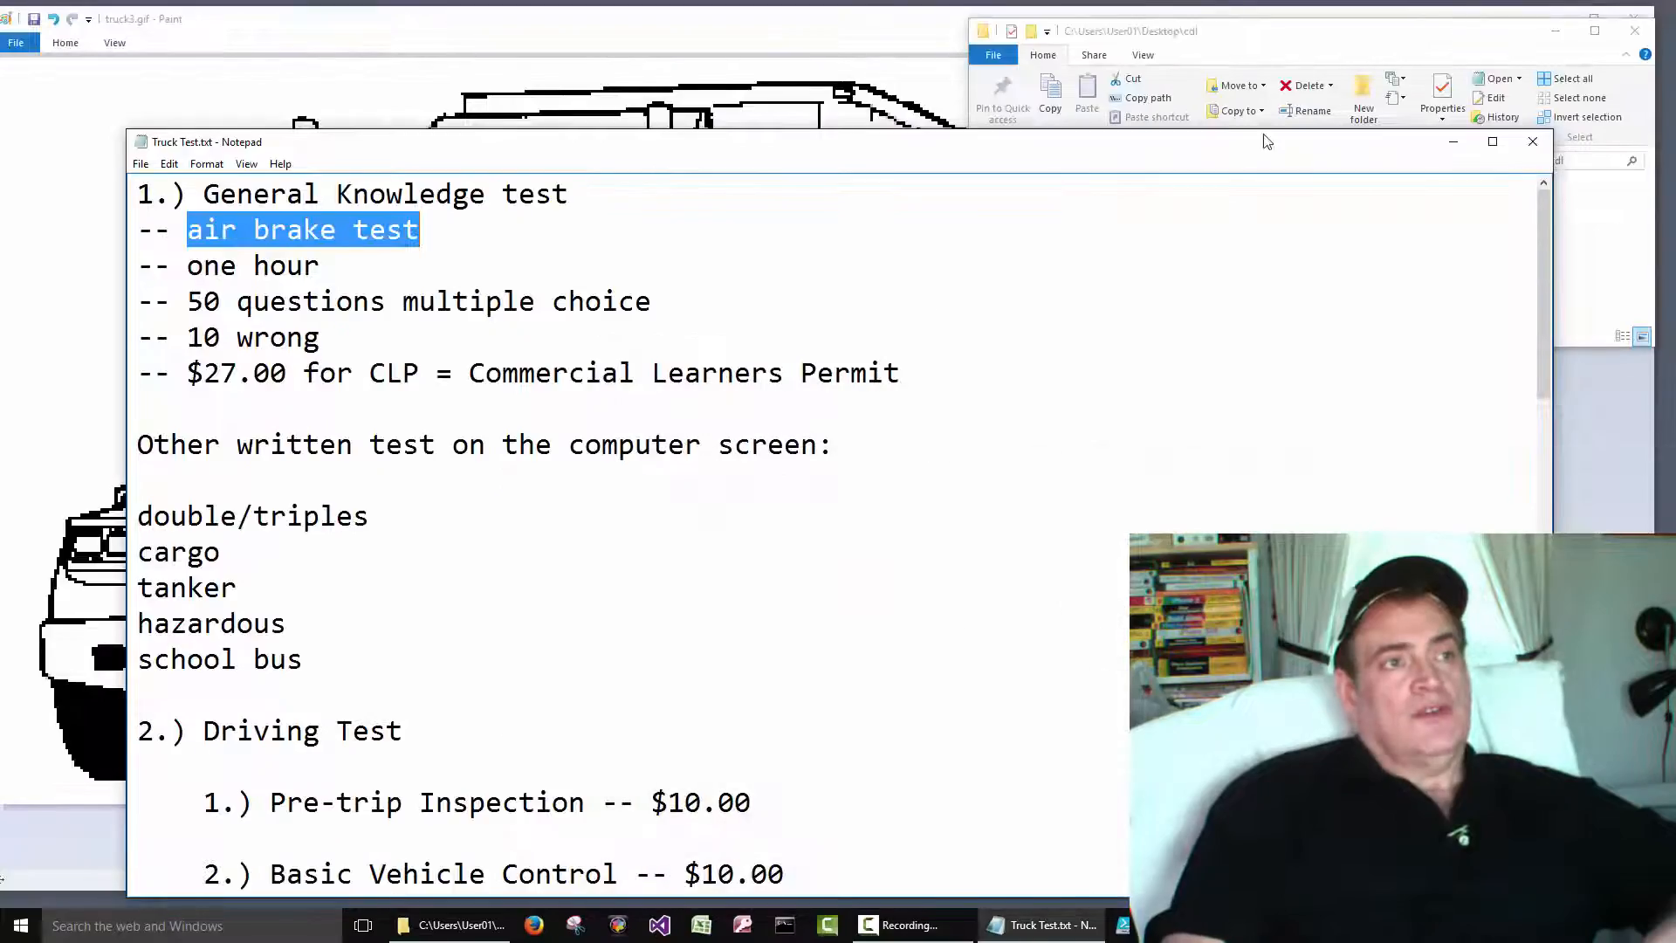
{"action": "left_click", "coordinate": [651, 300]}
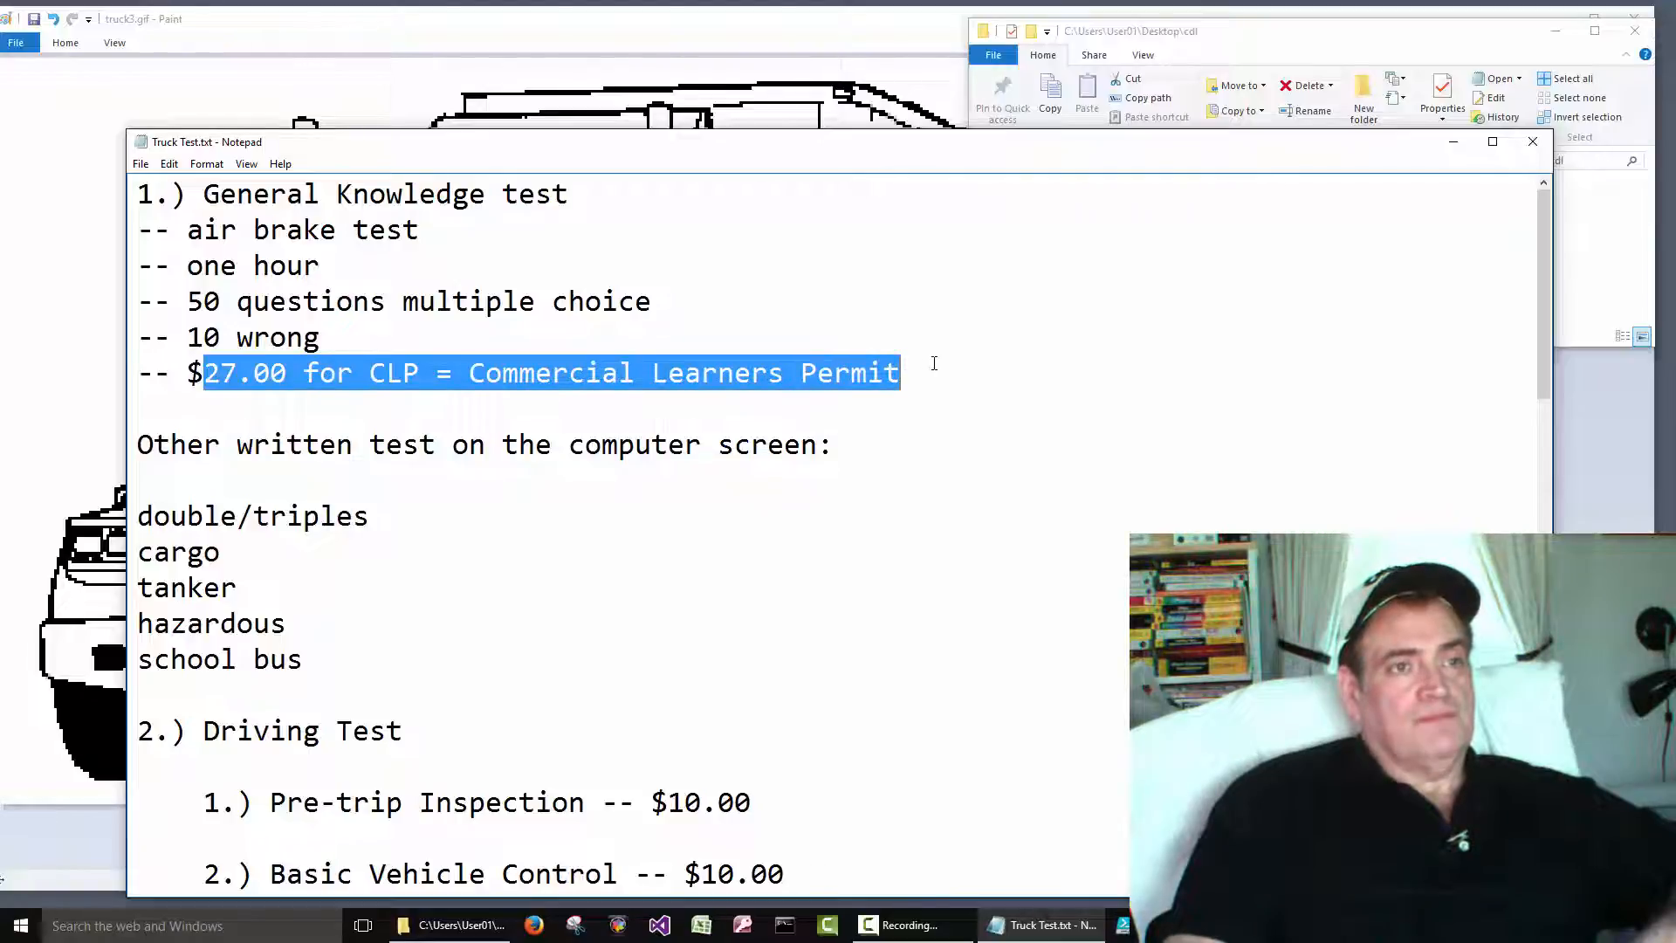
{"action": "left_click", "coordinate": [901, 373]}
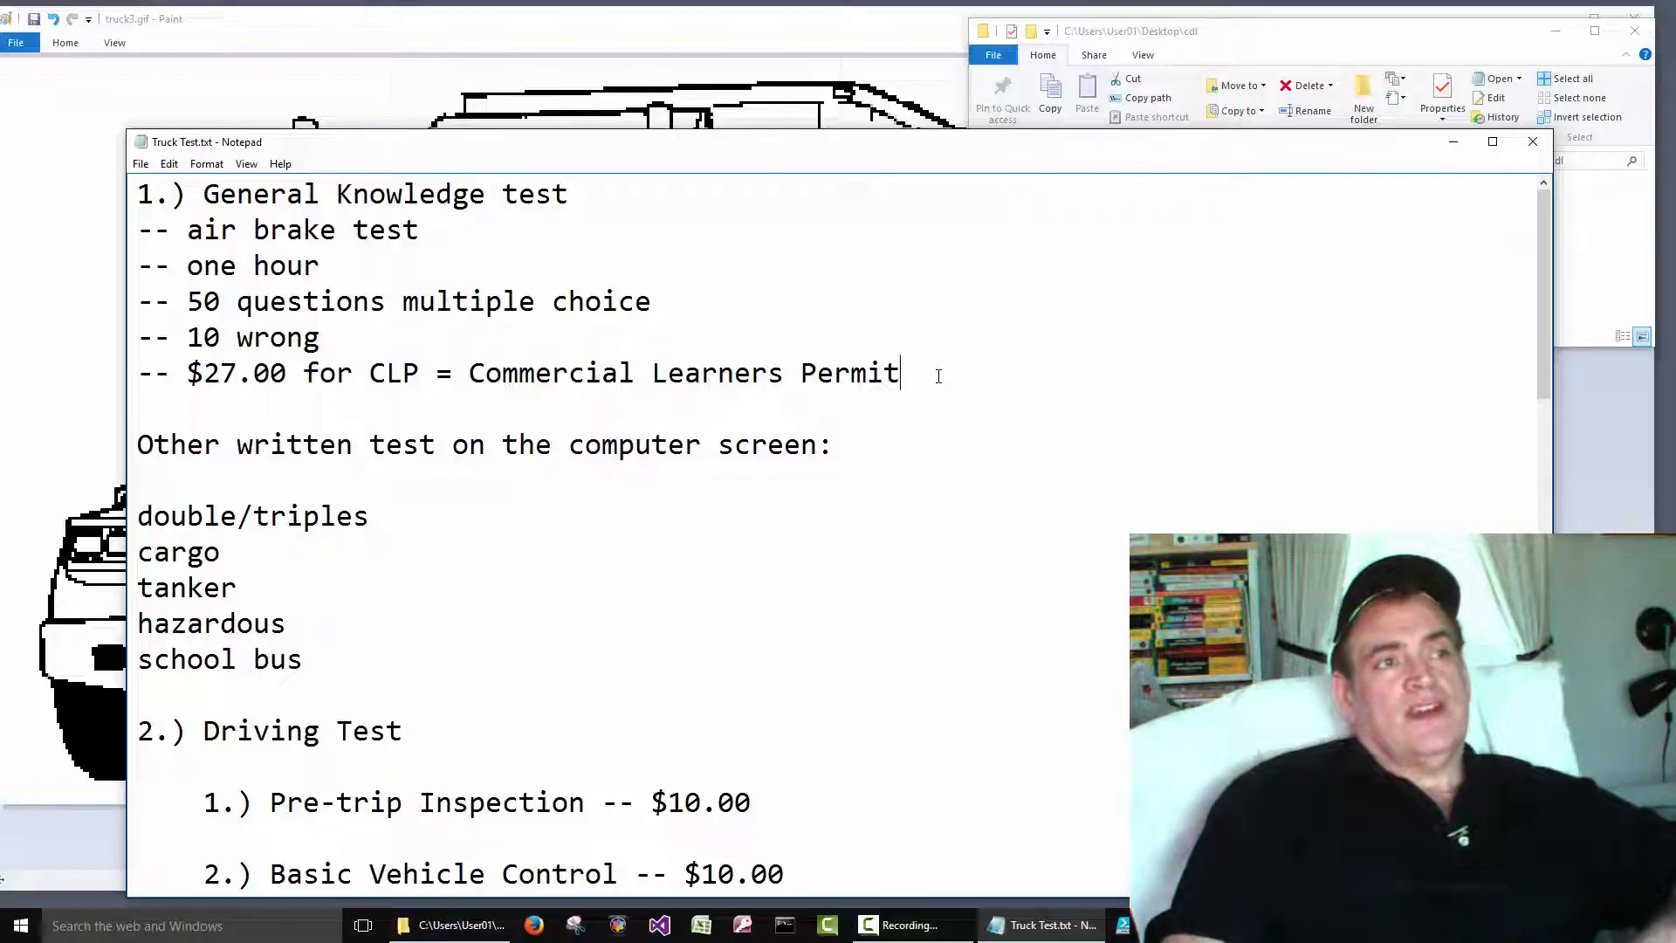
{"action": "mouse_move", "coordinate": [856, 330]}
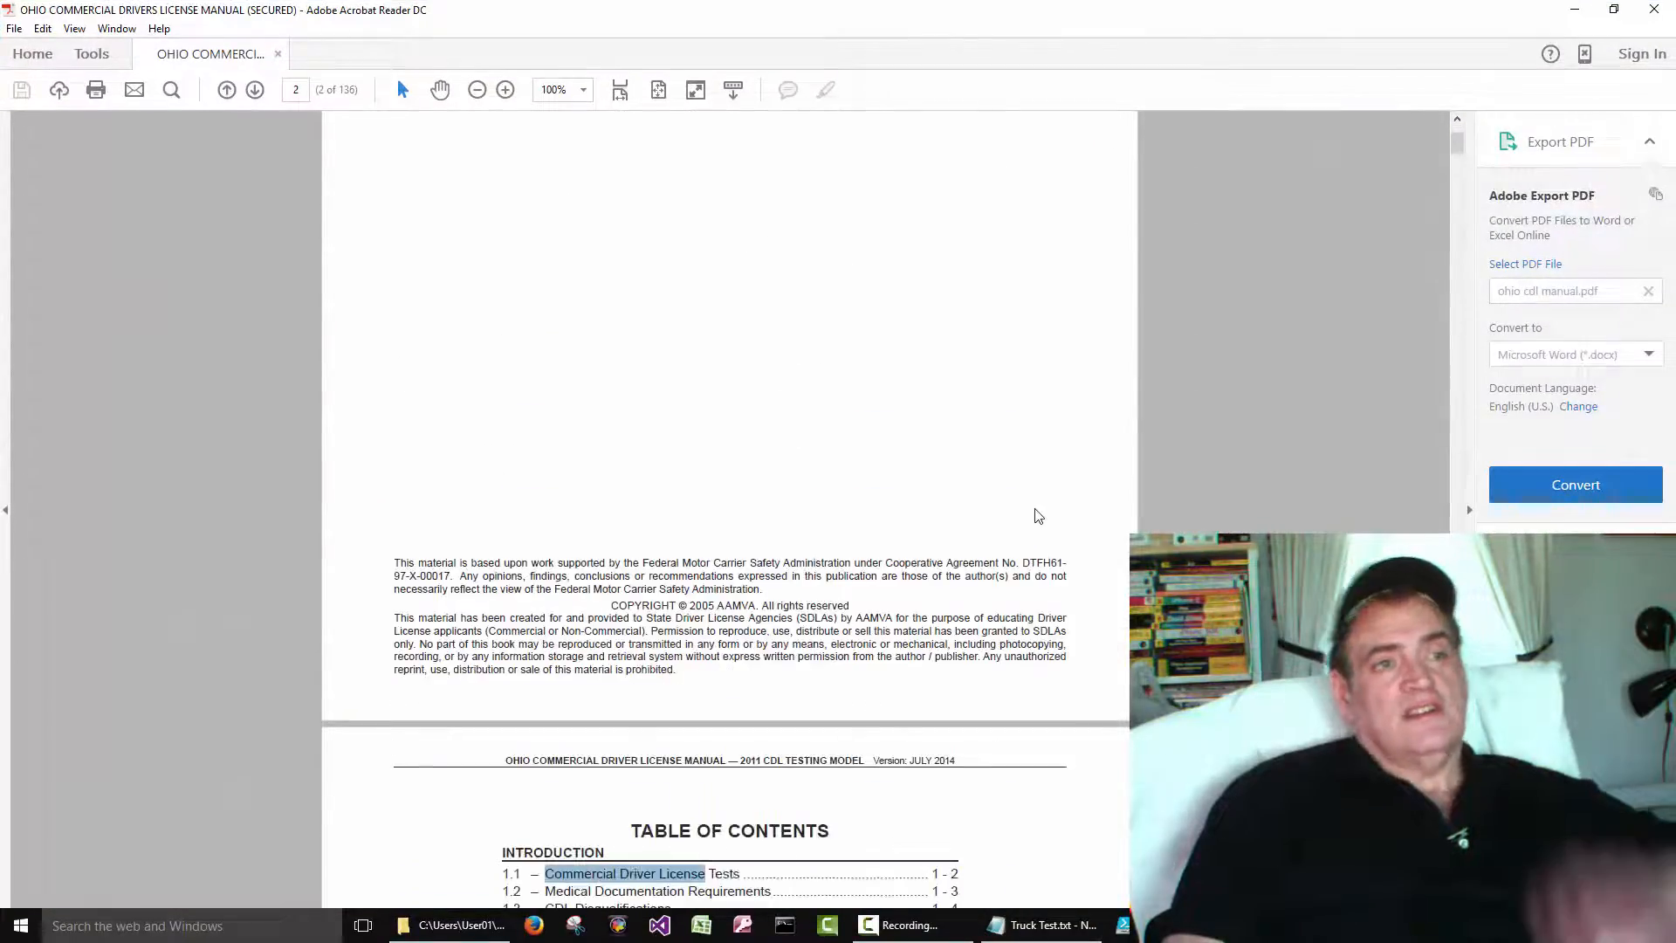
Scroll the manual down through the table of contents and Section 1 introduction
{"action": "scroll", "scroll_direction": "down", "scroll_amount": 3}
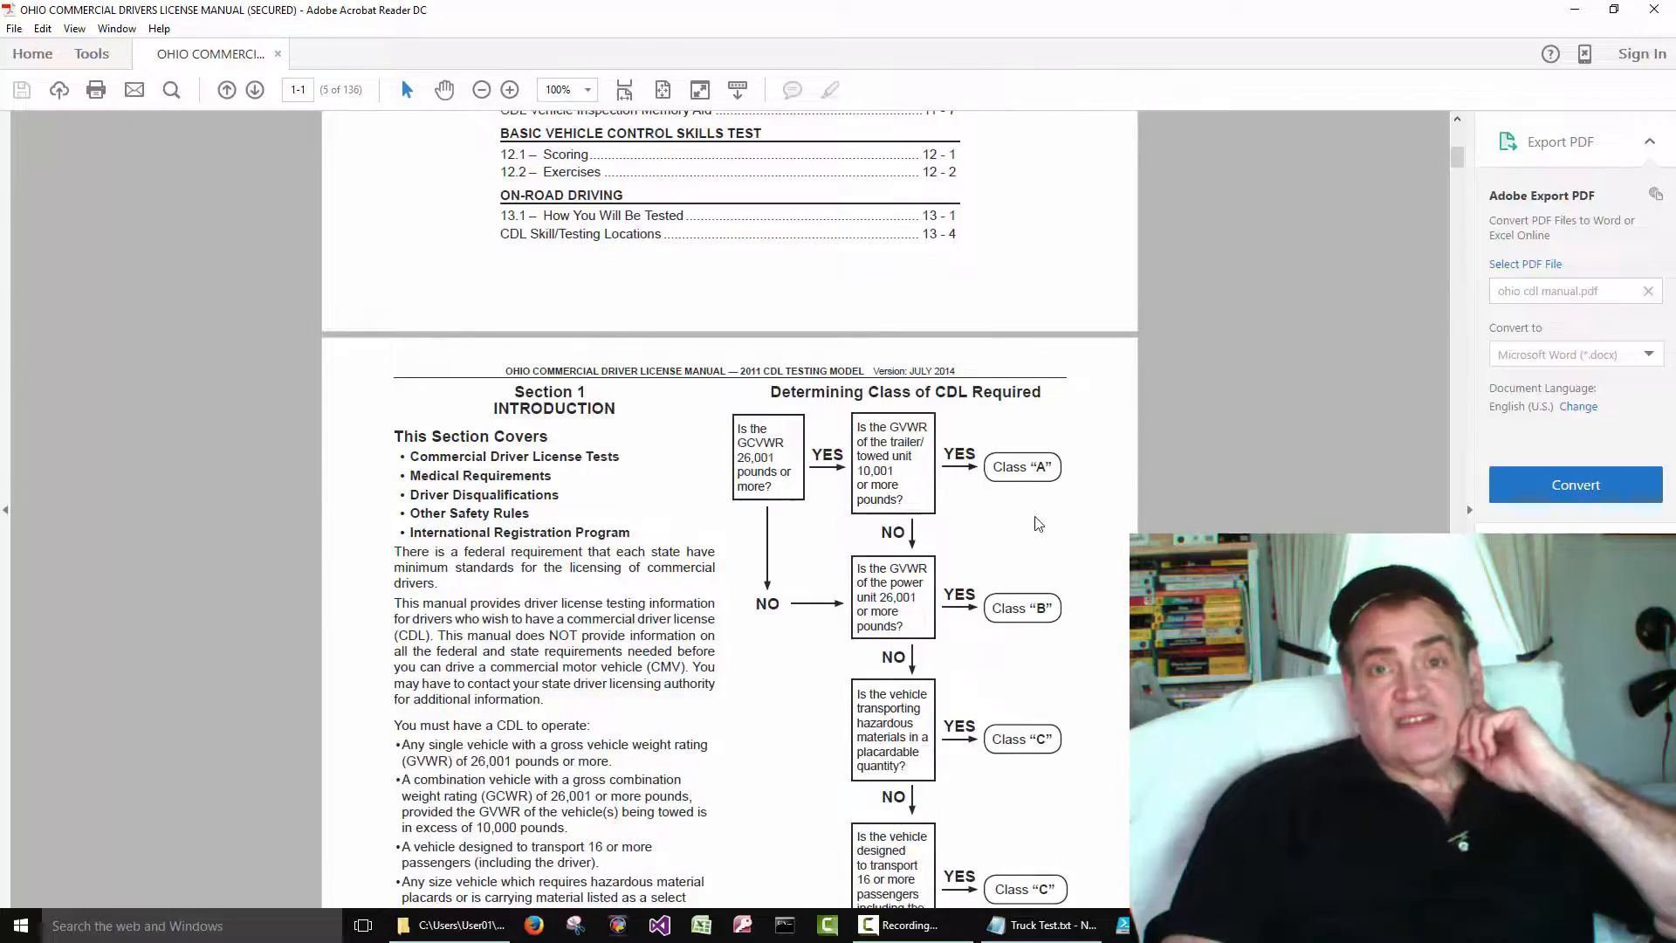
{"action": "scroll", "scroll_direction": "down", "scroll_amount": 3}
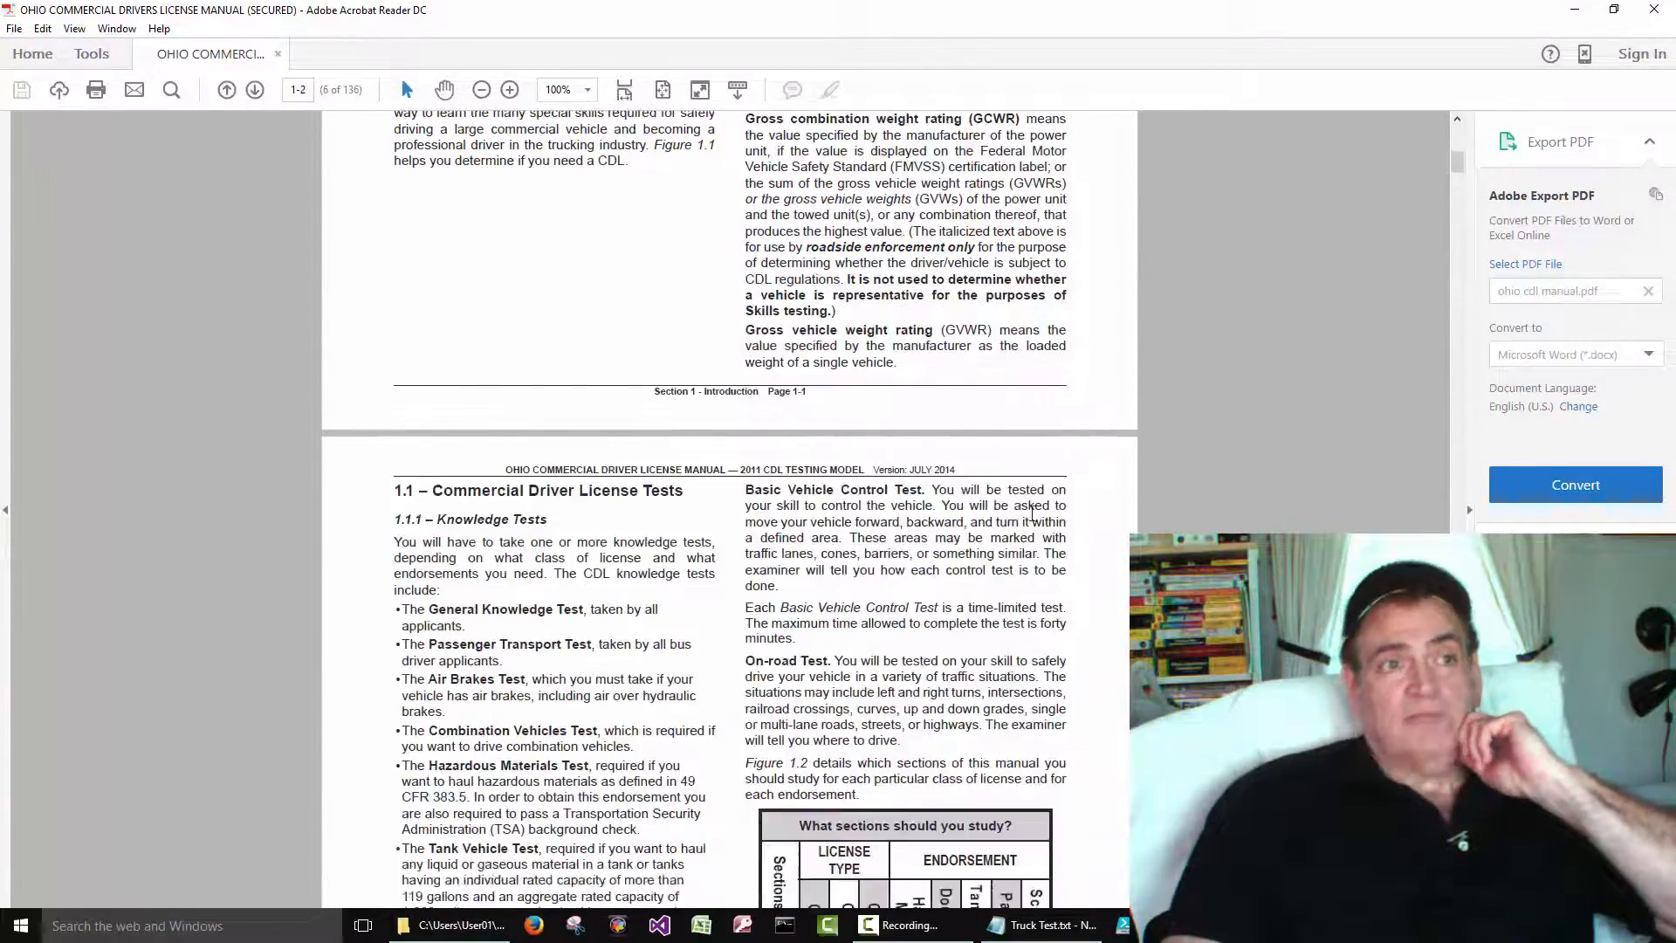
{"action": "scroll", "scroll_direction": "down", "scroll_amount": 3}
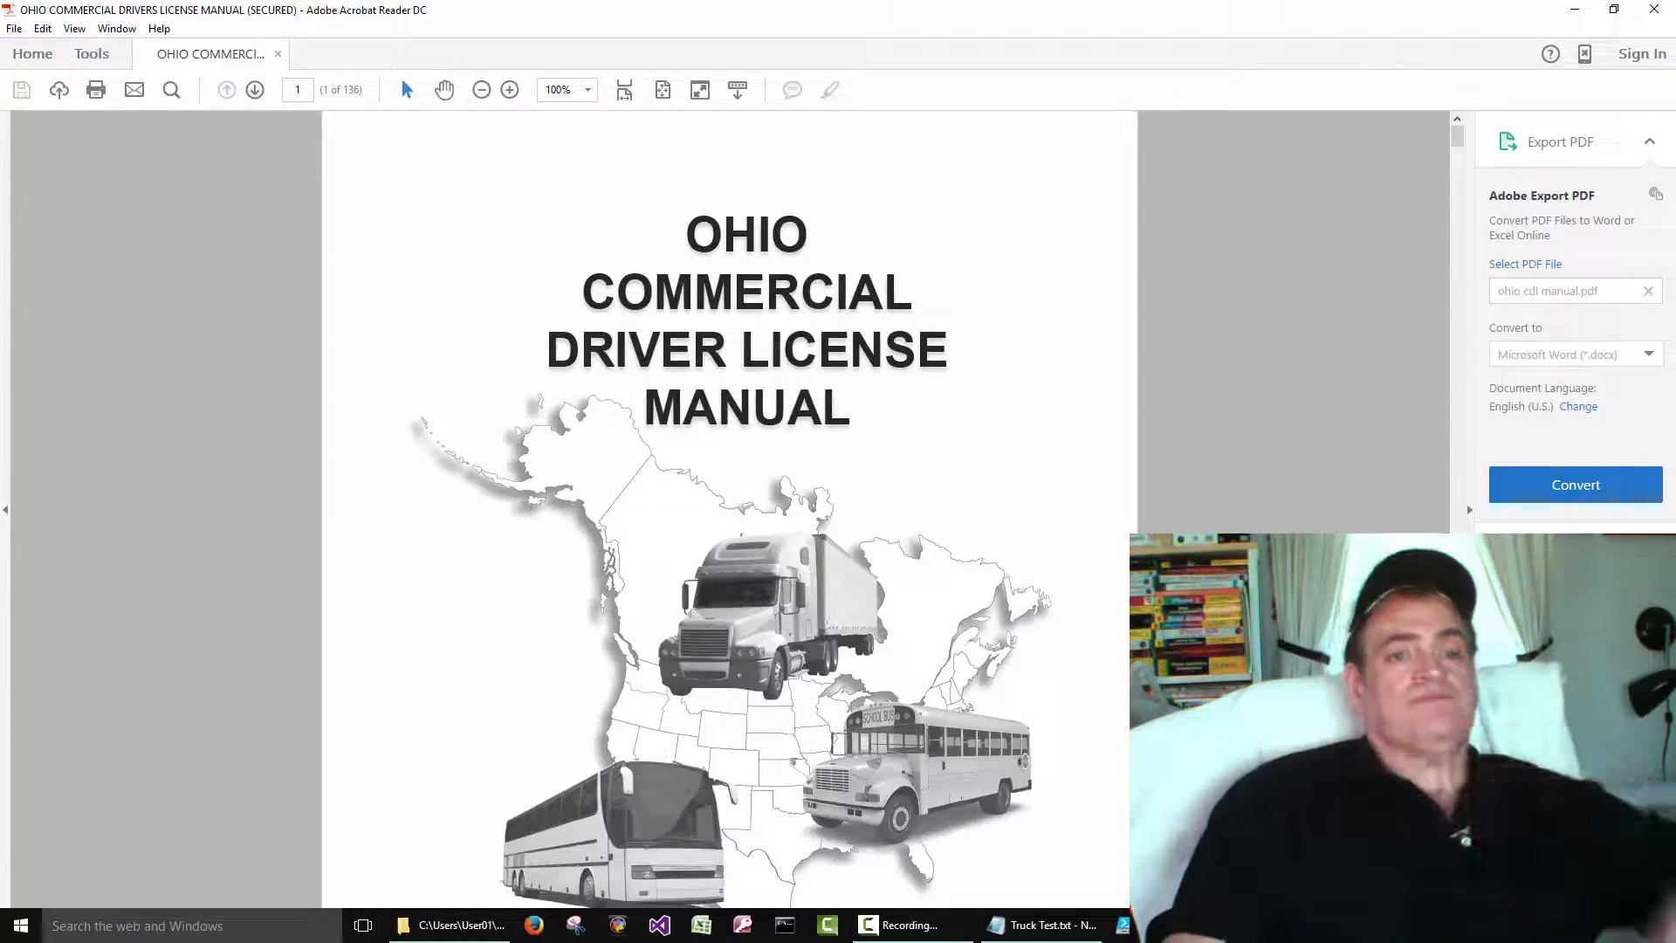
Bring the notes forward and highlight the General Knowledge heading and written test list
{"action": "left_click", "coordinate": [1035, 925]}
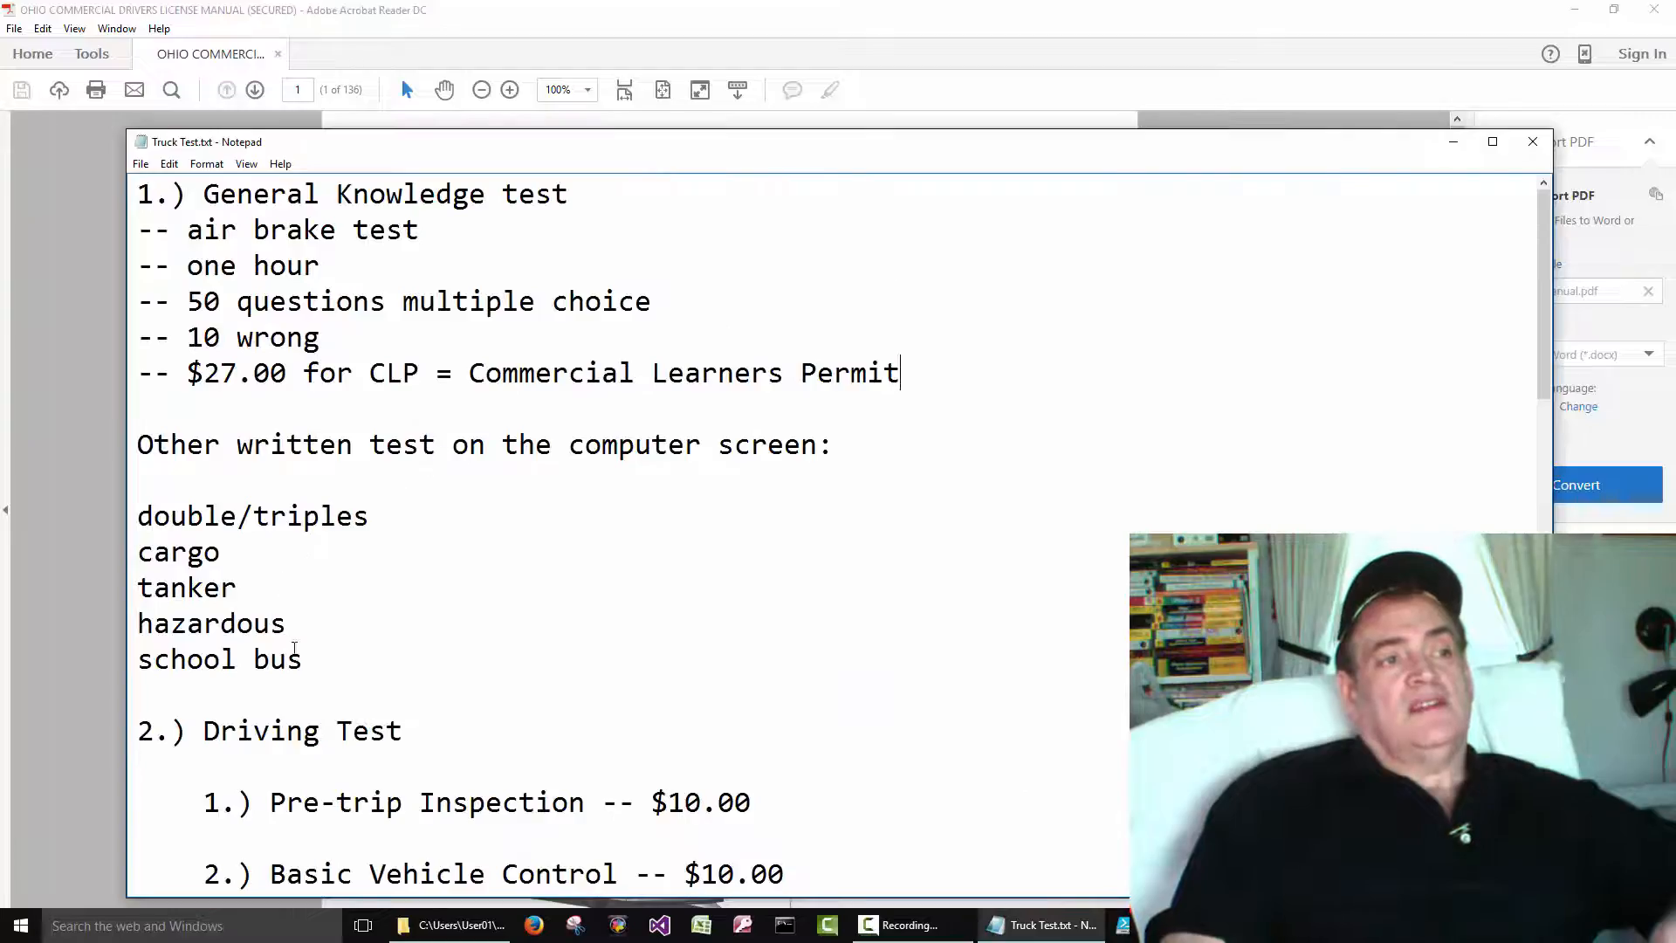
{"action": "left_click_drag", "start_coordinate": [136, 515], "coordinate": [302, 676]}
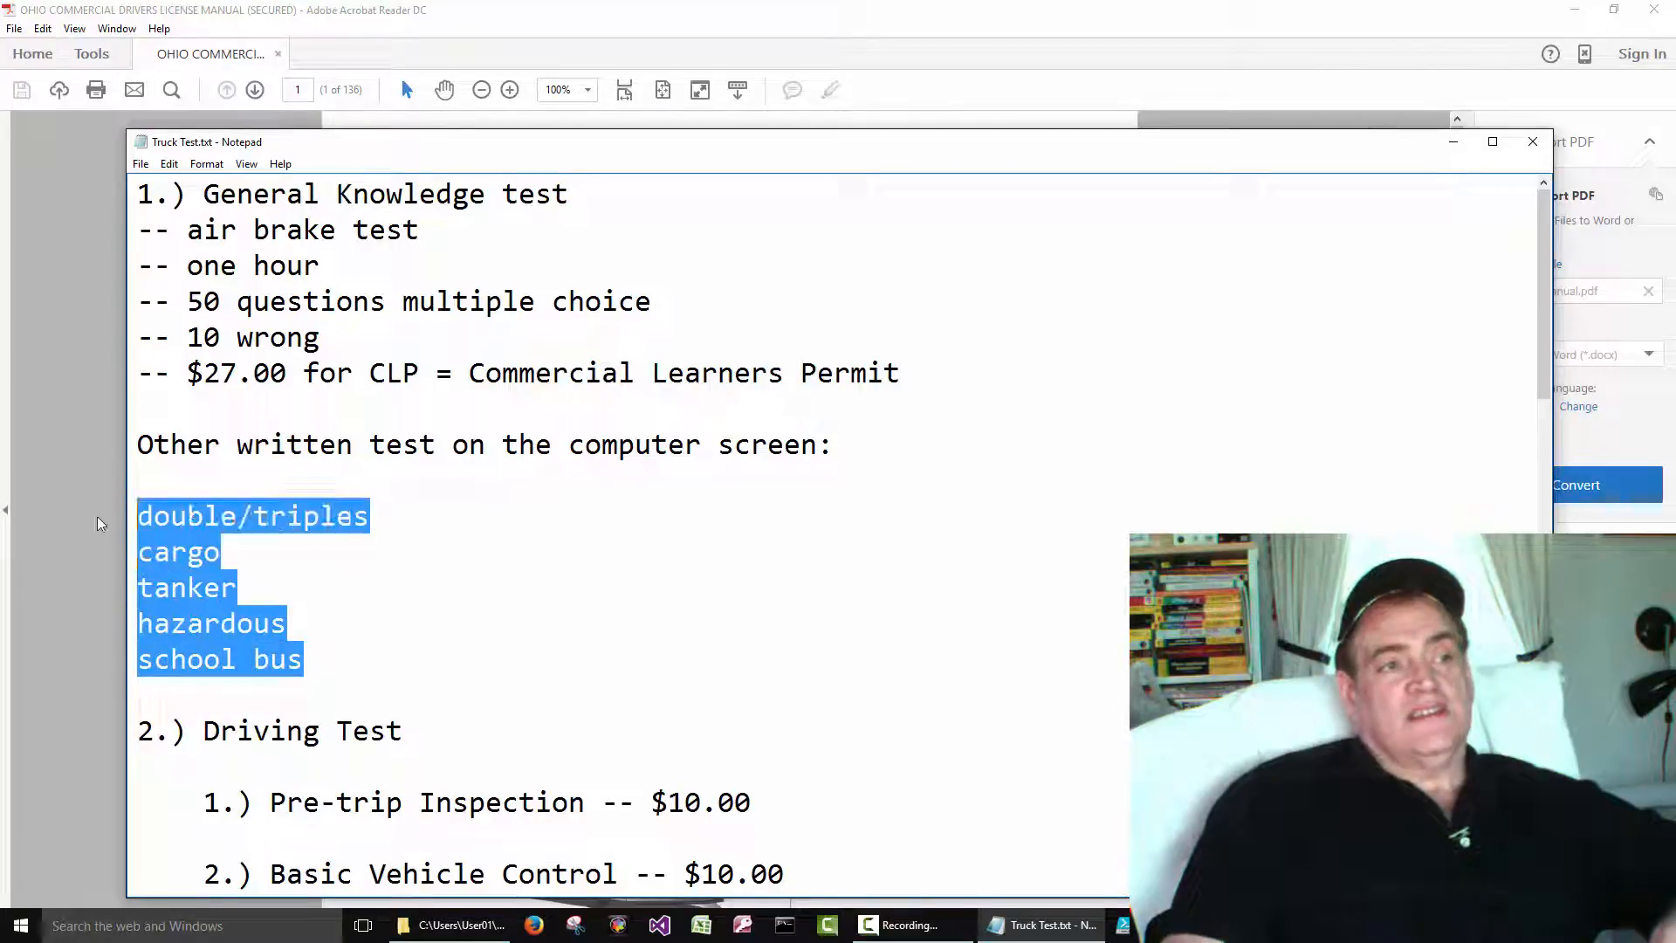
{"action": "left_click", "coordinate": [420, 231]}
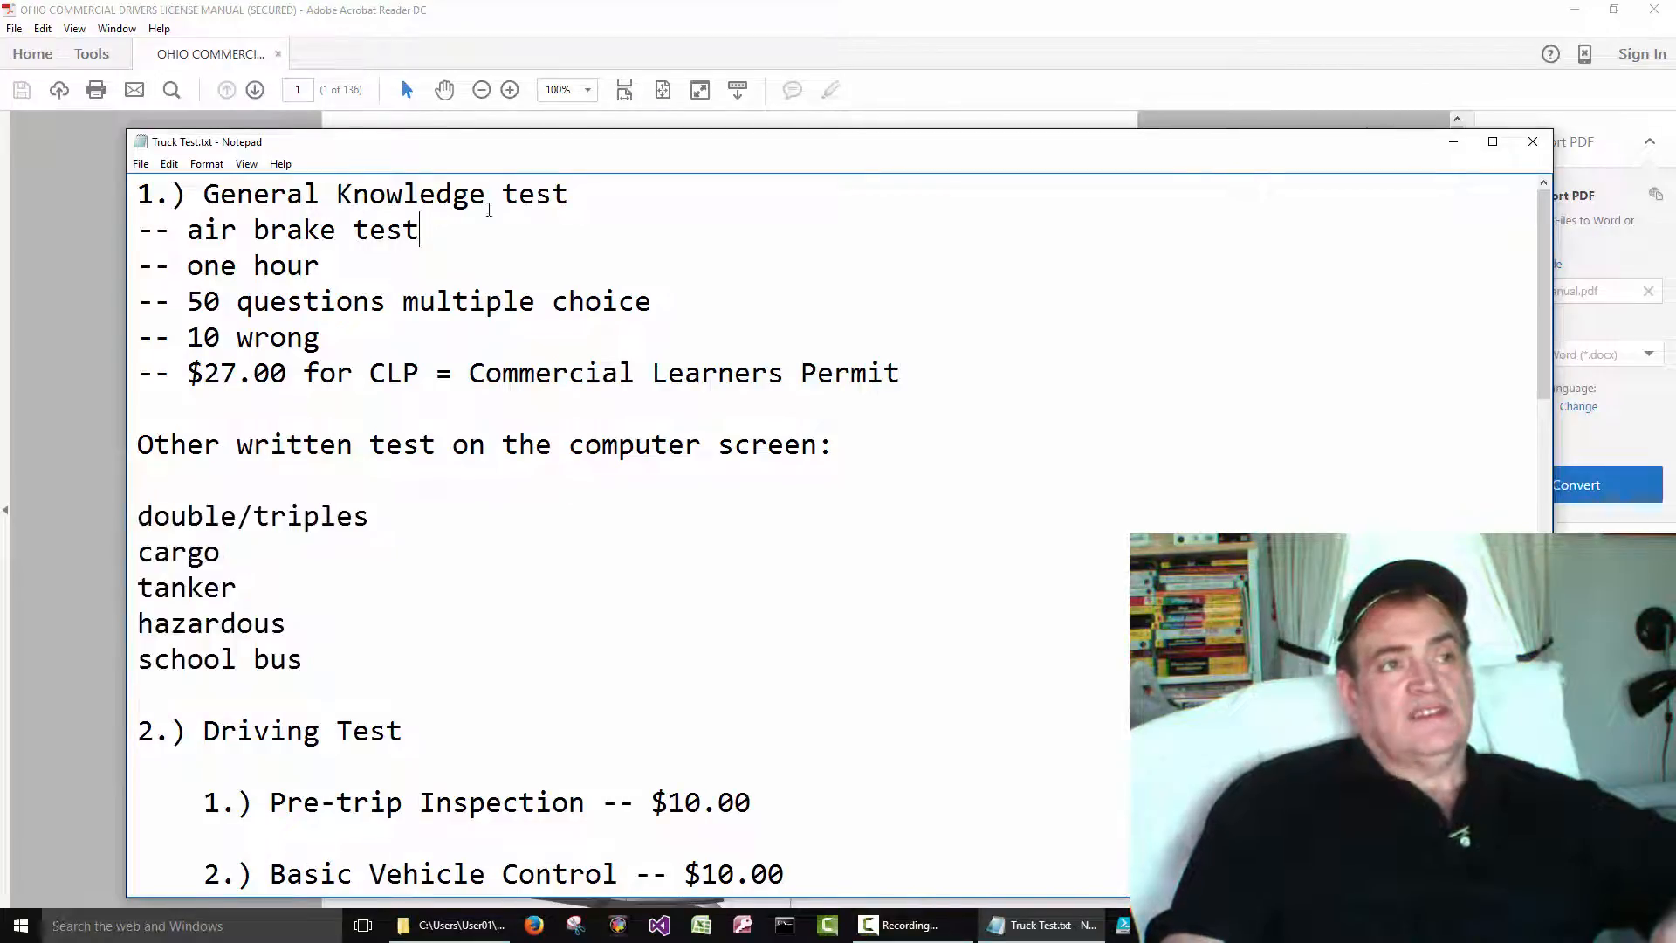
{"action": "left_click_drag", "start_coordinate": [203, 194], "coordinate": [484, 194]}
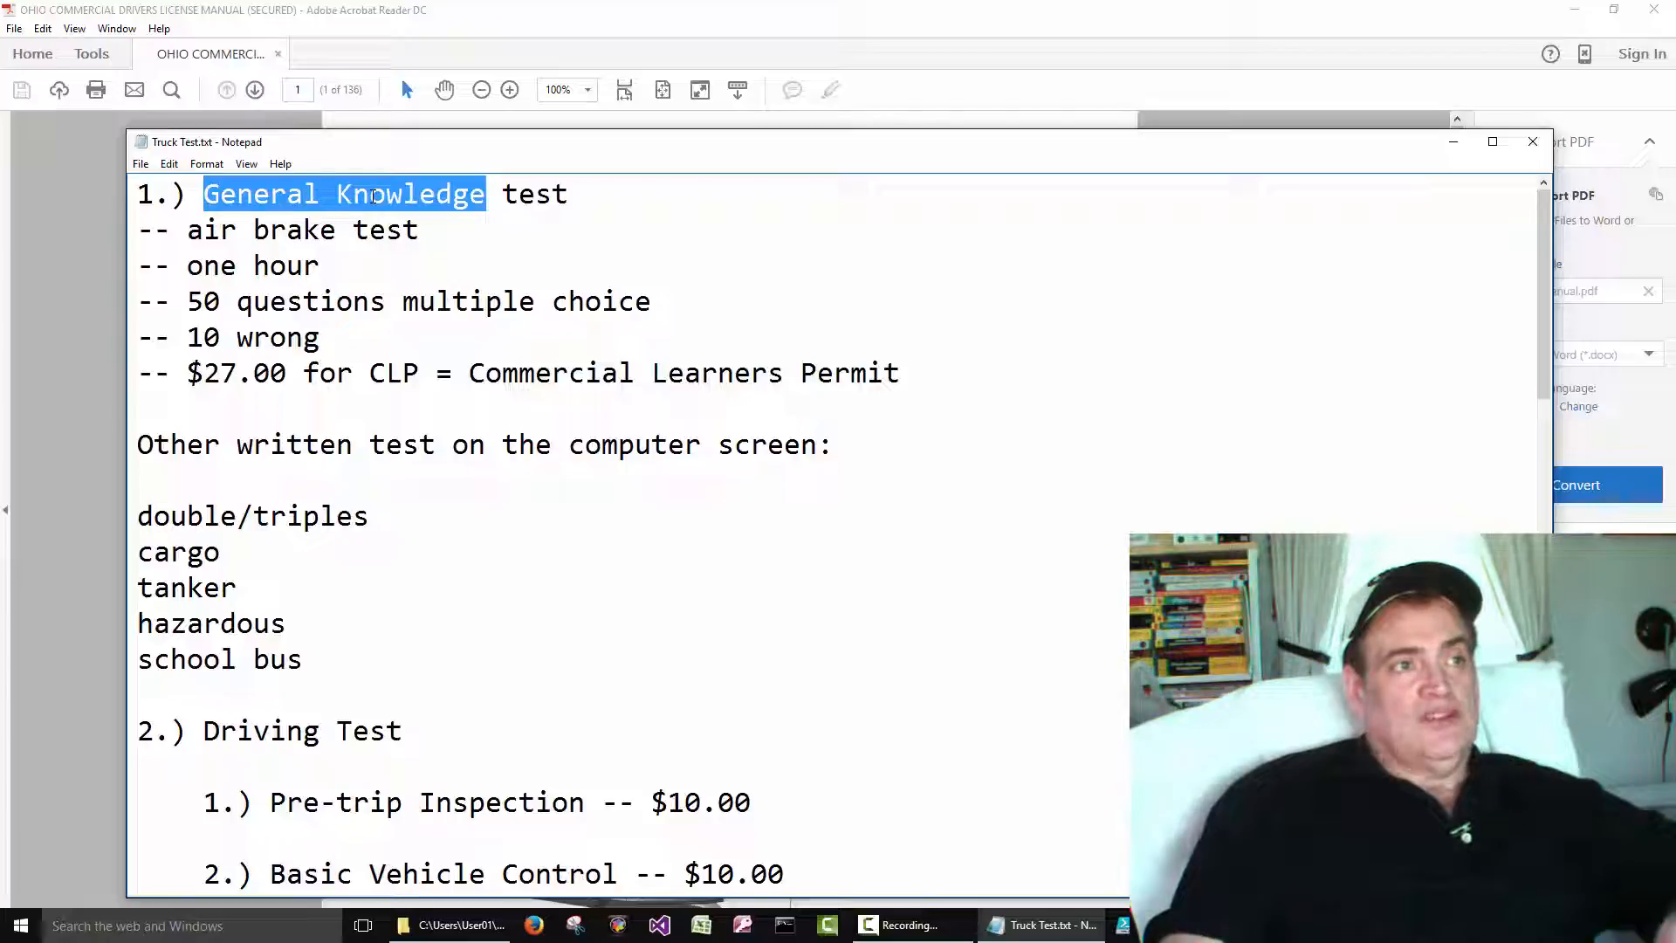
{"action": "left_click", "coordinate": [368, 194]}
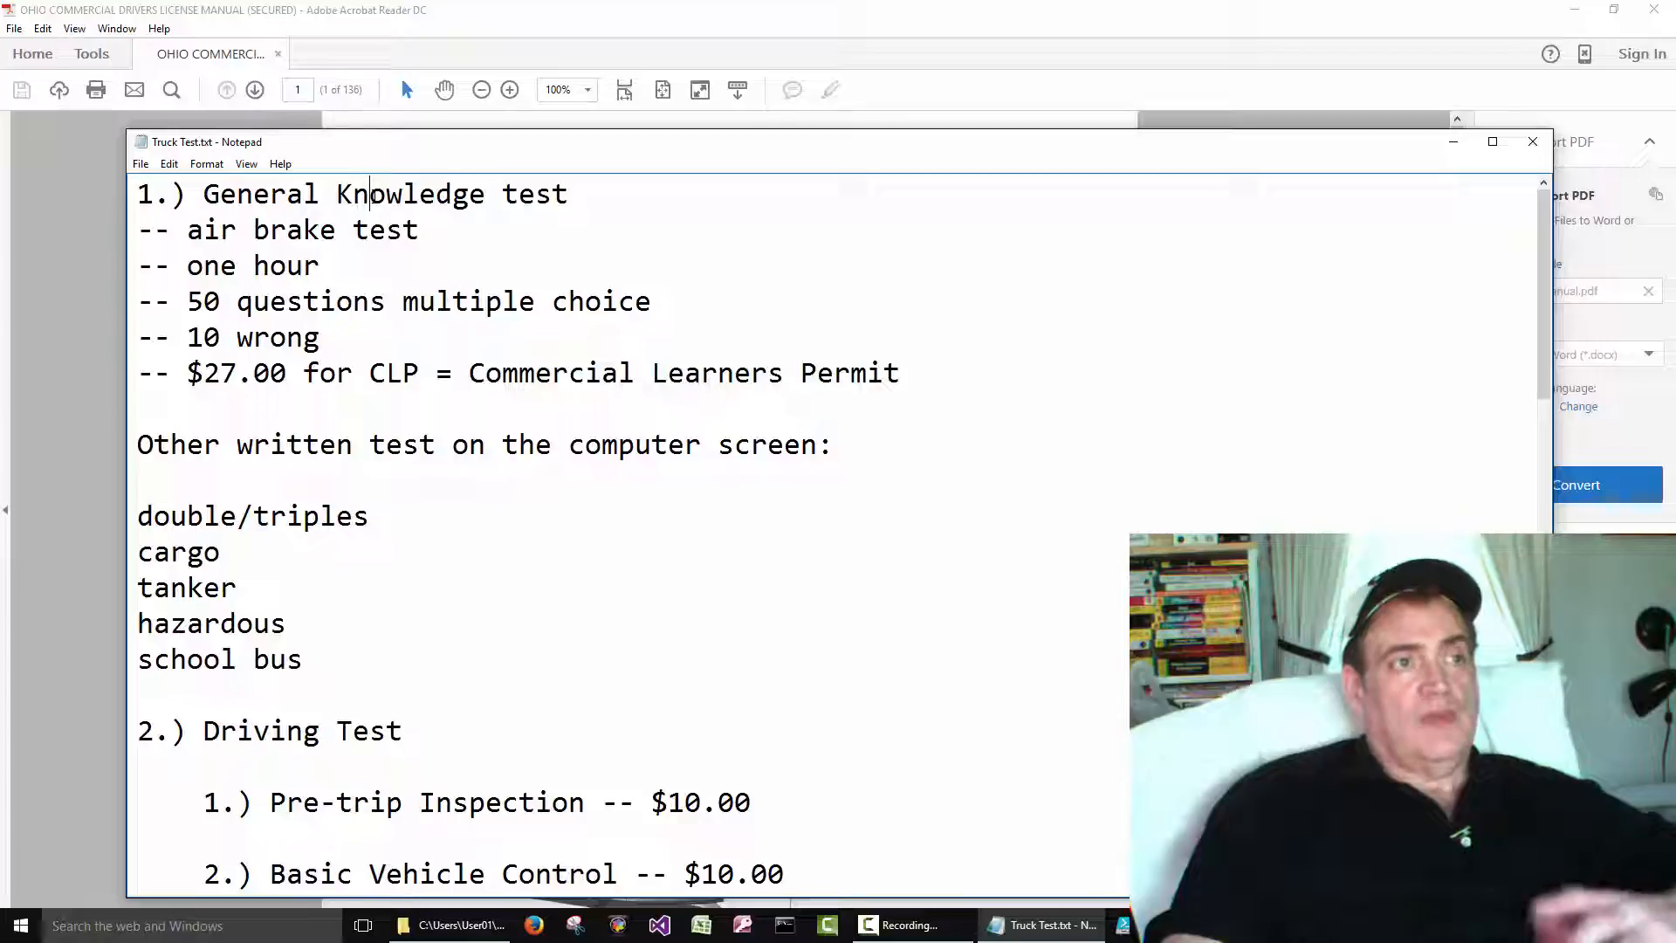
{"action": "left_click_drag", "start_coordinate": [252, 193], "coordinate": [487, 194]}
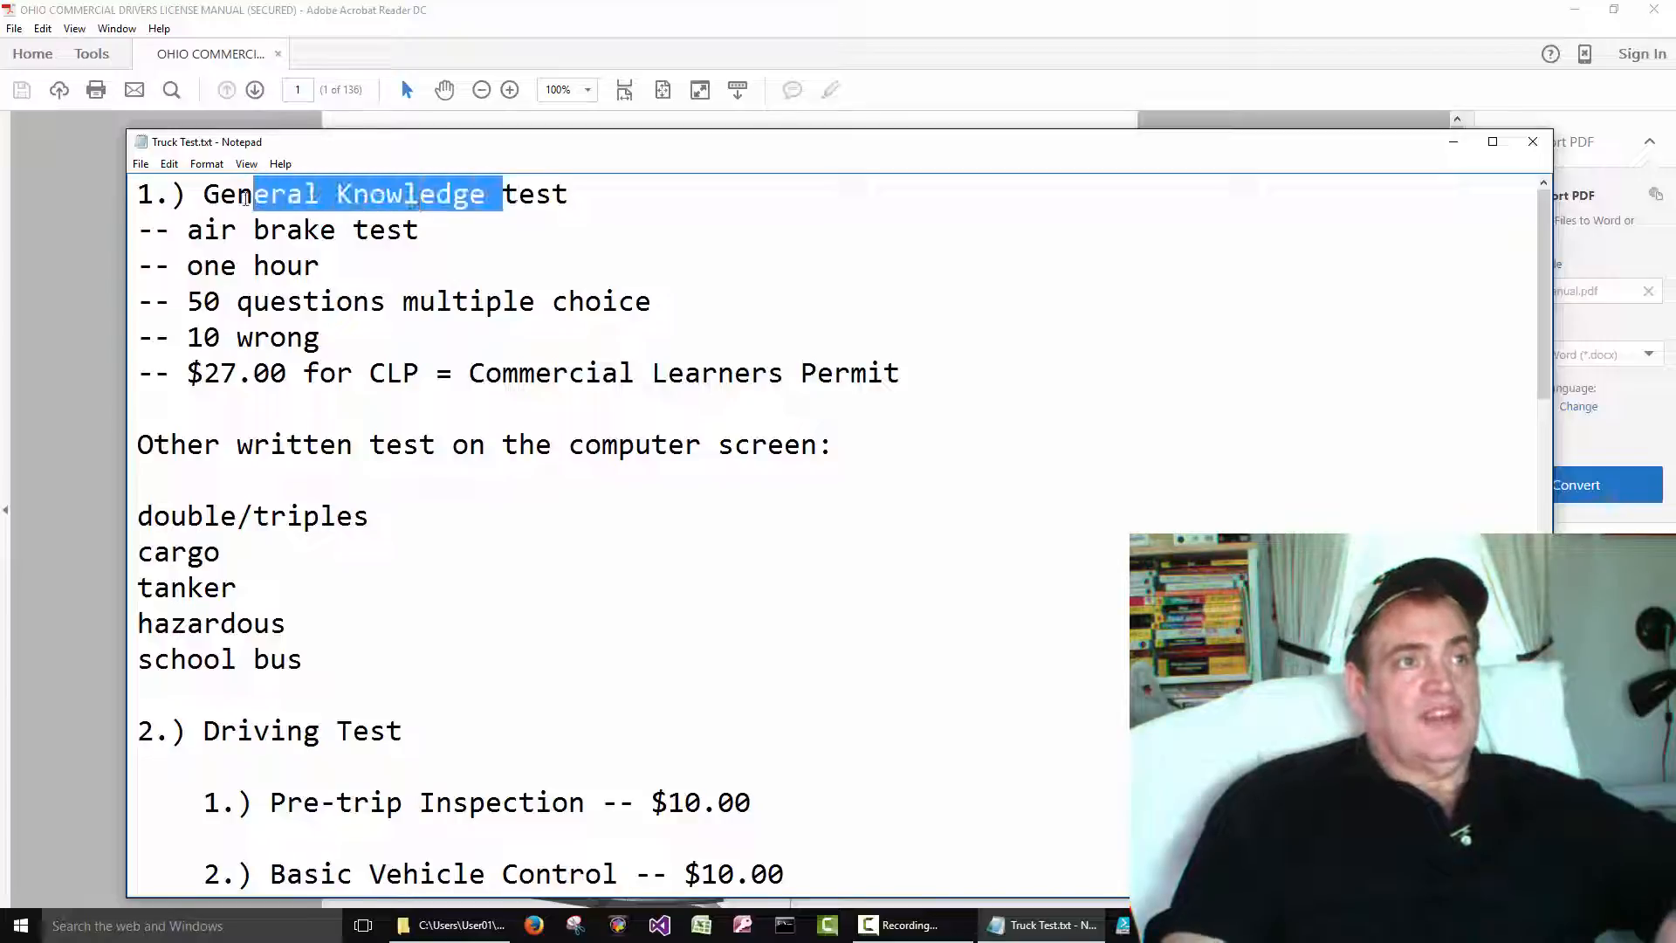
Highlight the other written tests, the $27.00 permit fee and what CLP stands for
{"action": "left_click_drag", "start_coordinate": [136, 552], "coordinate": [302, 660]}
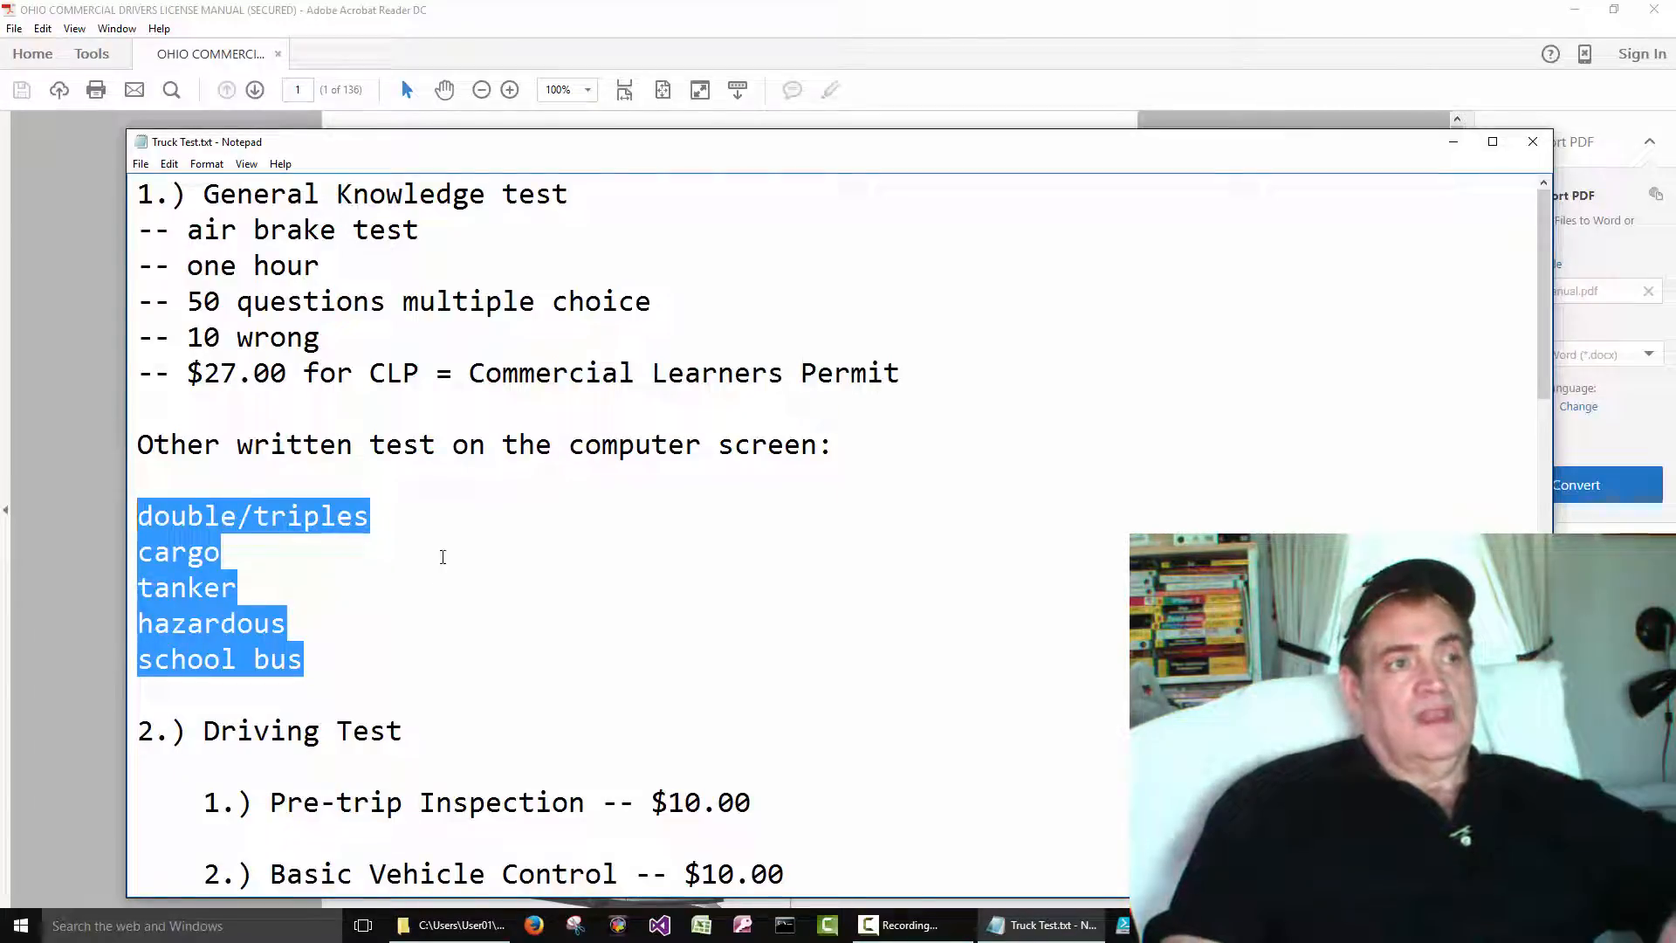
{"action": "left_click", "coordinate": [384, 524]}
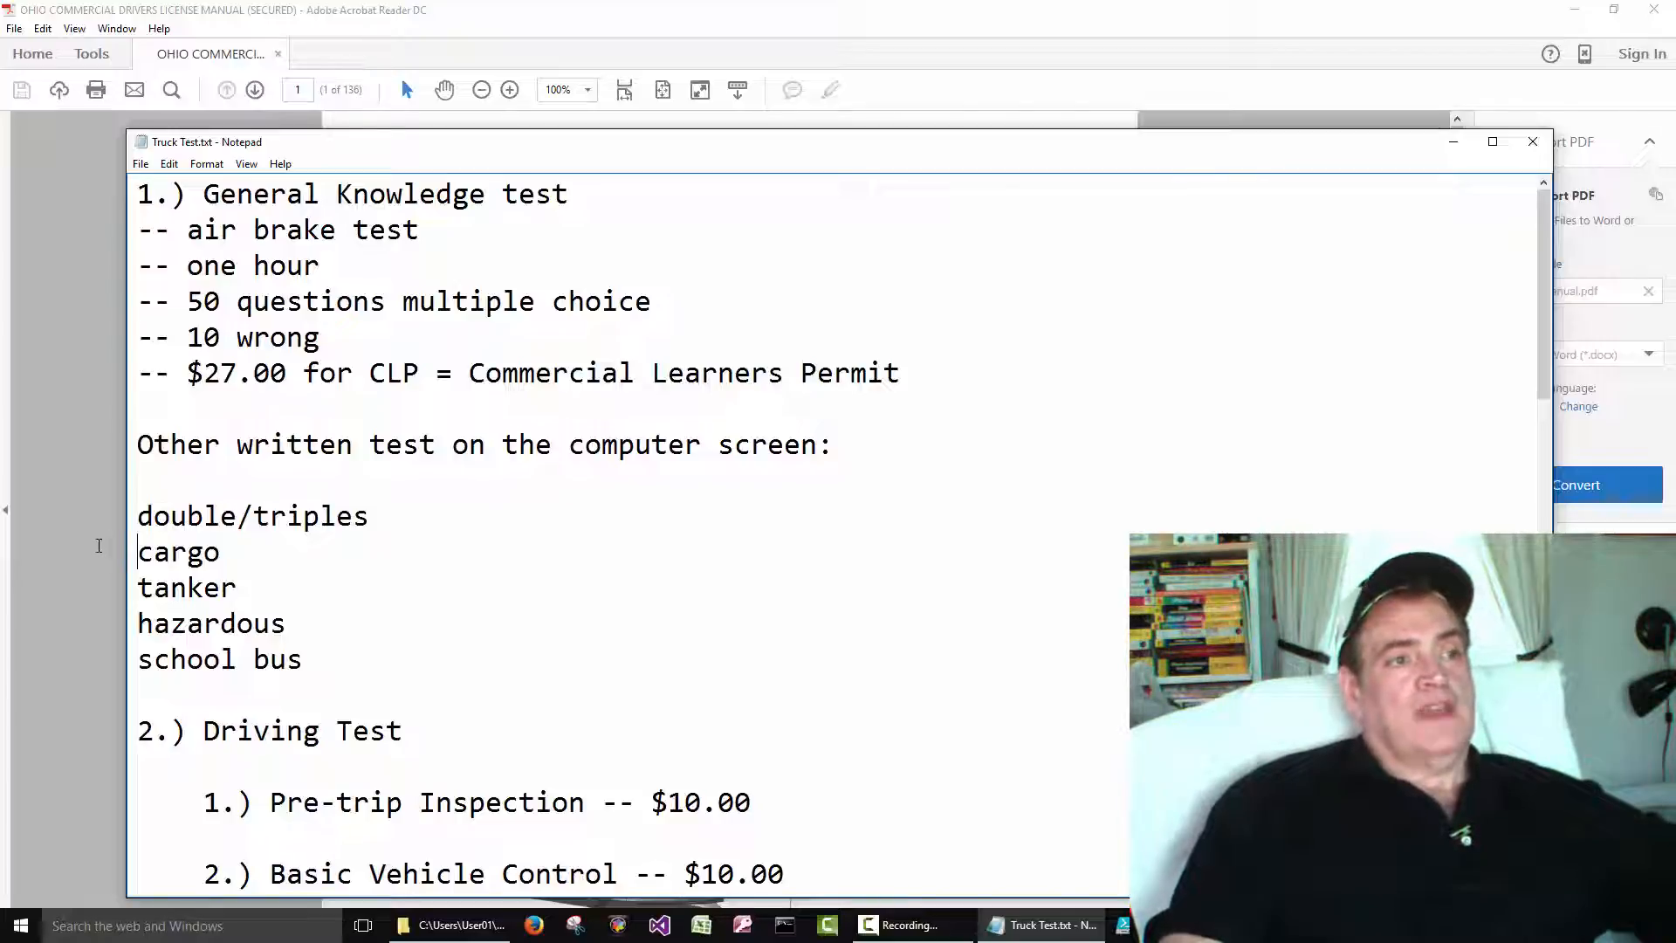
{"action": "double_click", "coordinate": [187, 587]}
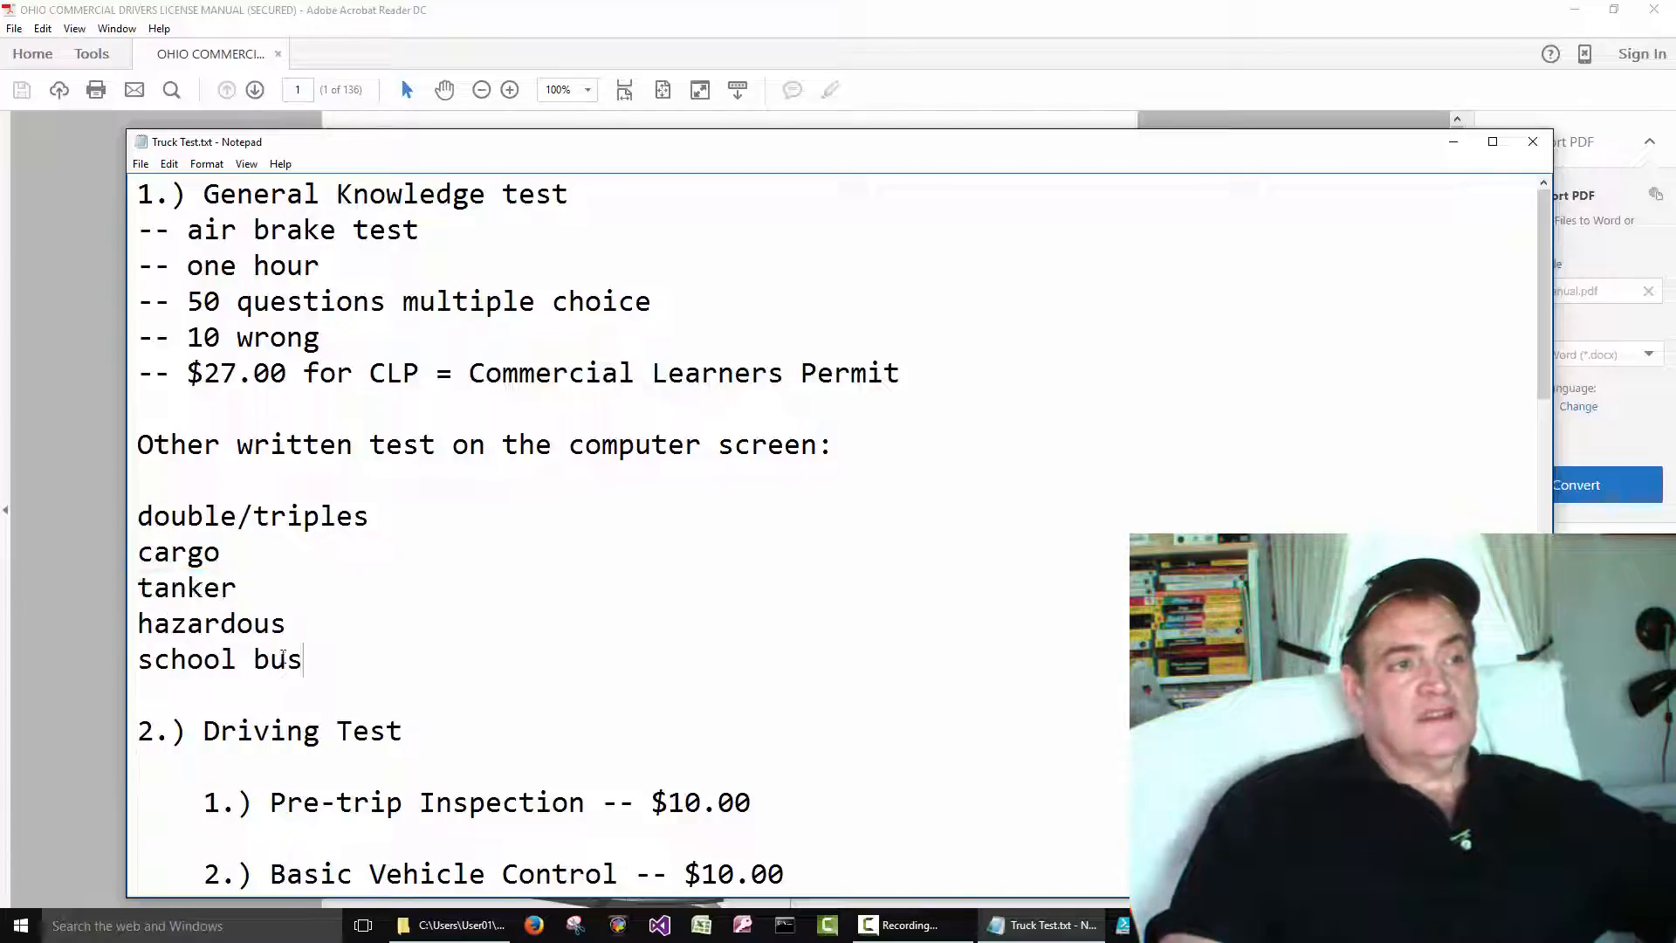
{"action": "double_click", "coordinate": [185, 660]}
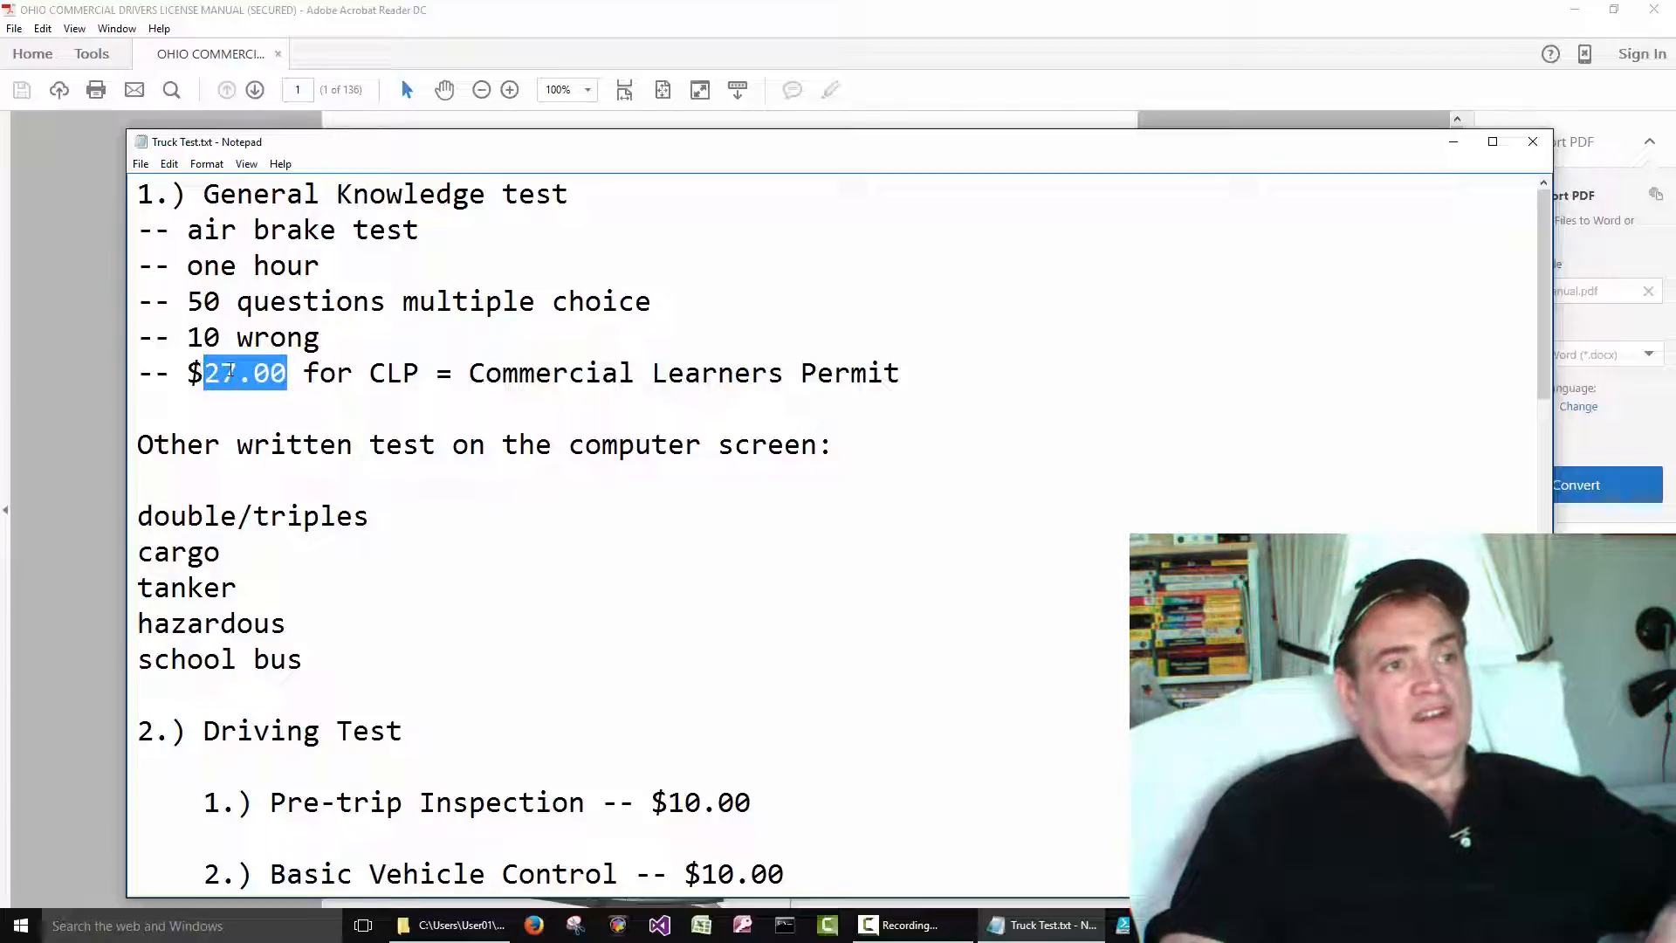
{"action": "left_click_drag", "start_coordinate": [368, 374], "coordinate": [900, 373]}
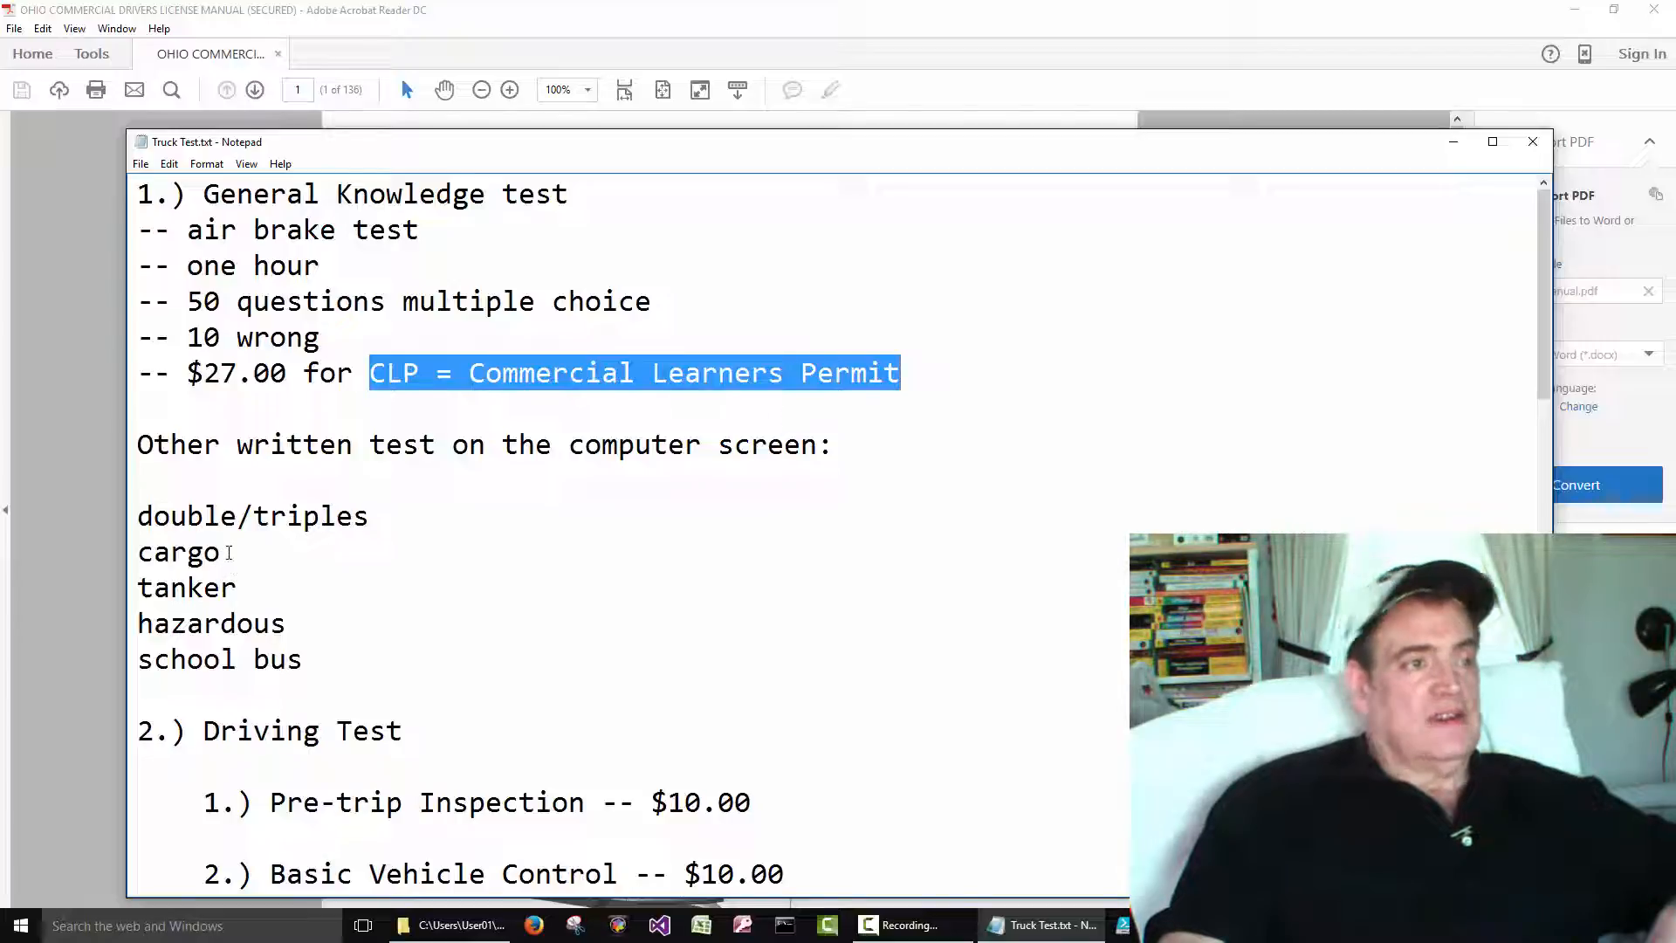
Pick out a line in the written test list of the notes
{"action": "double_click", "coordinate": [187, 587]}
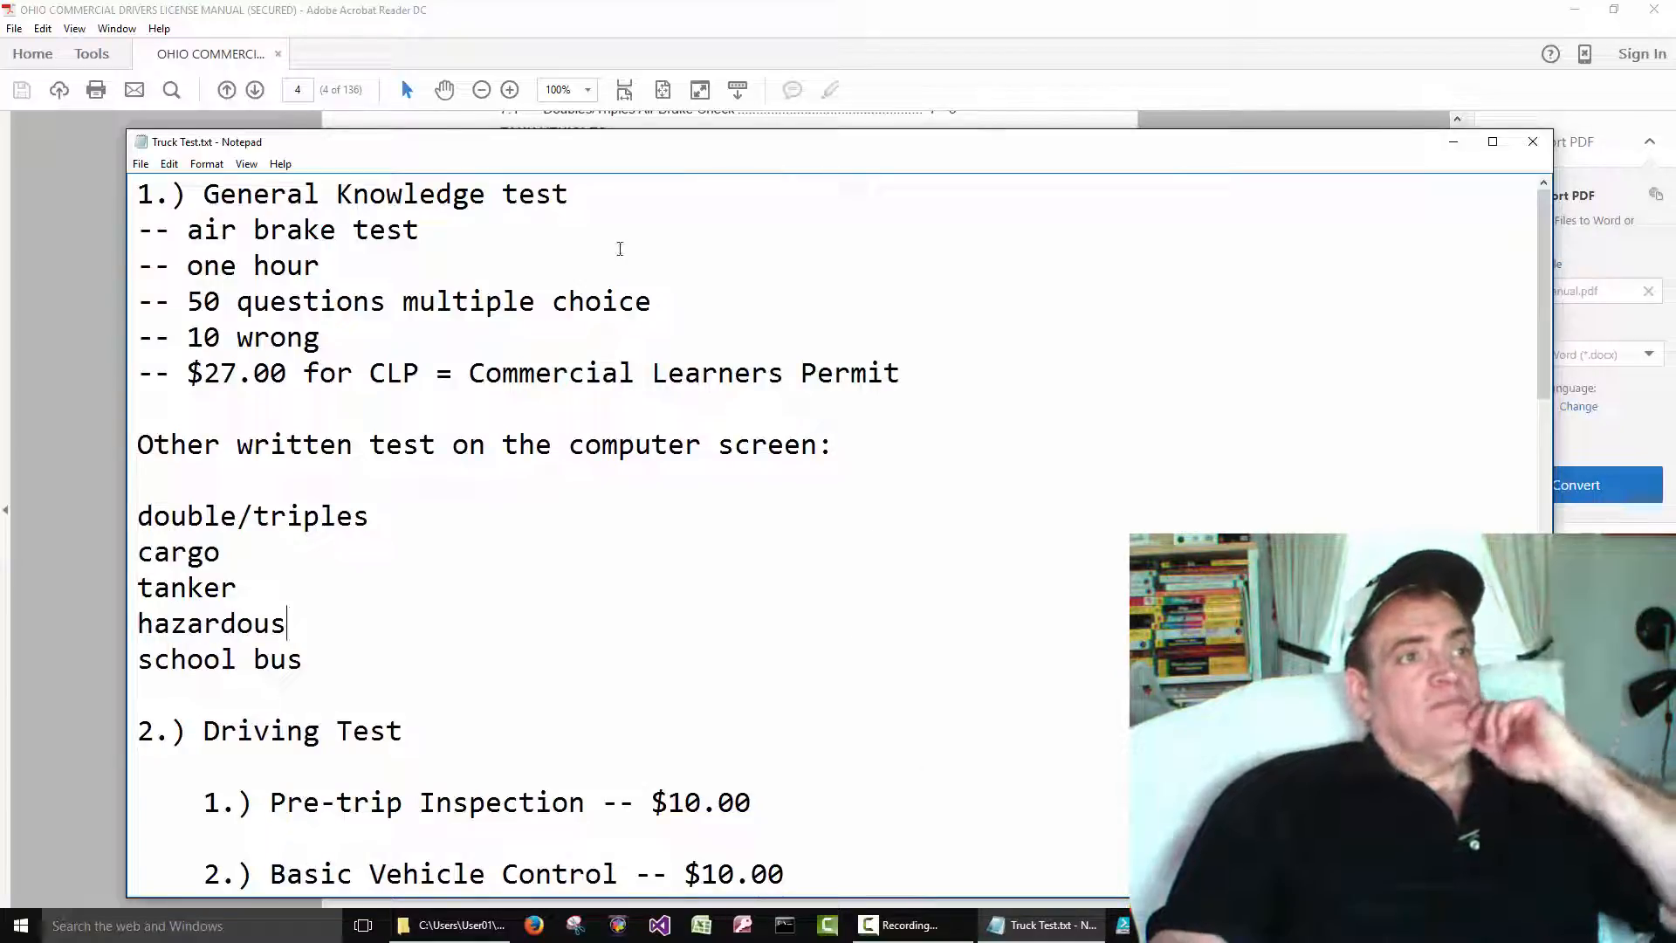
{"action": "left_click_drag", "start_coordinate": [213, 194], "coordinate": [483, 194]}
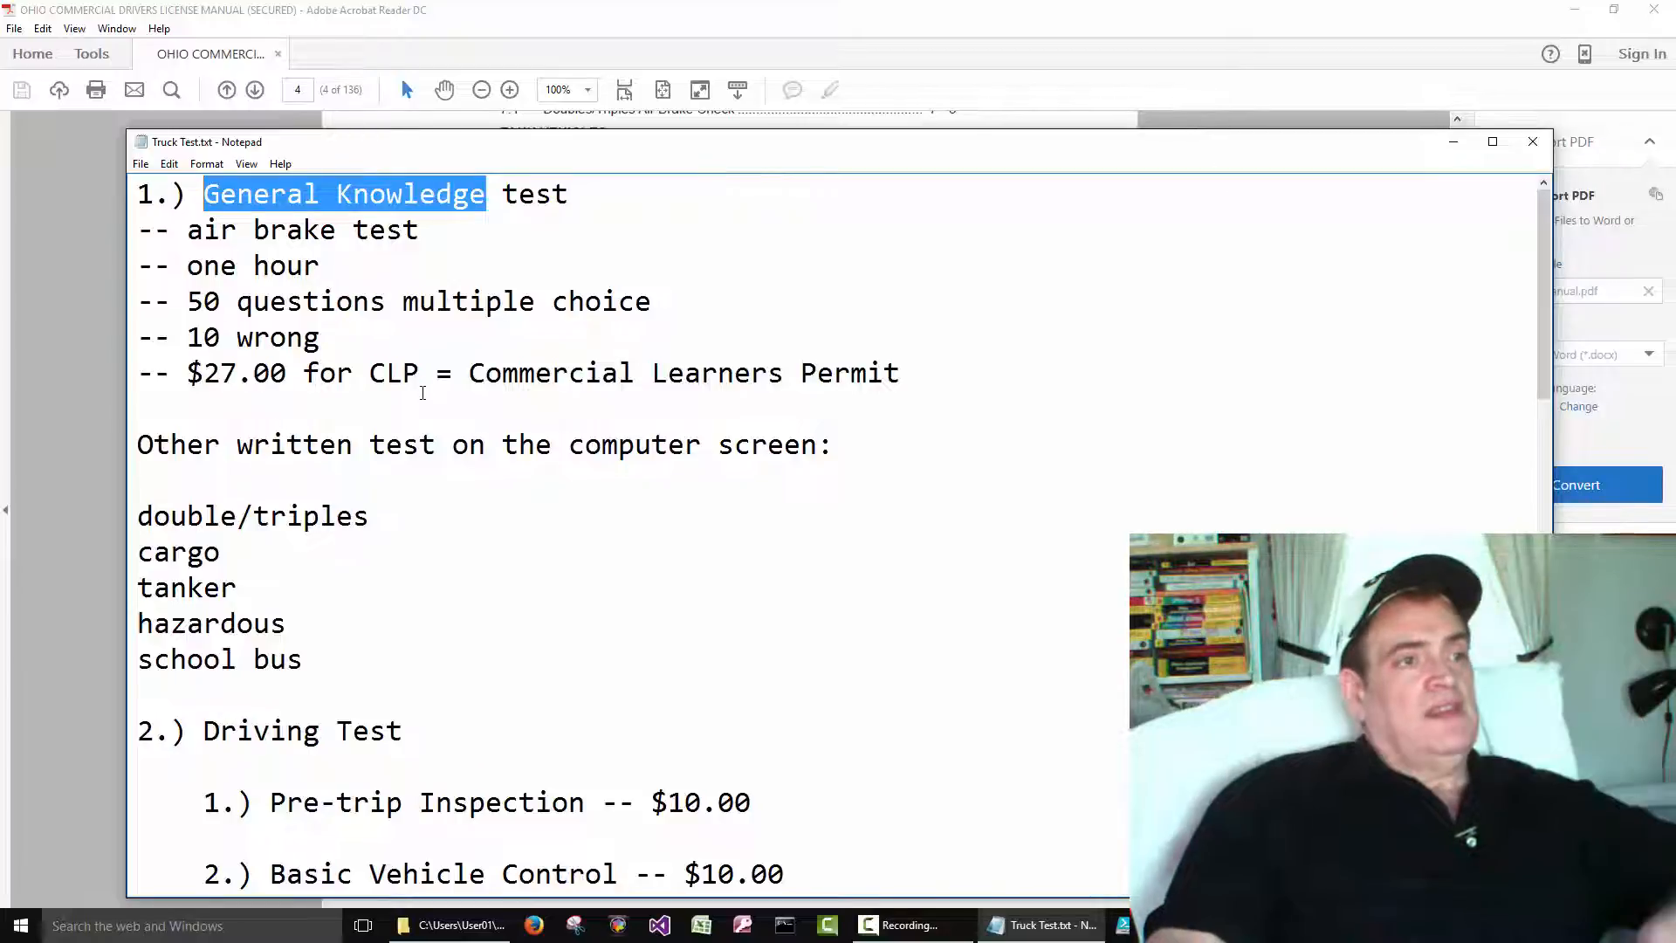
{"action": "double_click", "coordinate": [253, 515]}
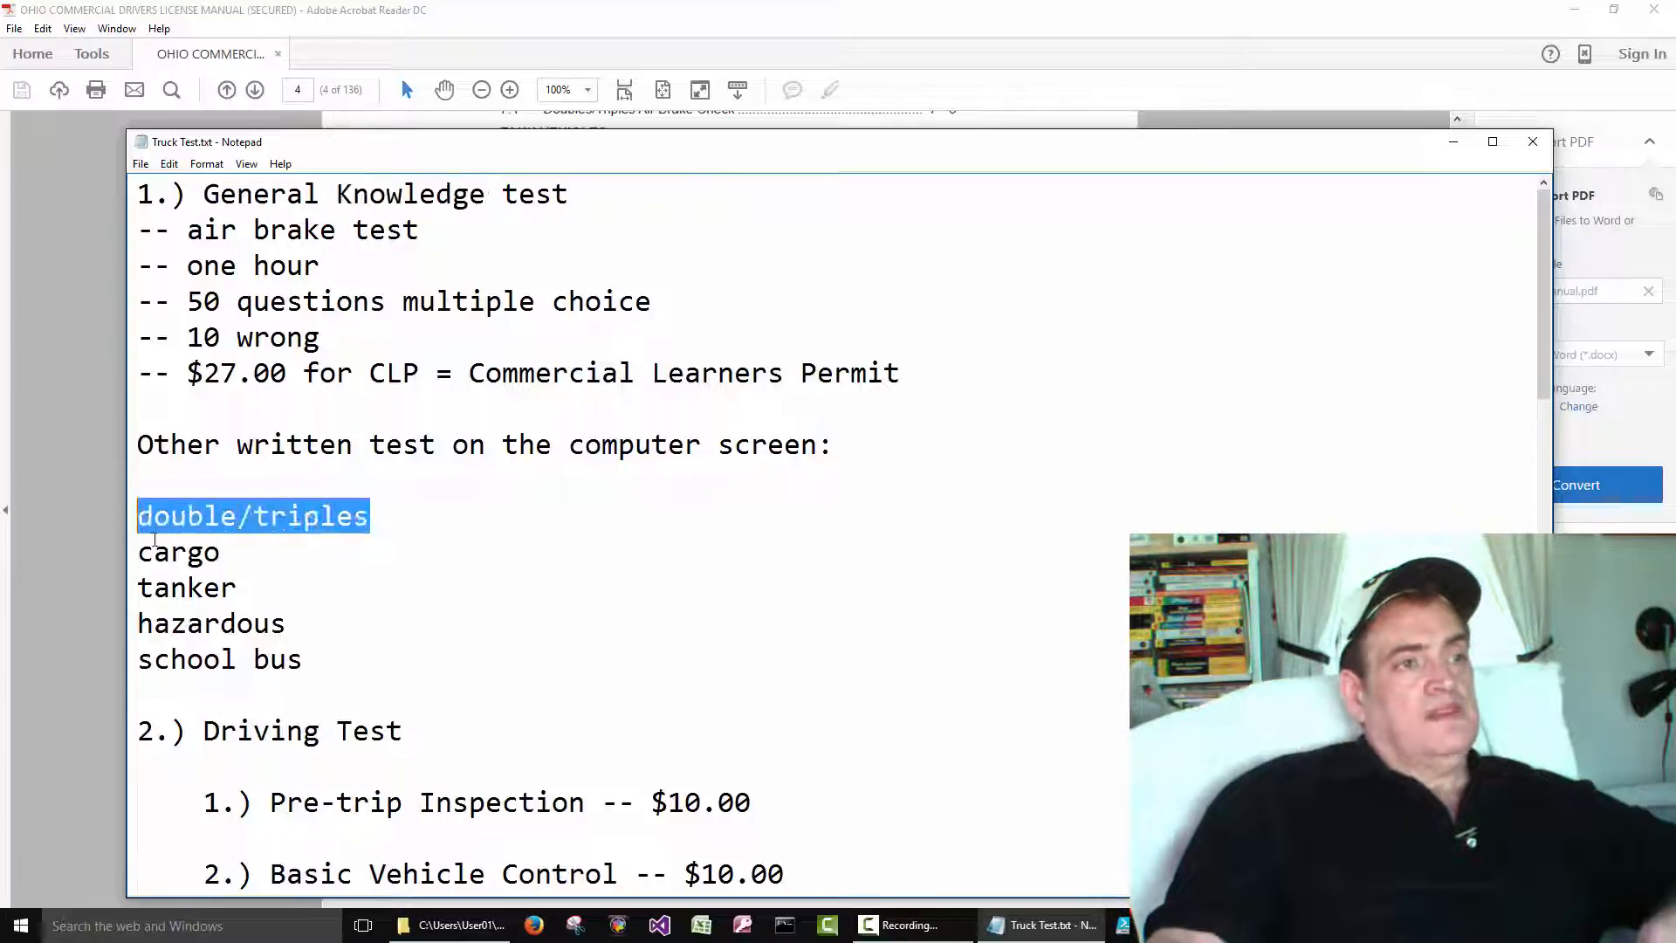
{"action": "double_click", "coordinate": [178, 552]}
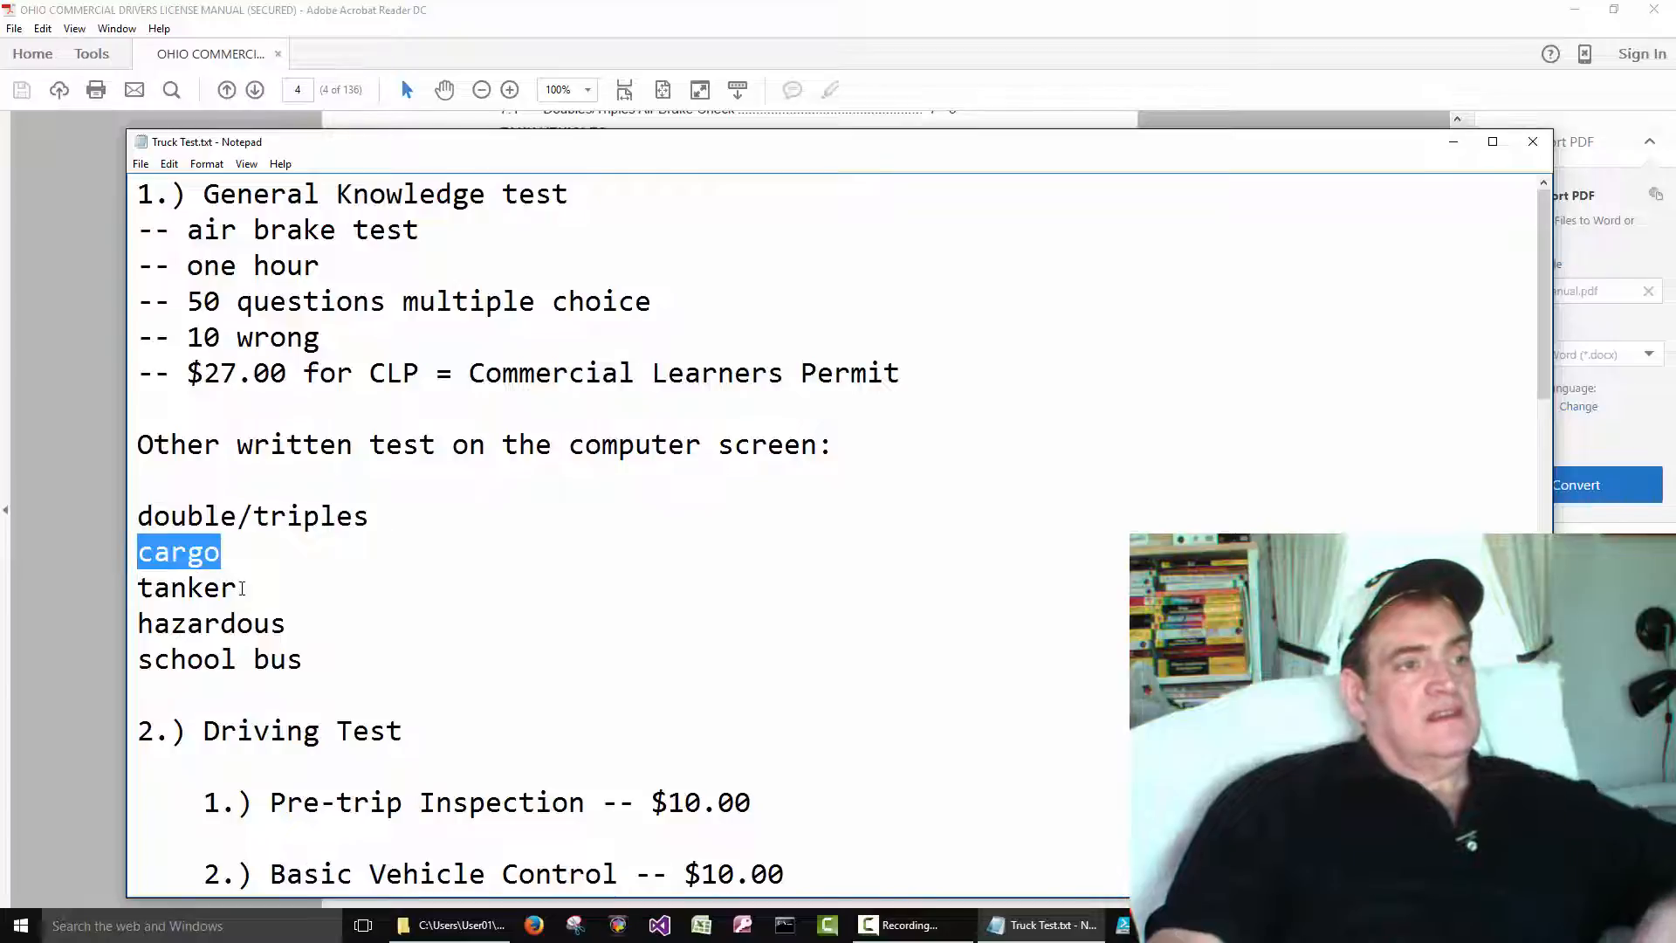
{"action": "double_click", "coordinate": [187, 588]}
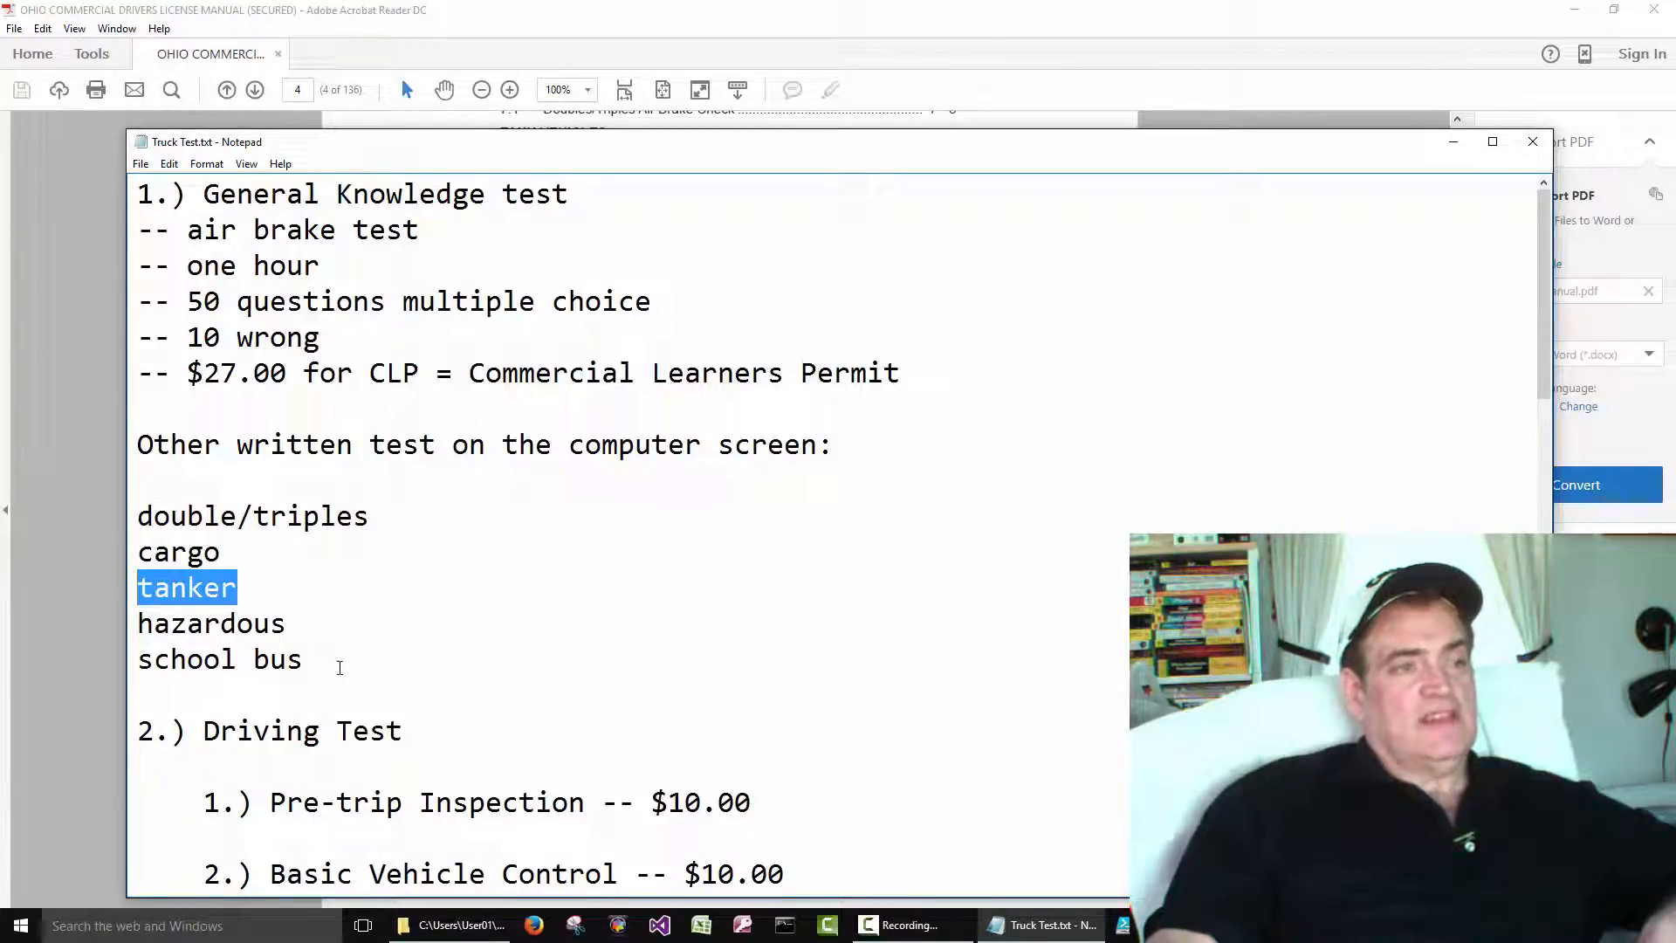
{"action": "double_click", "coordinate": [185, 658]}
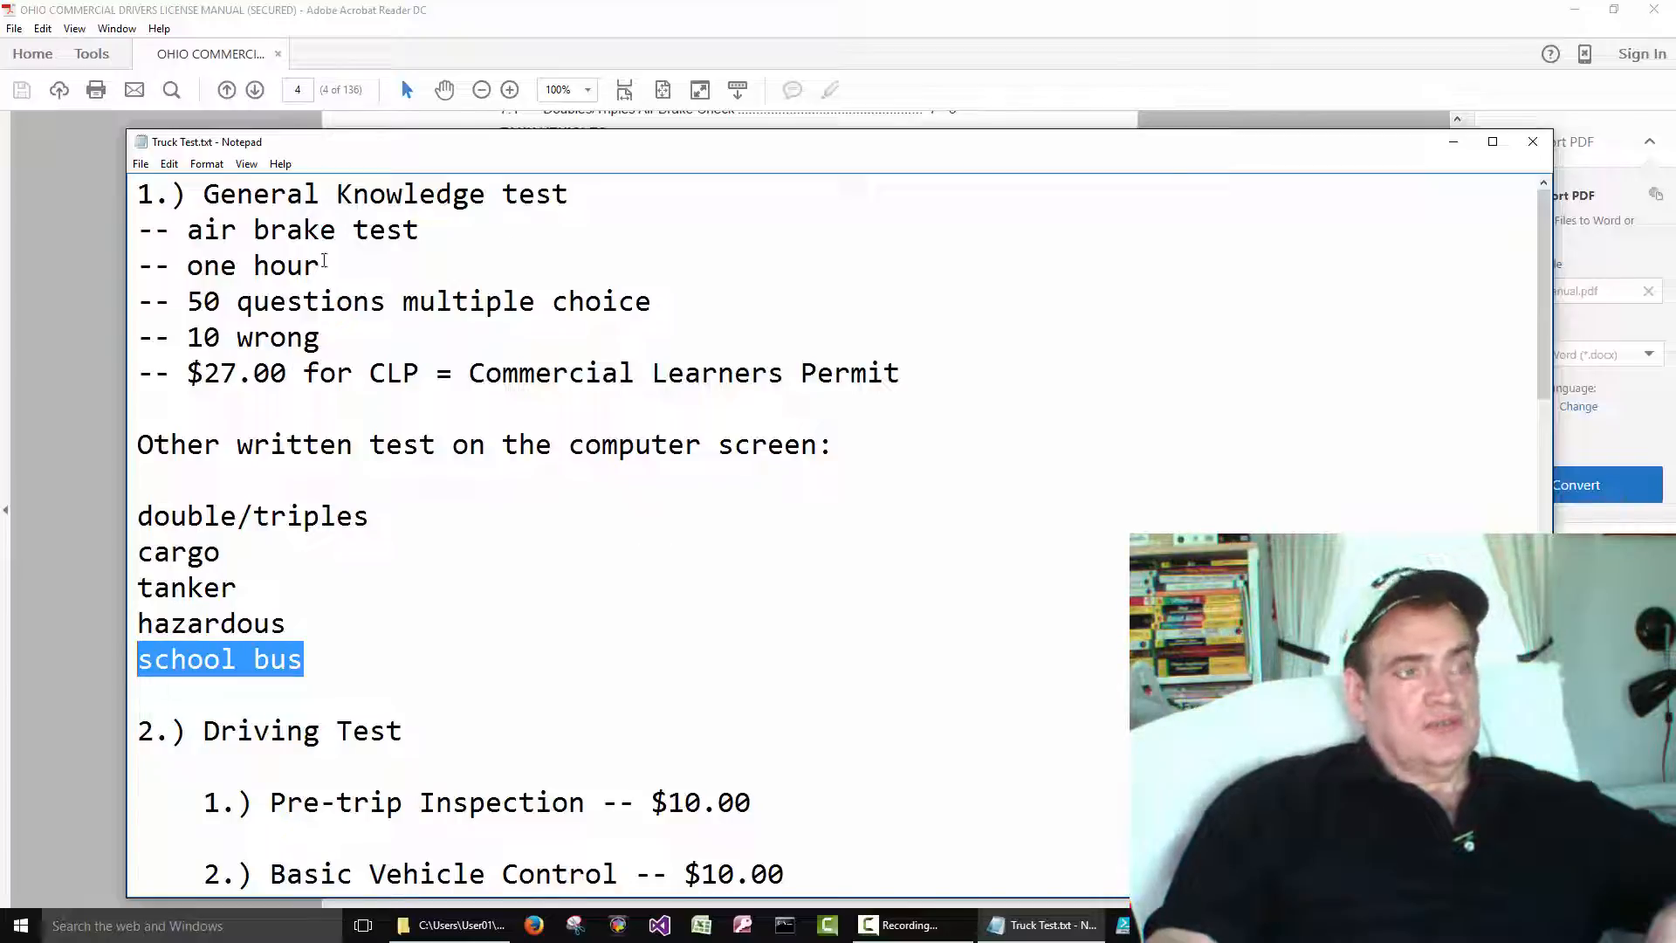
{"action": "scroll", "scroll_direction": "down", "scroll_amount": 3}
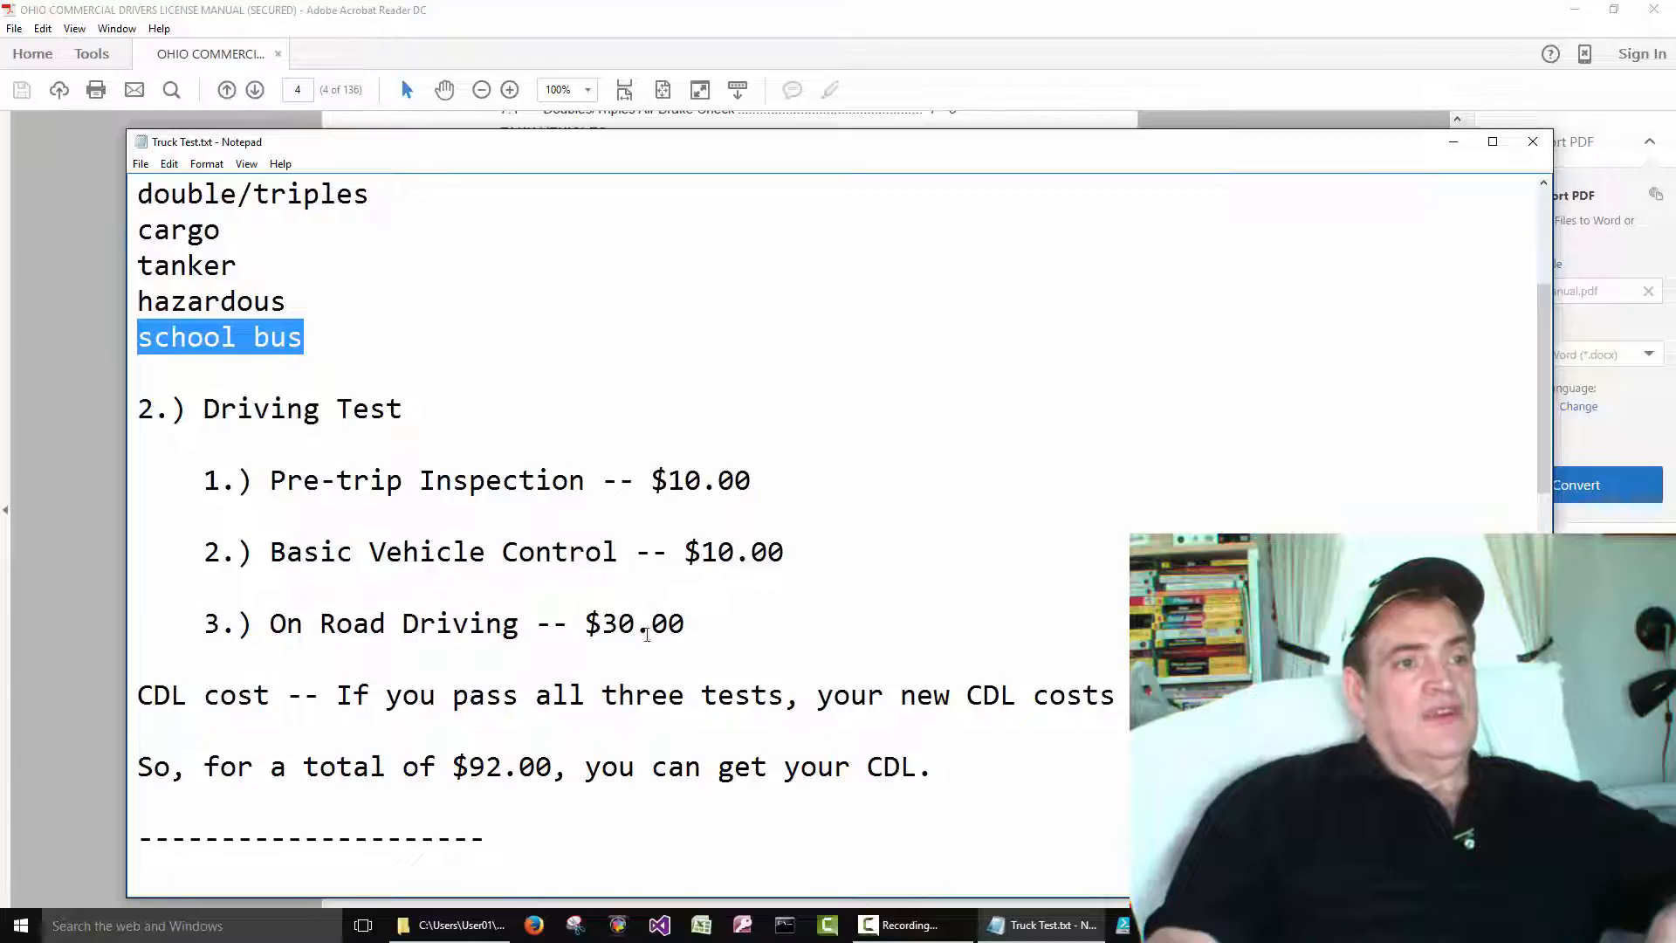
{"action": "left_click_drag", "start_coordinate": [302, 337], "coordinate": [685, 623]}
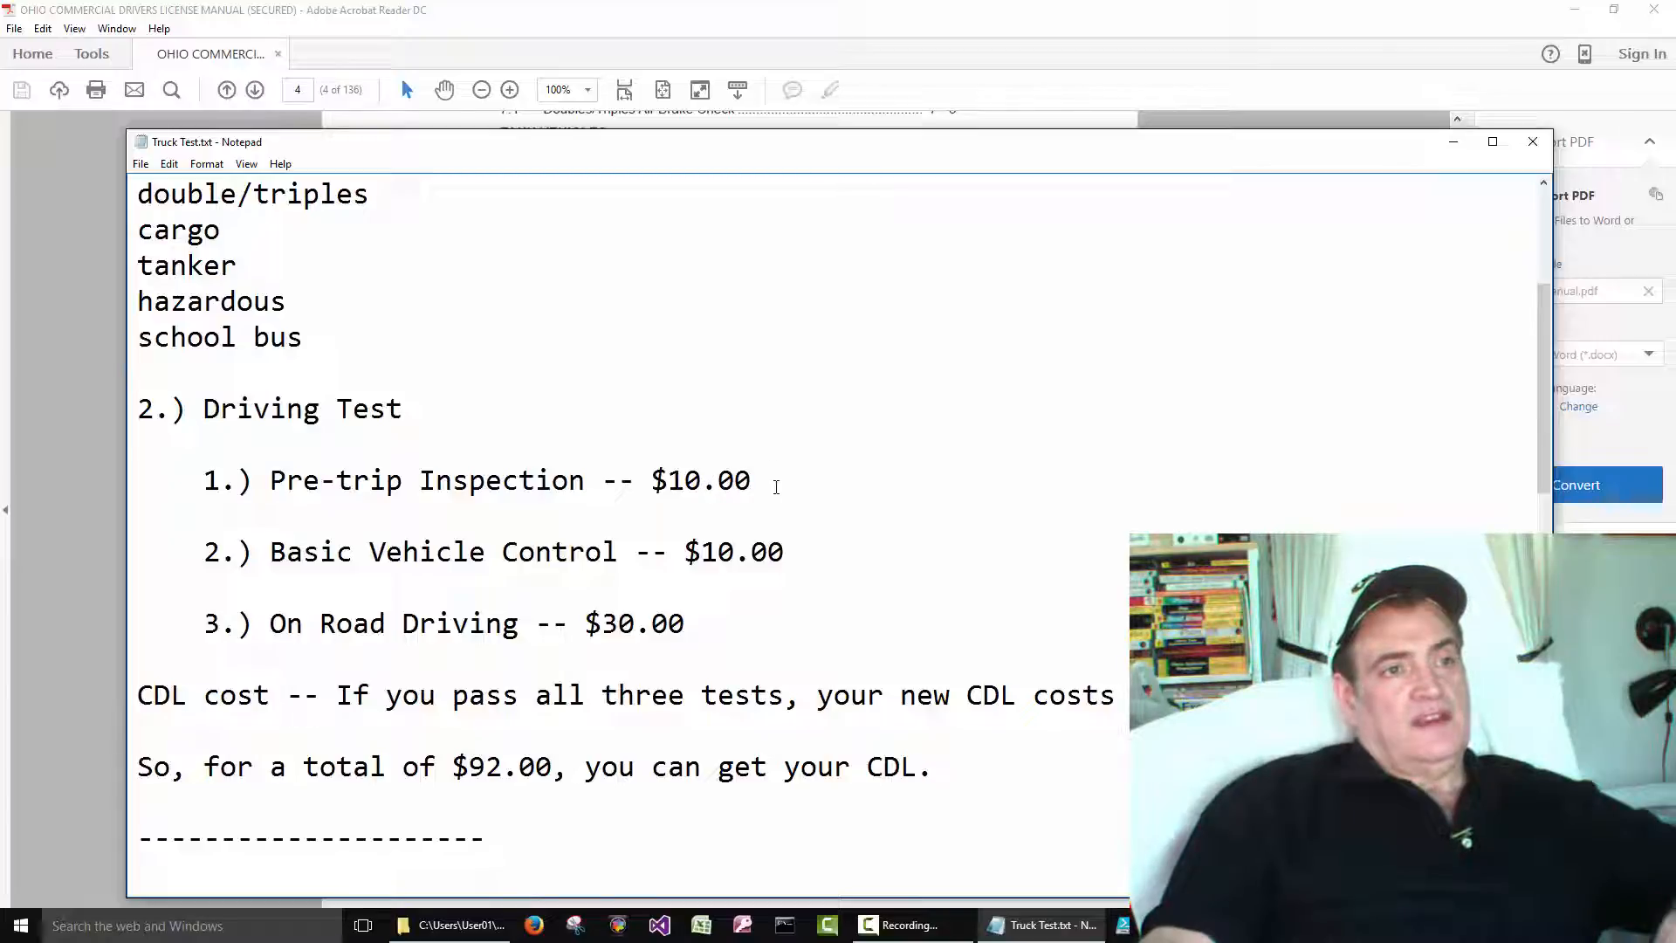
{"action": "left_click_drag", "start_coordinate": [302, 480], "coordinate": [751, 480]}
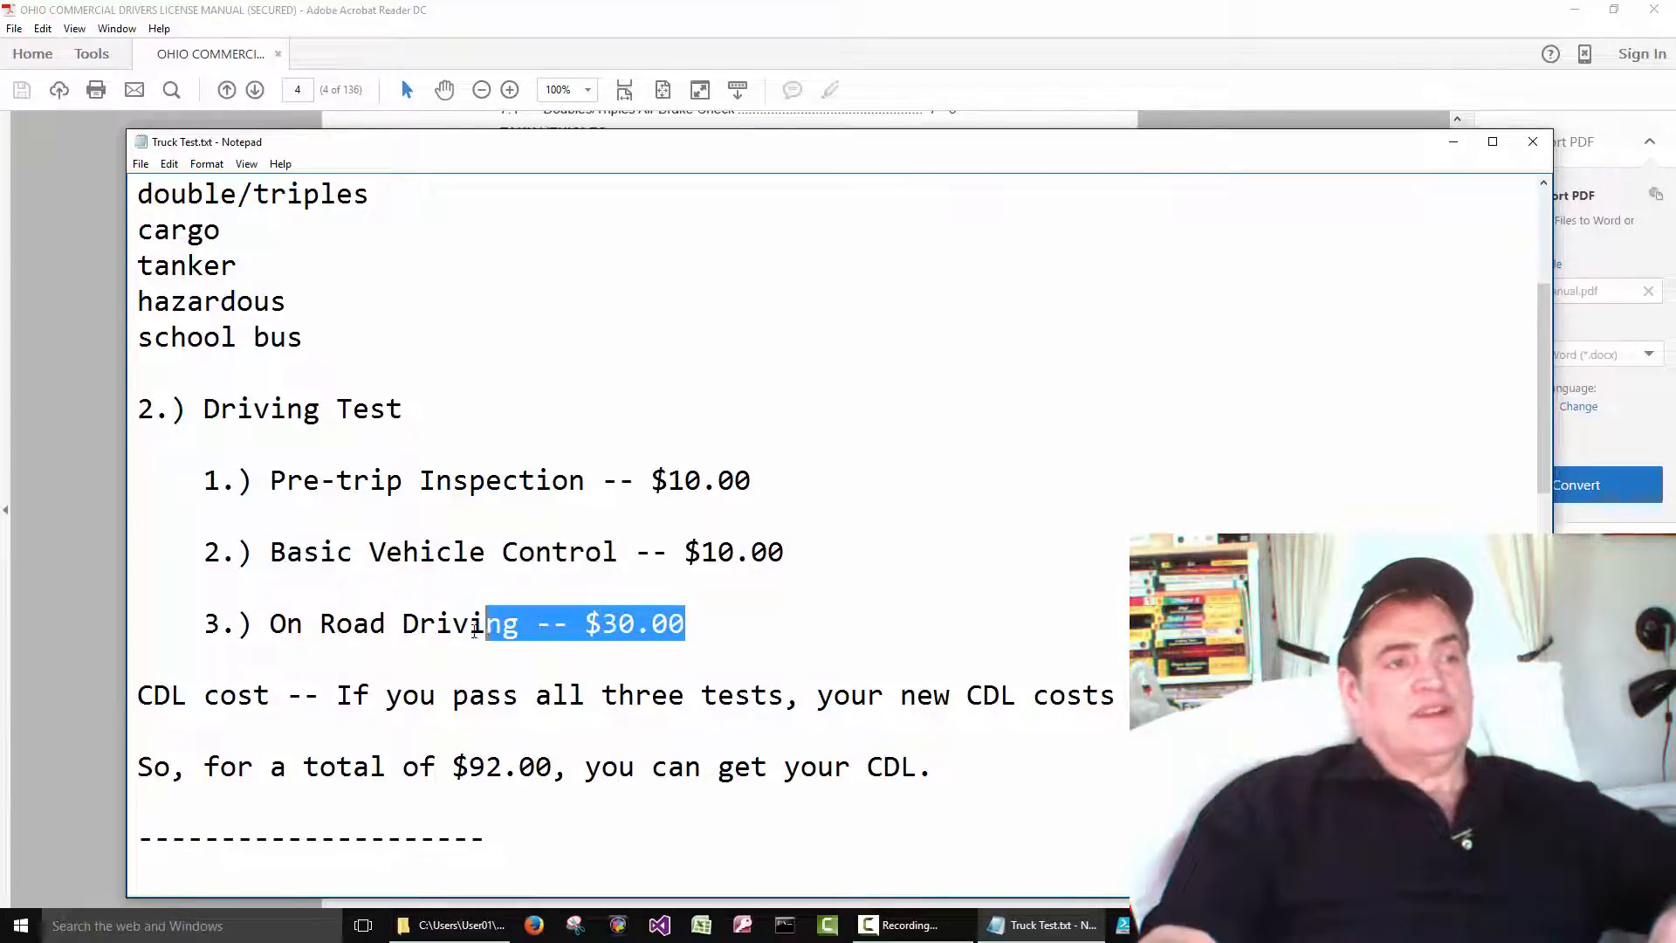
{"action": "left_click_drag", "start_coordinate": [475, 623], "coordinate": [269, 623]}
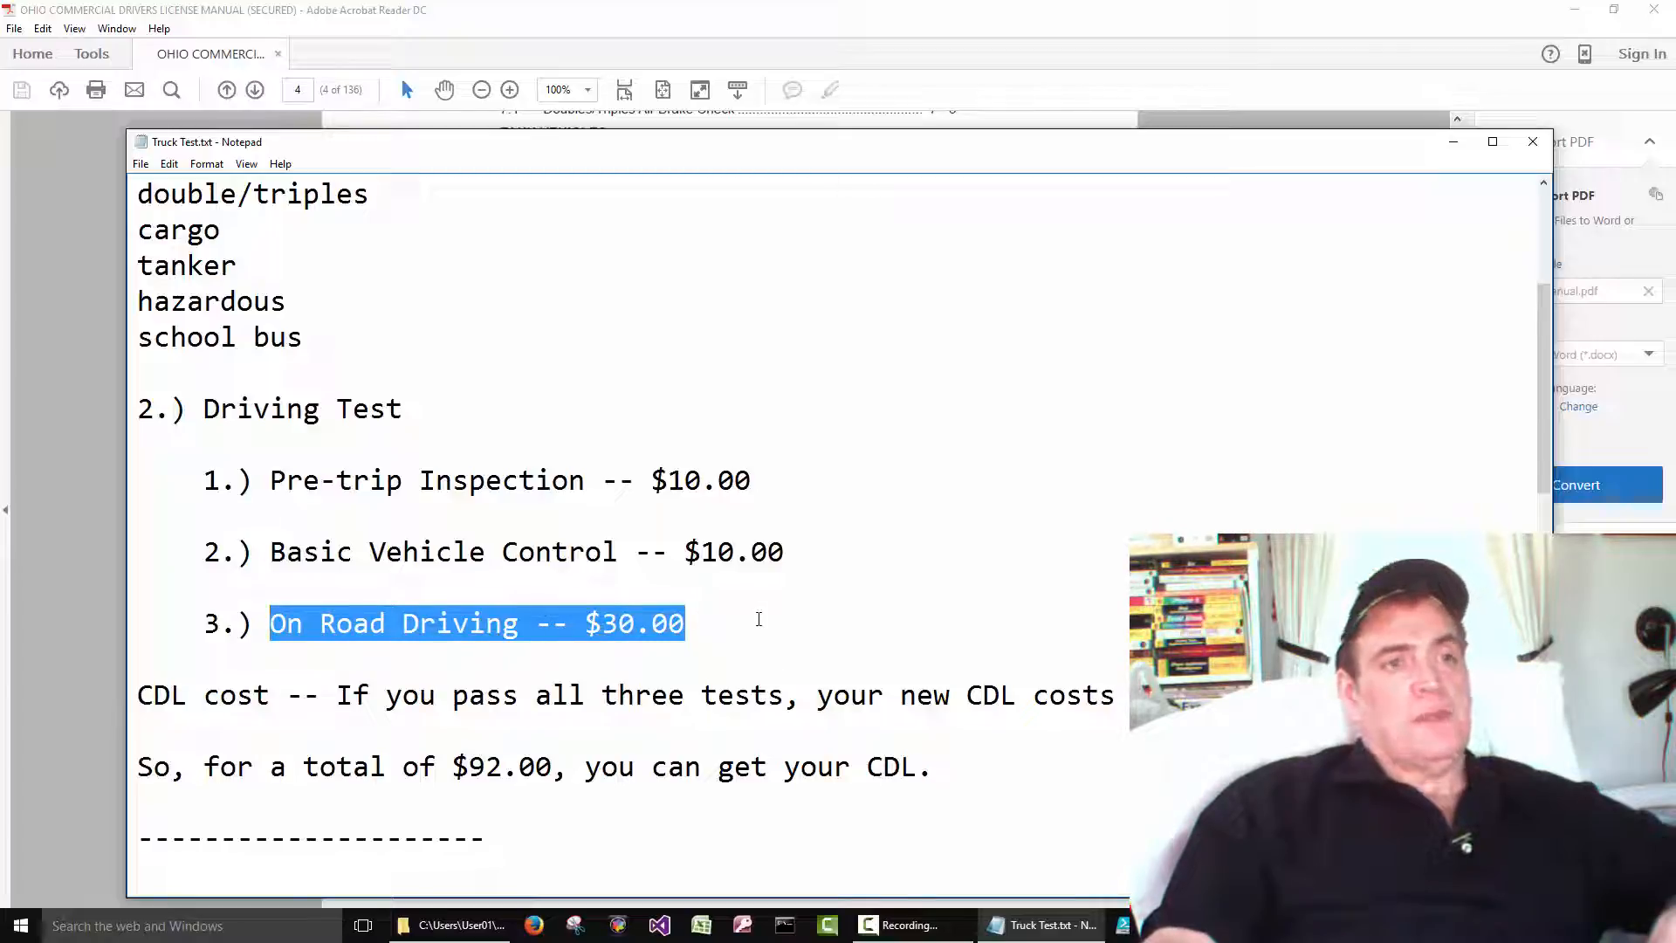
{"action": "left_click", "coordinate": [978, 517]}
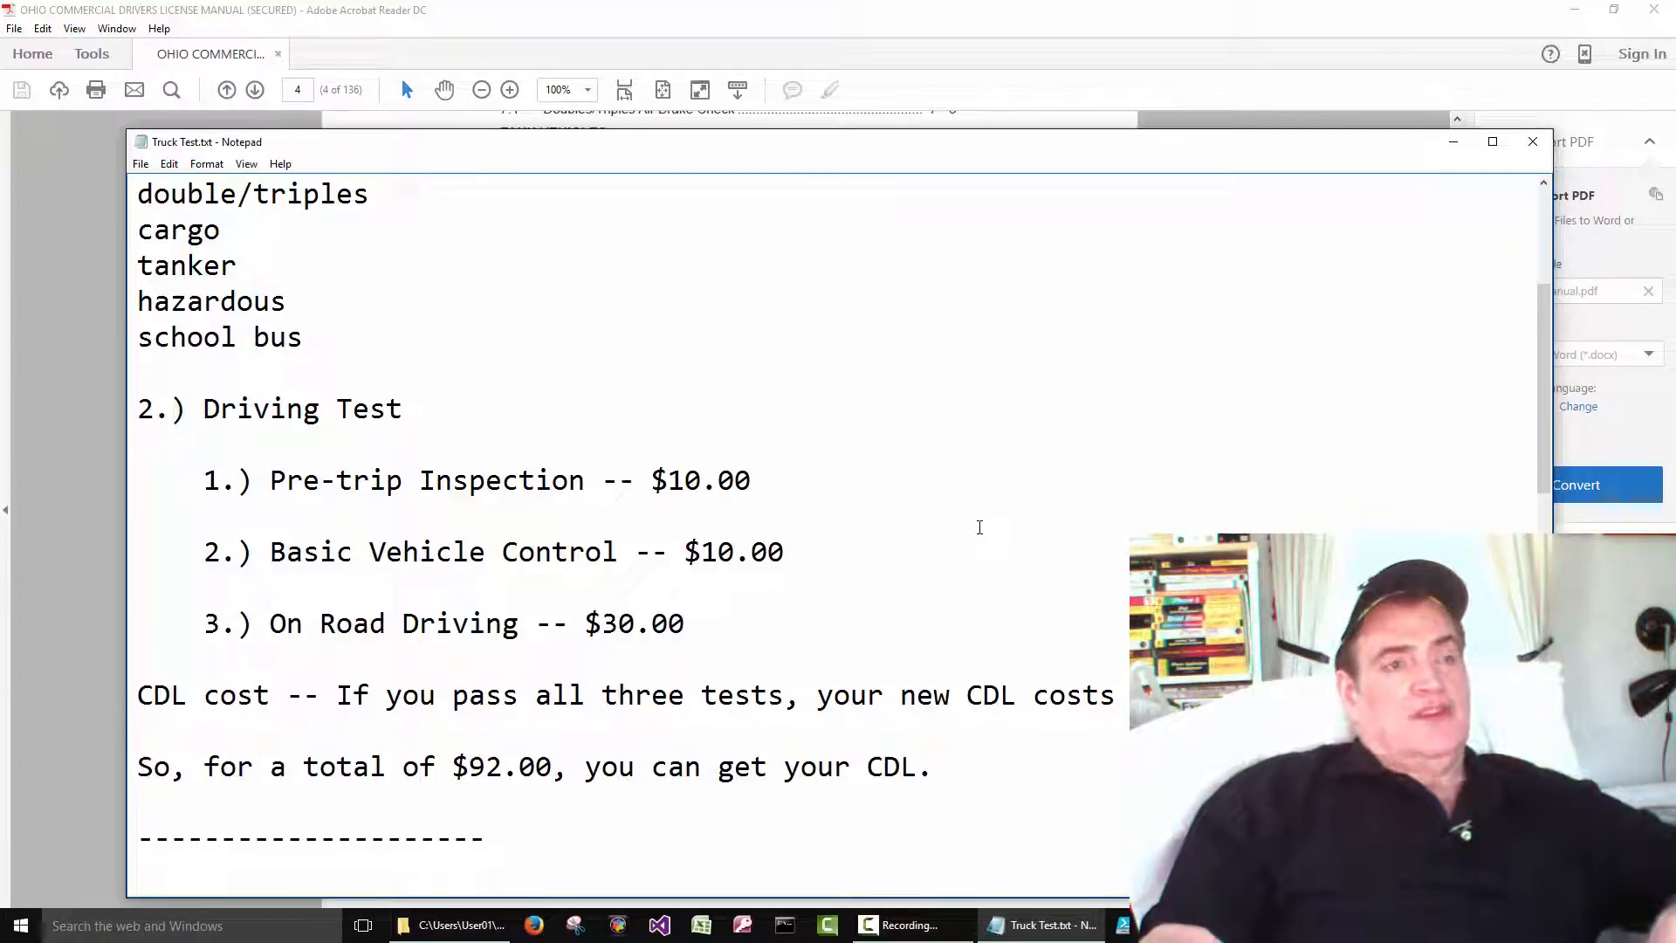
Complete the CDL cost line with 'additional $42.00' and point out the amount
{"action": "scroll", "scroll_direction": "down", "scroll_amount": 3}
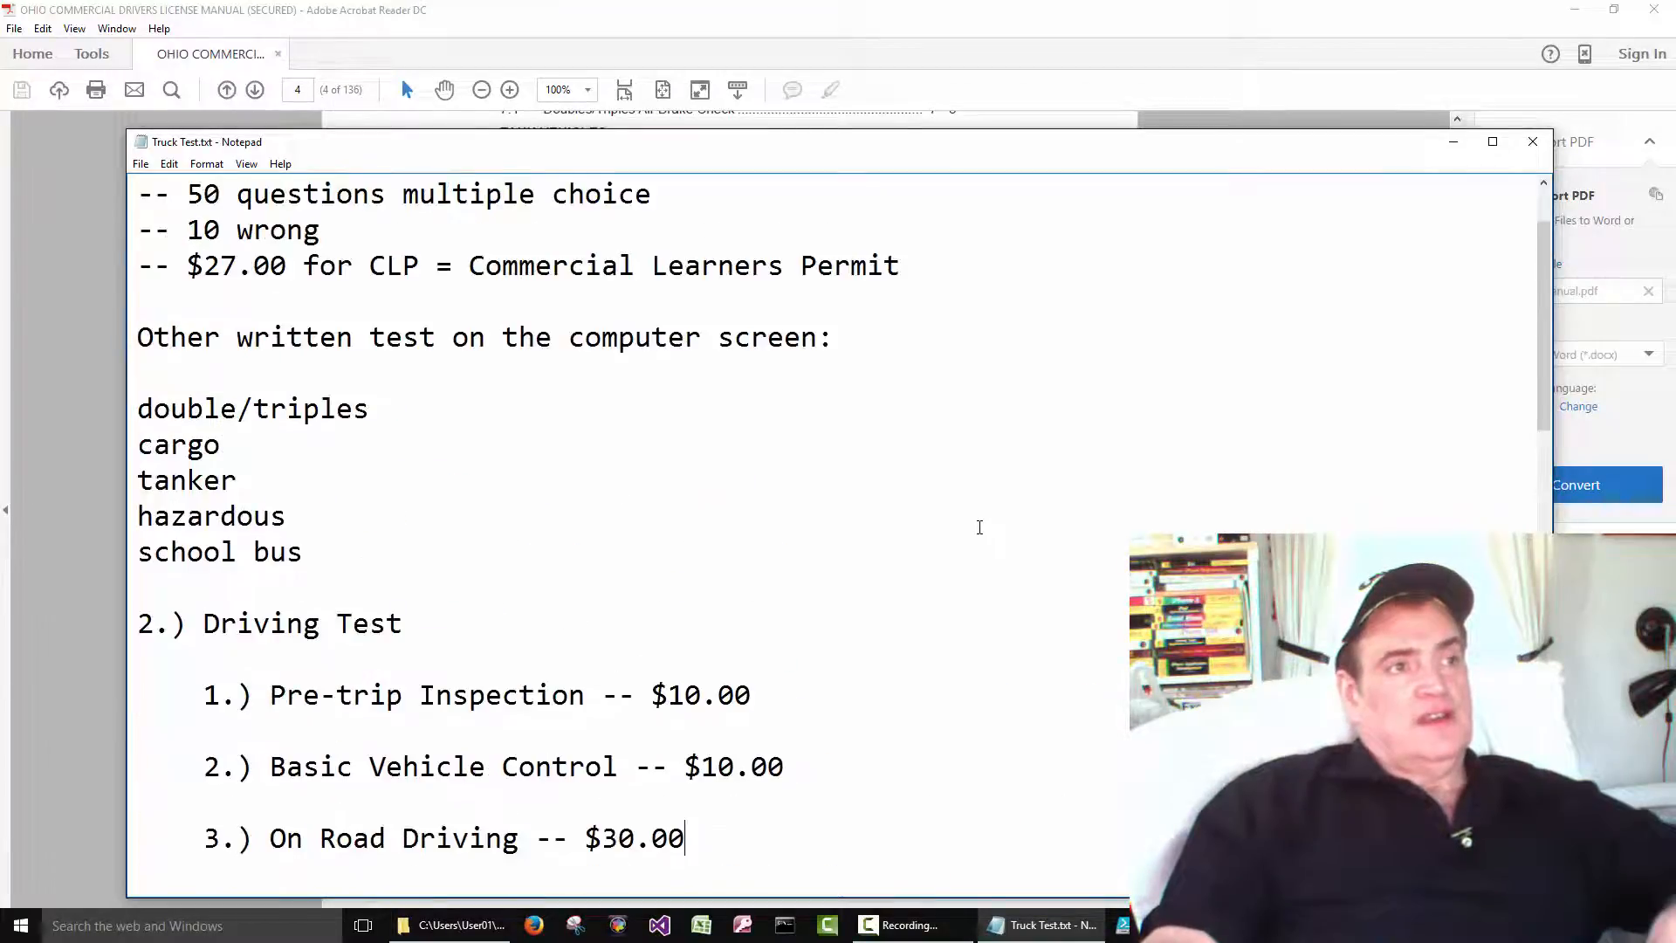
{"action": "scroll", "scroll_direction": "down", "scroll_amount": 3}
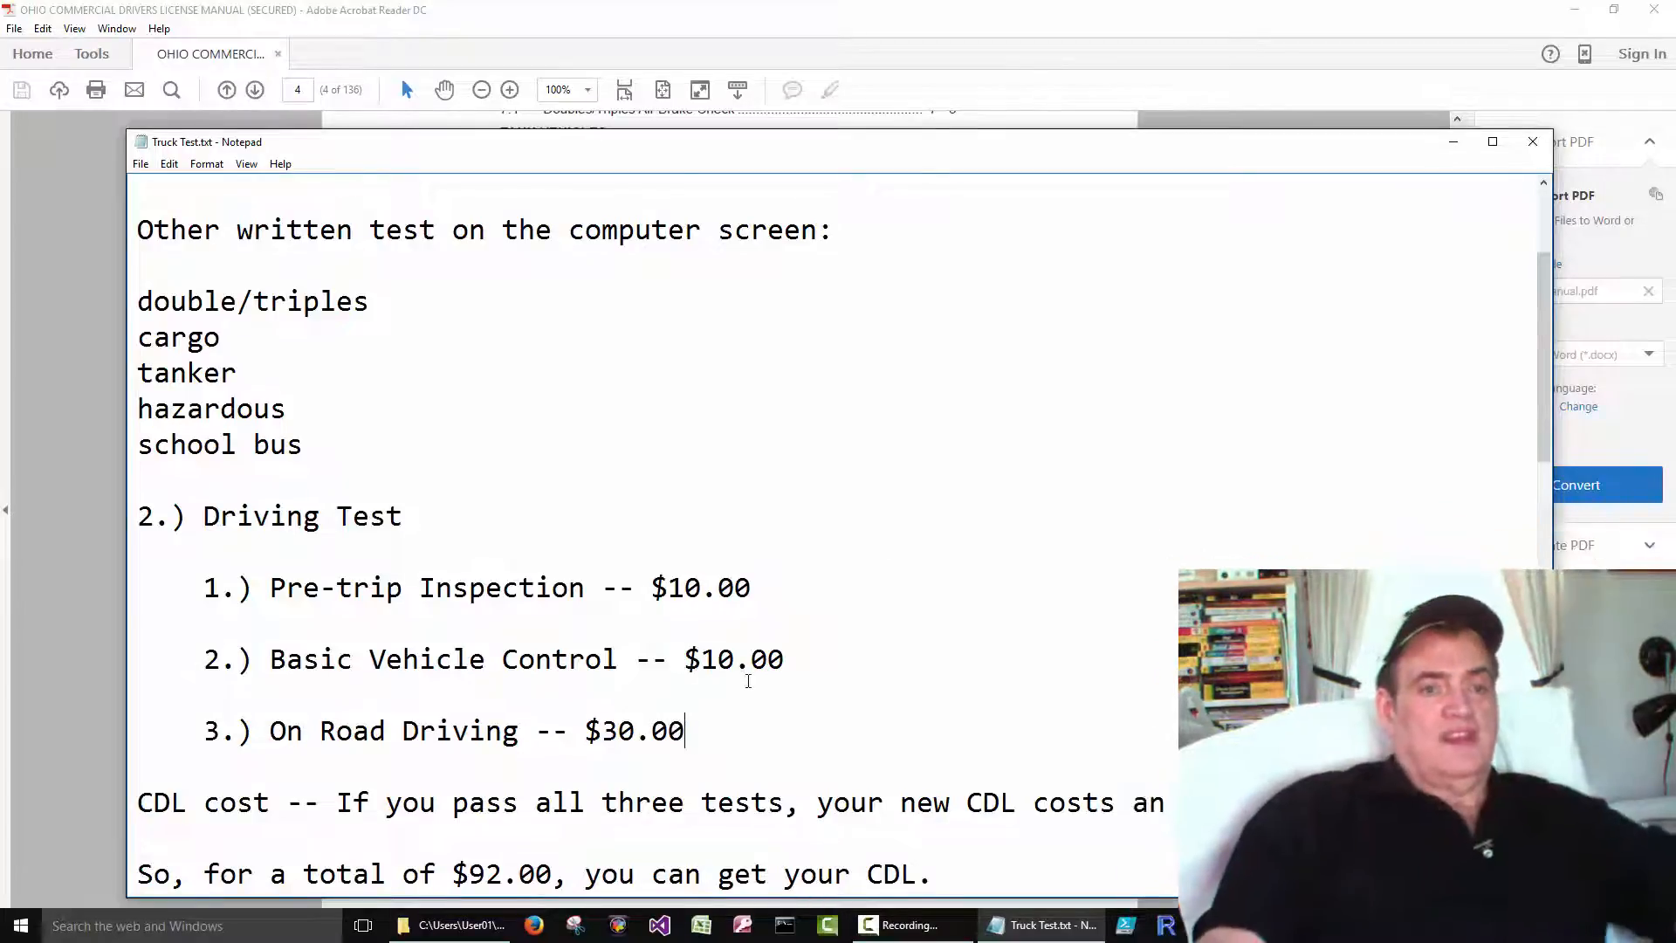
{"action": "type", "text": "additional $42.00"}
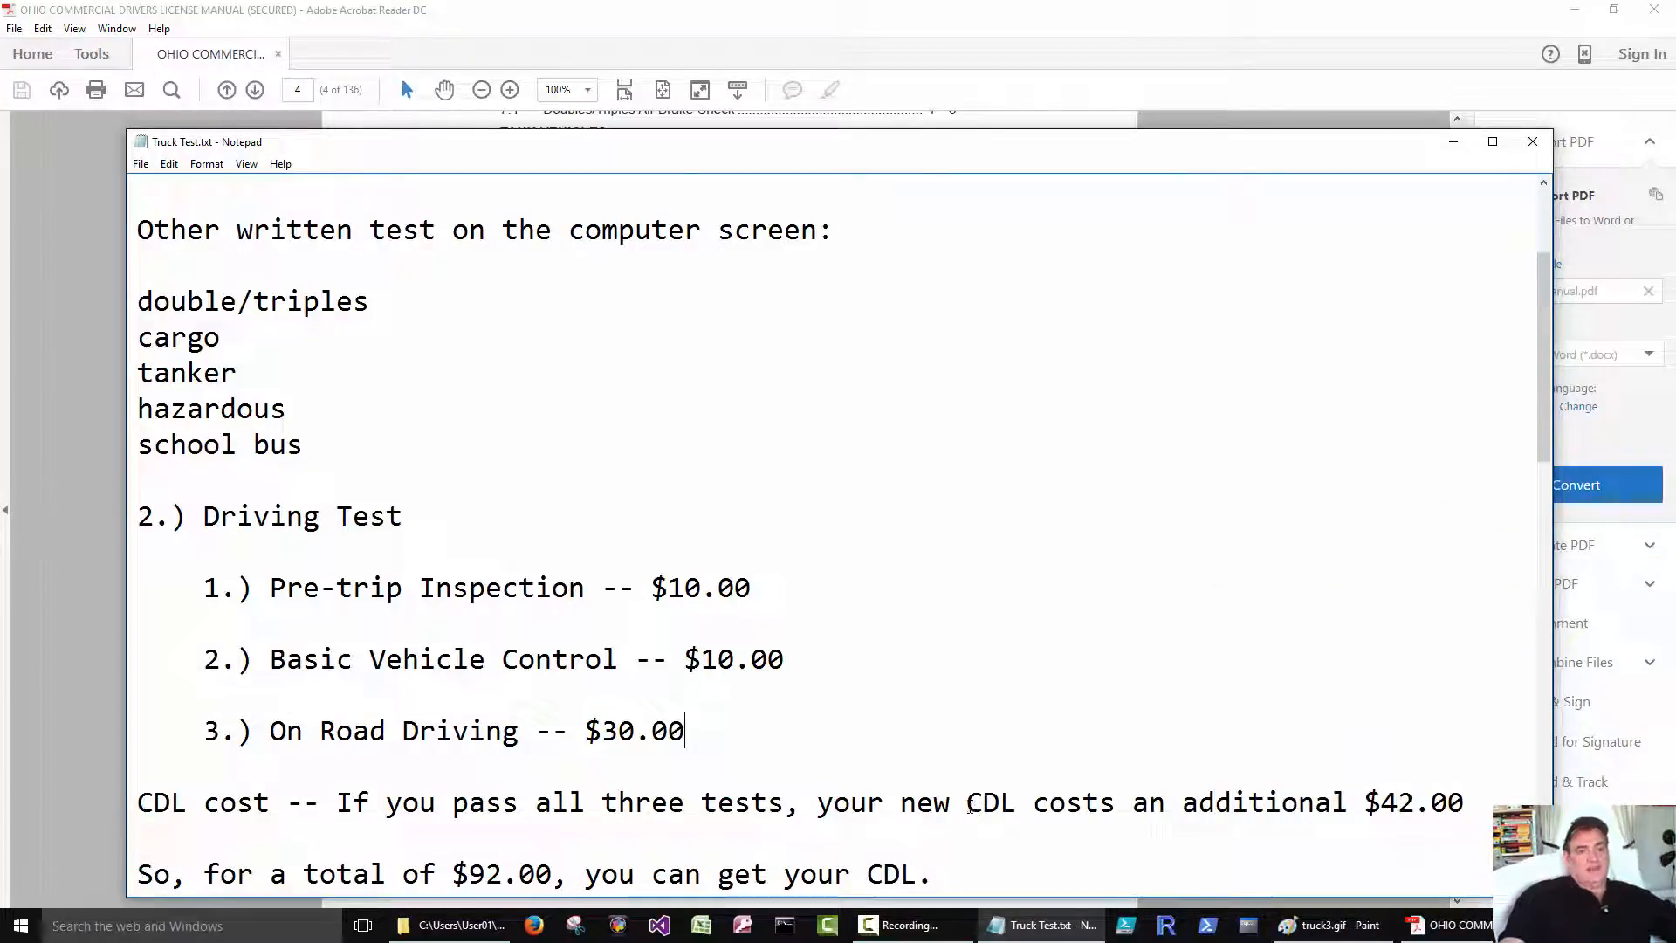
{"action": "double_click", "coordinate": [988, 801]}
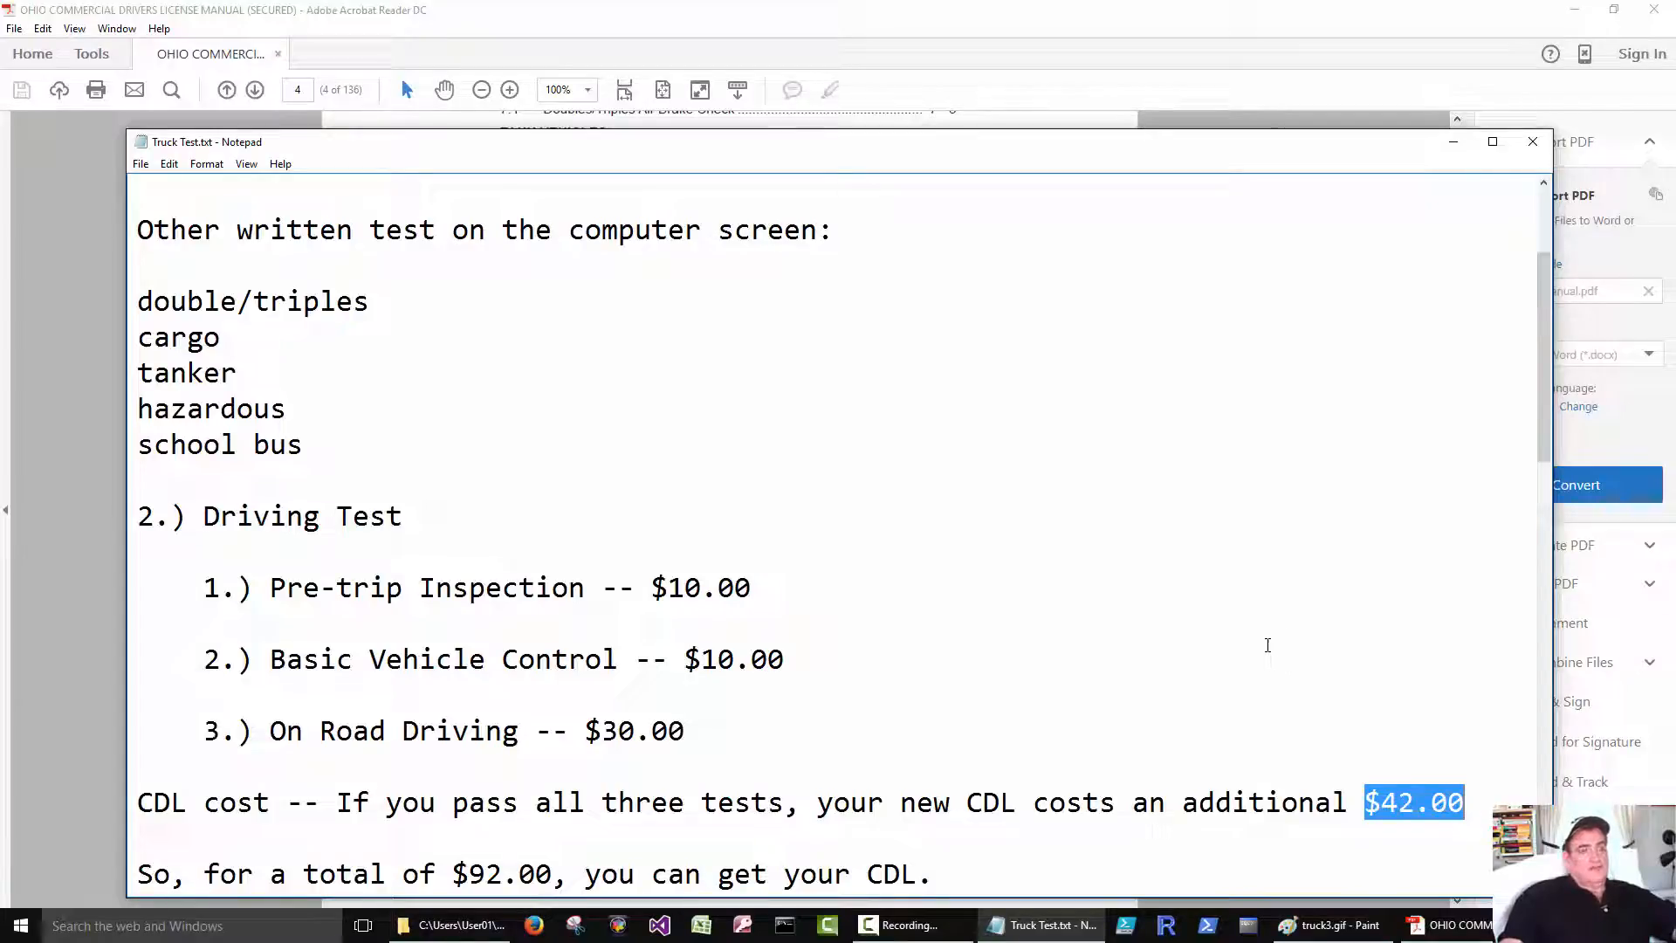
{"action": "mouse_move", "coordinate": [1245, 639]}
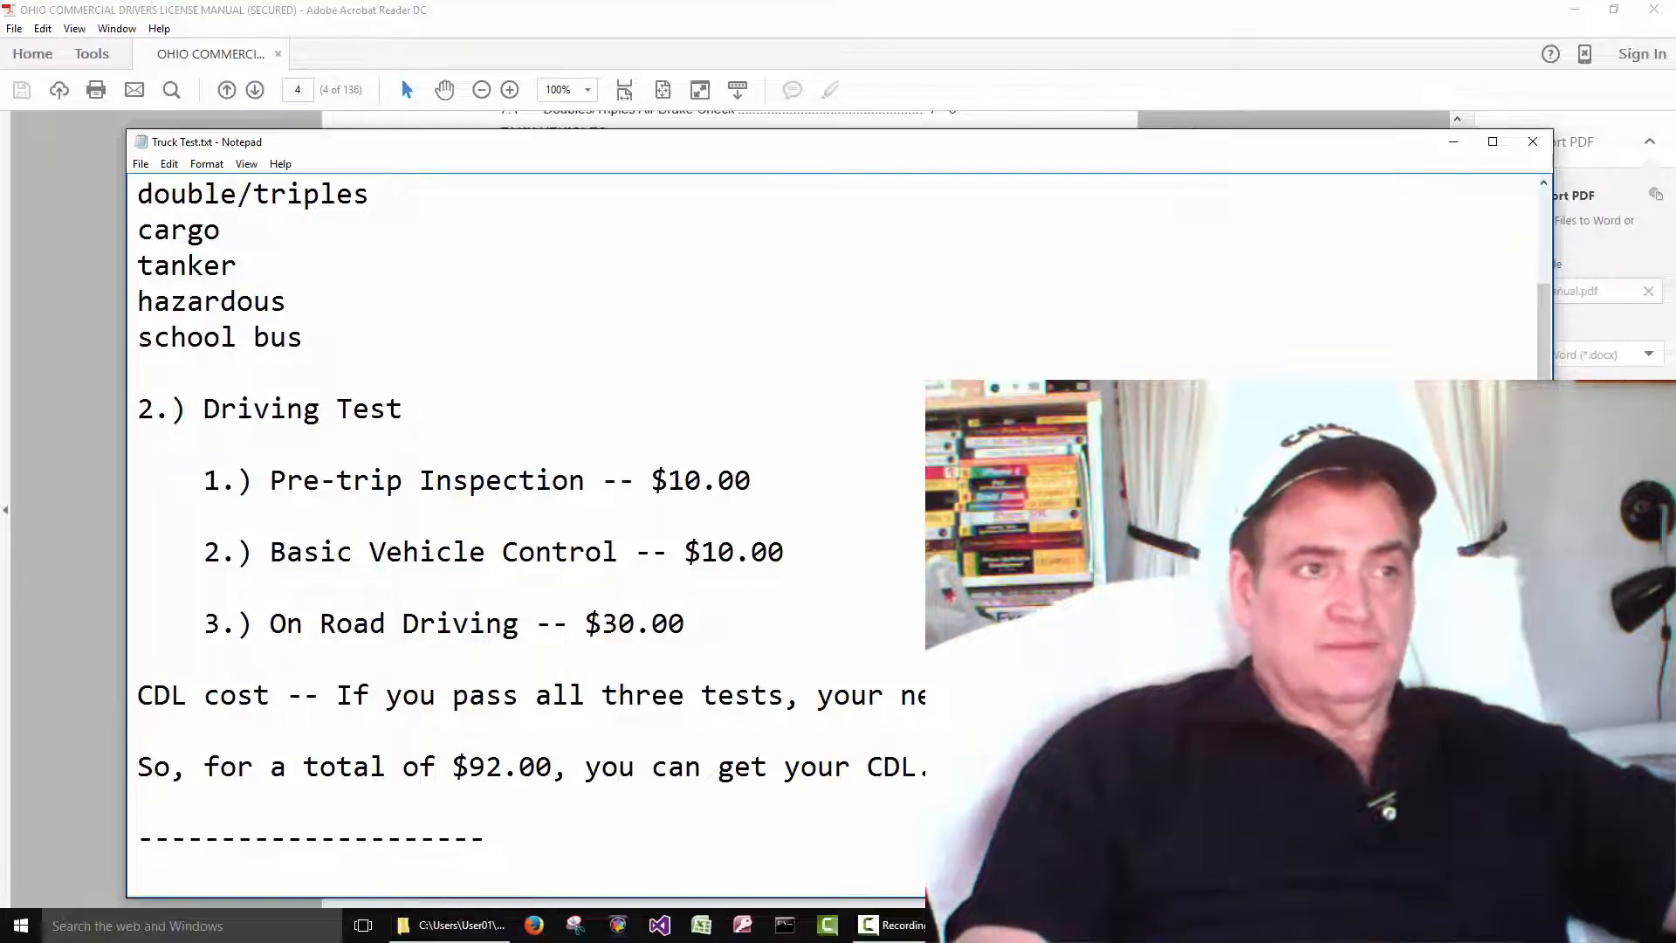
{"action": "scroll", "scroll_direction": "down", "scroll_amount": 3}
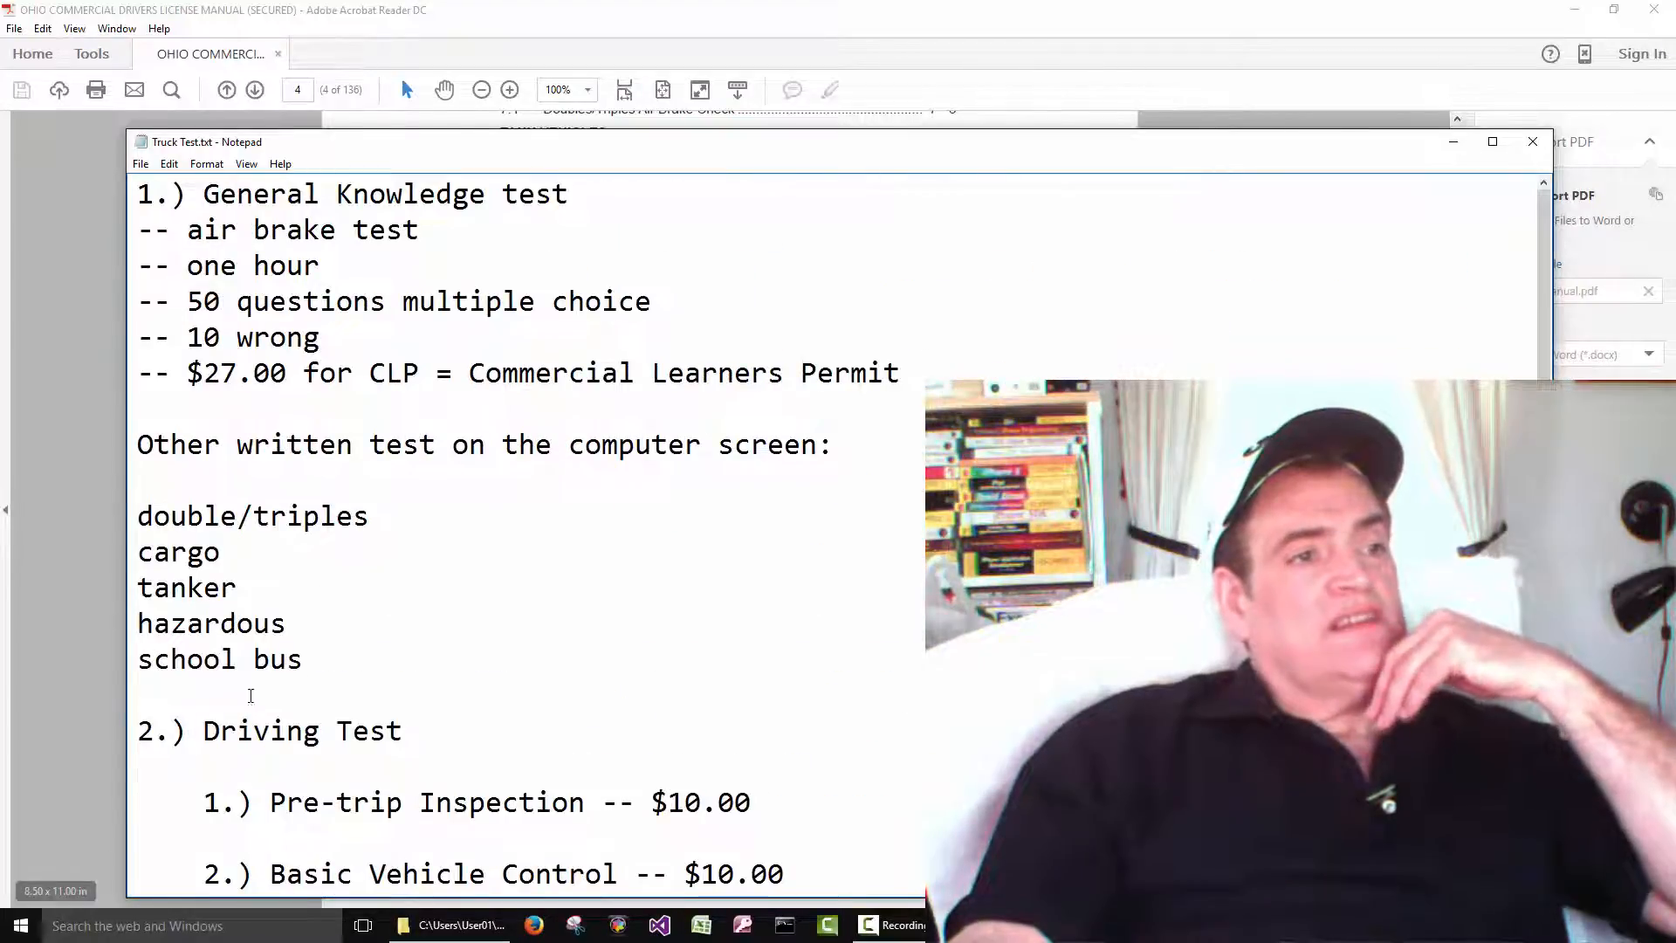
{"action": "left_click_drag", "start_coordinate": [136, 515], "coordinate": [302, 660]}
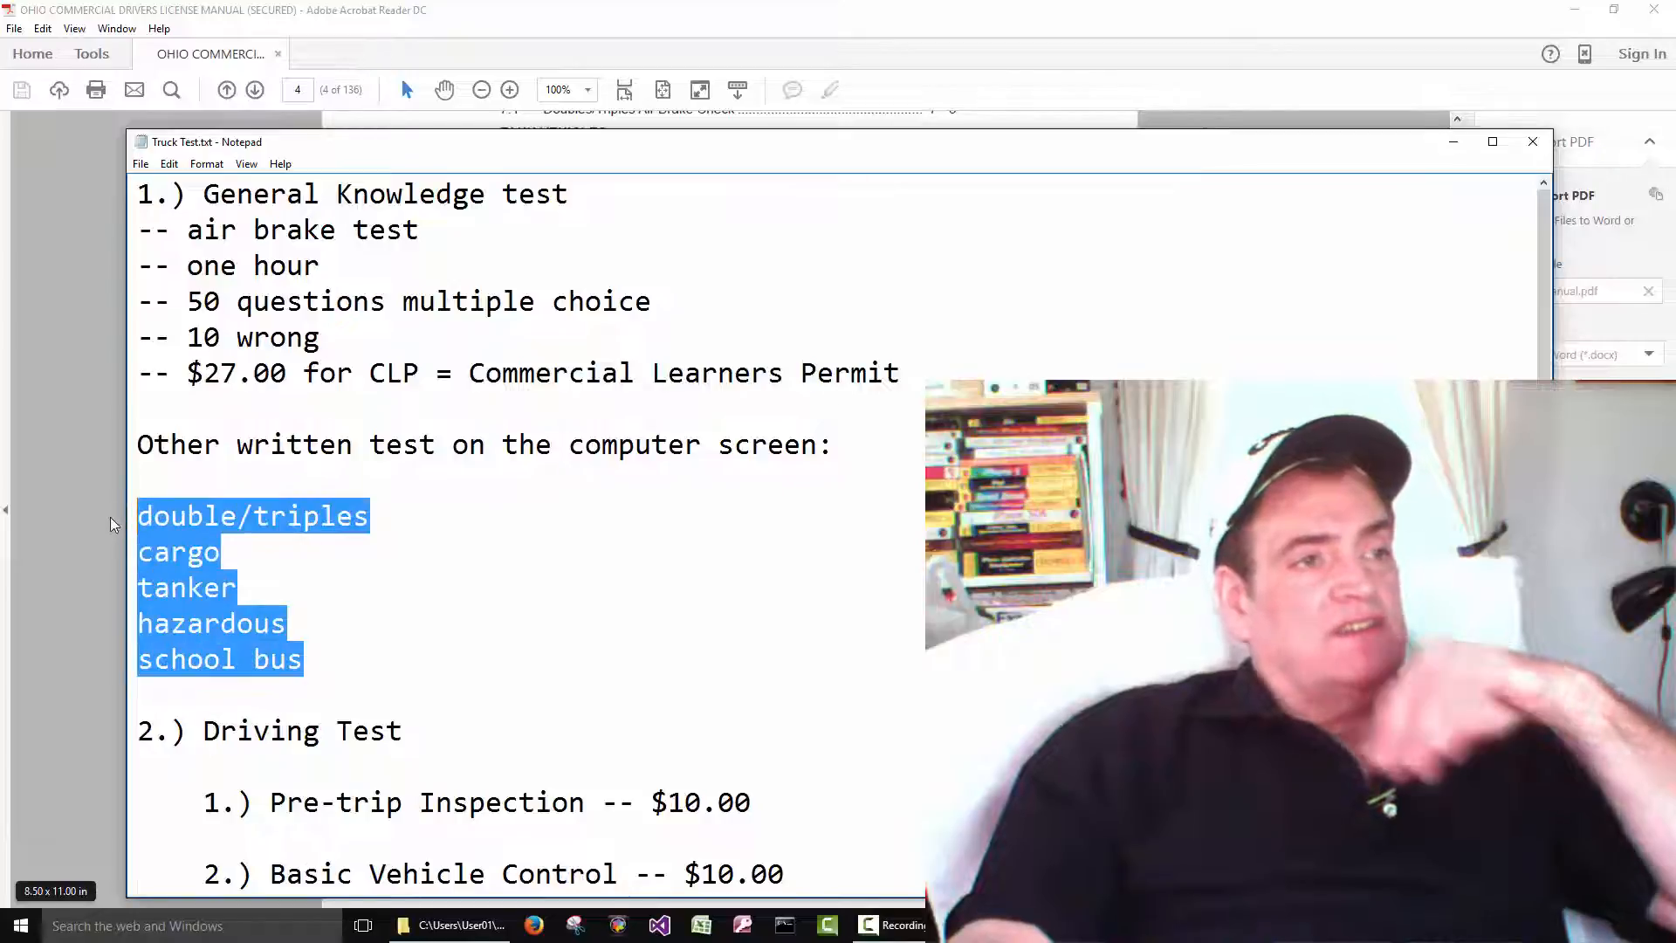
{"action": "scroll", "scroll_direction": "down", "scroll_amount": 3}
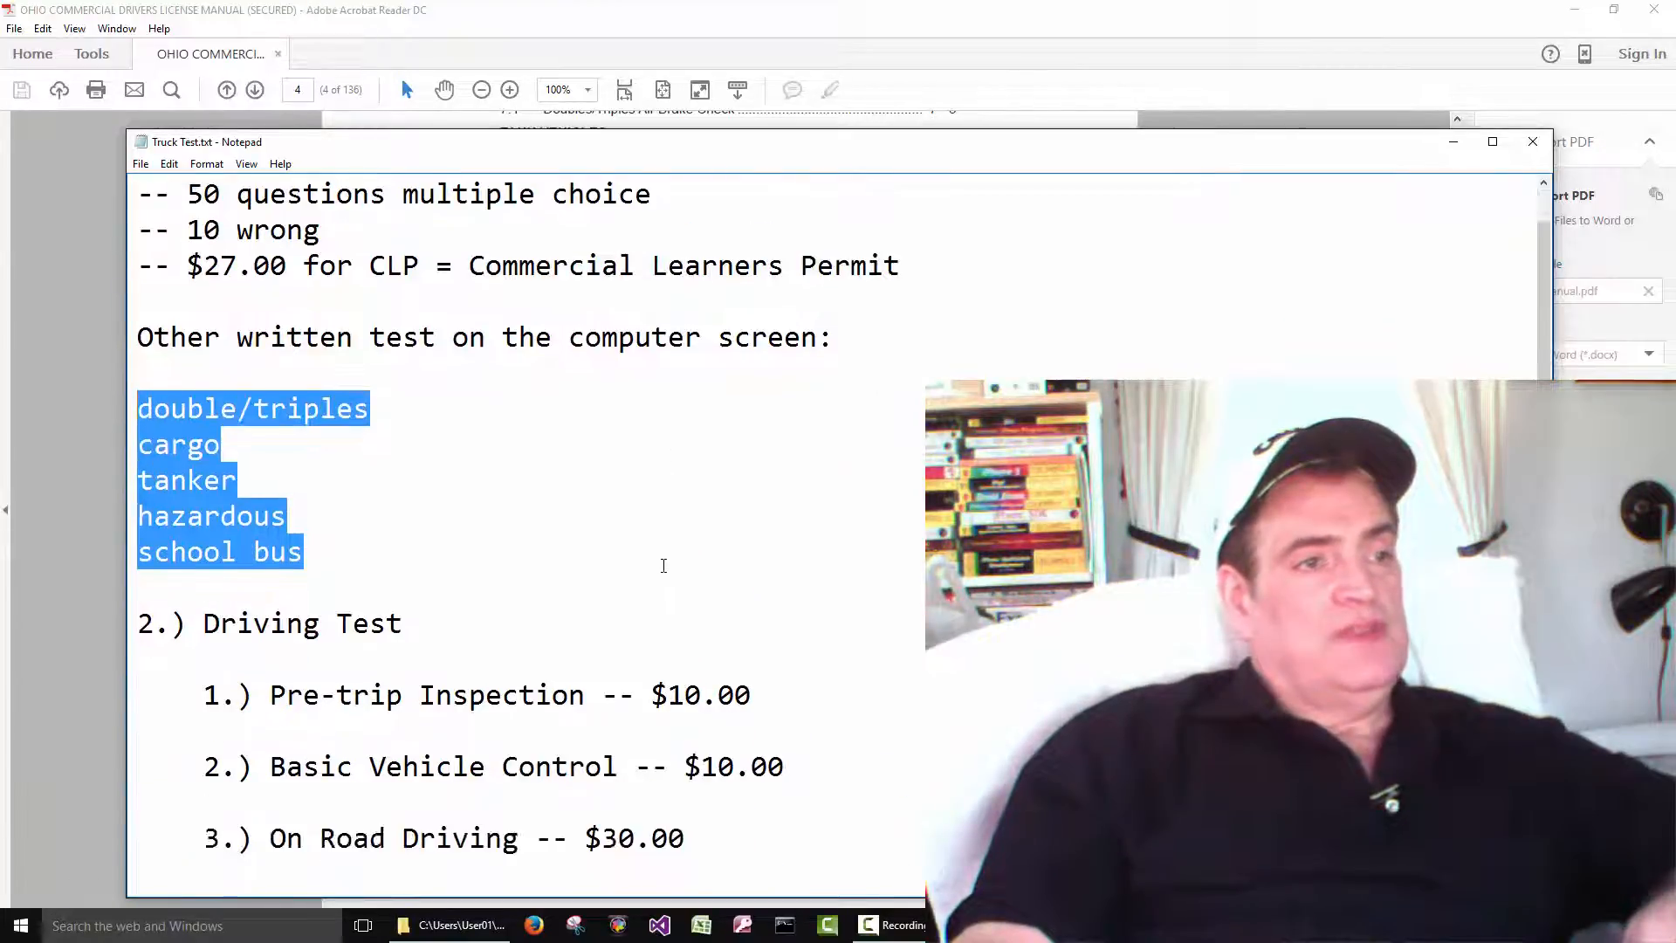
{"action": "scroll", "scroll_direction": "down", "scroll_amount": 3}
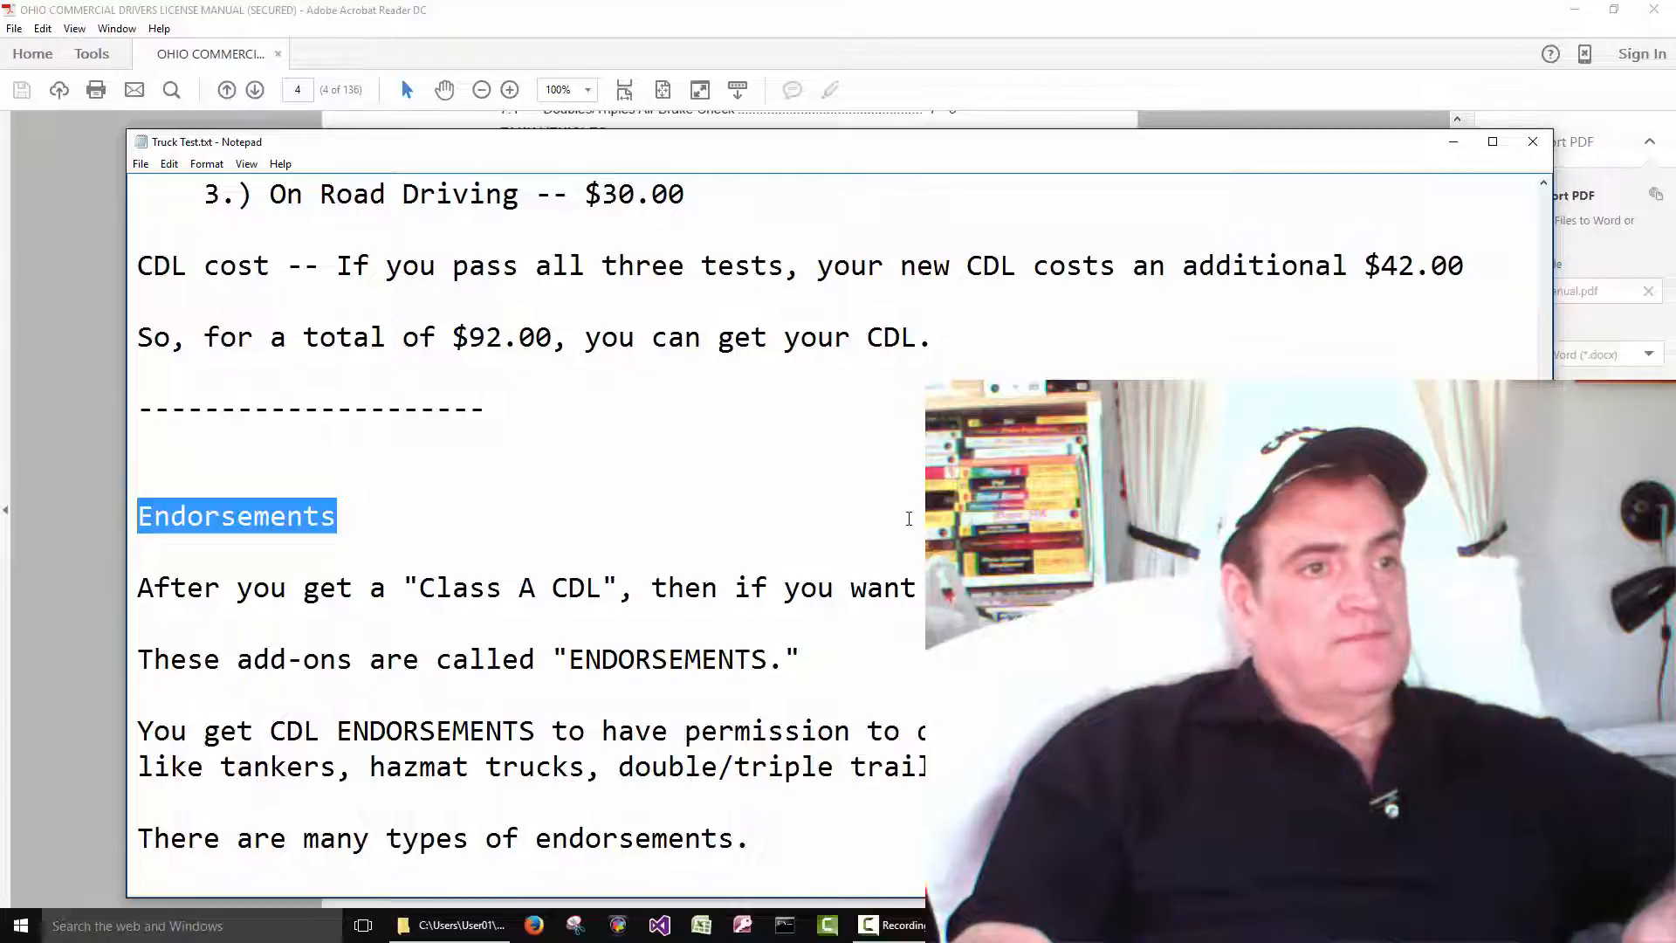
{"action": "left_click", "coordinate": [420, 588]}
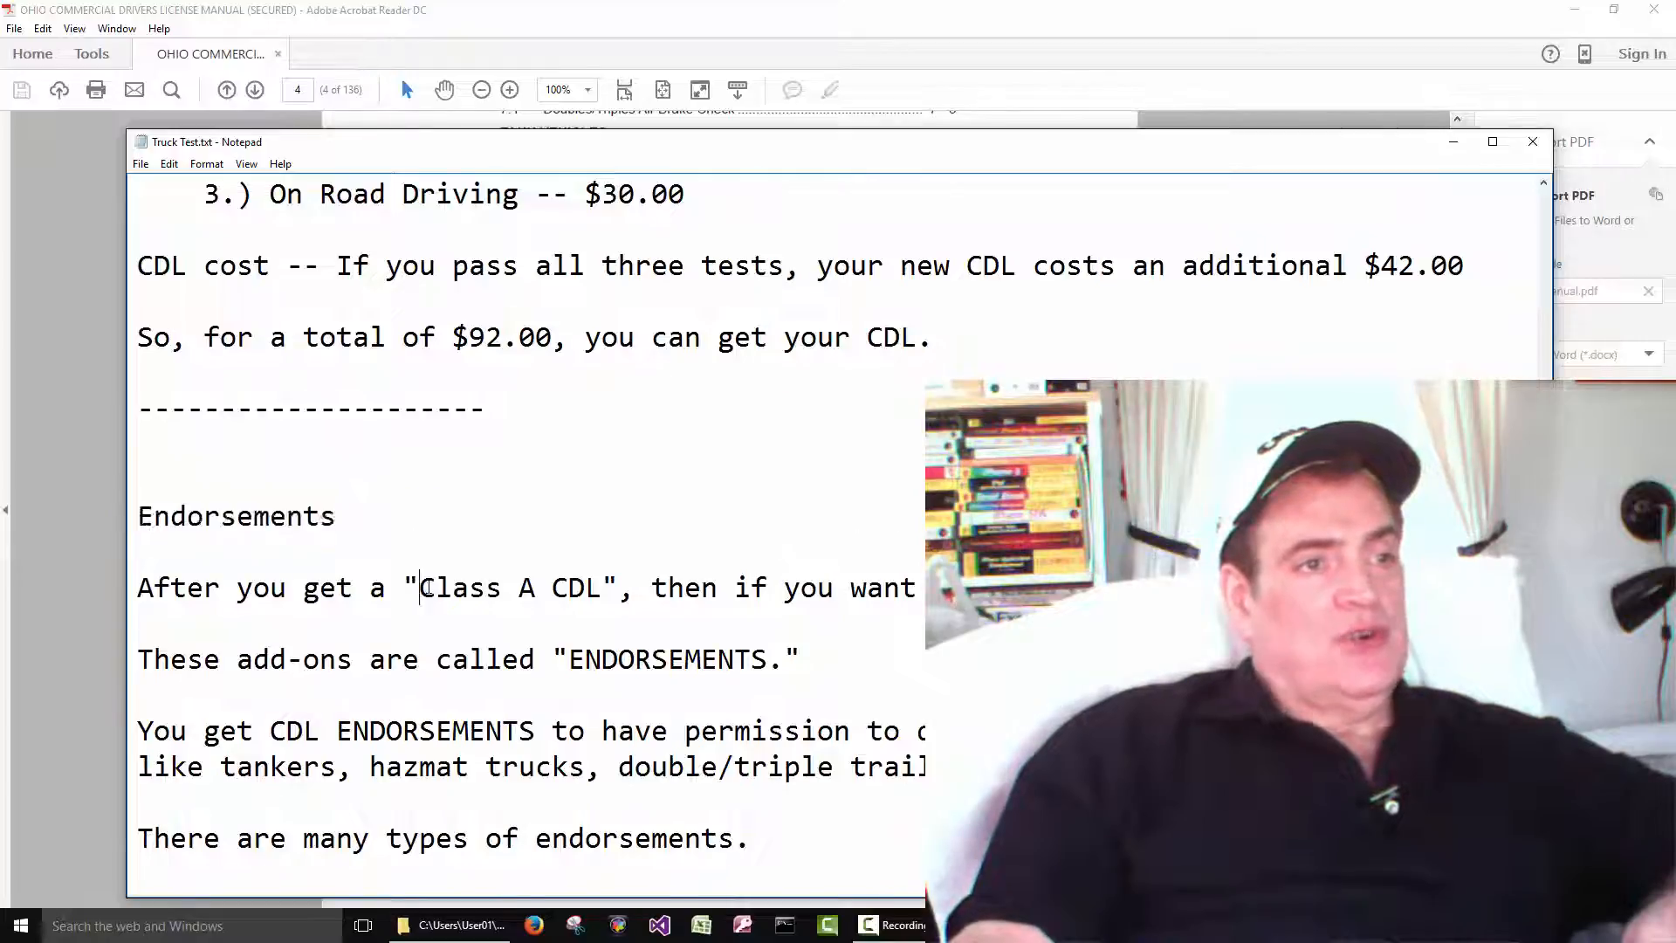
{"action": "left_click_drag", "start_coordinate": [420, 588], "coordinate": [602, 588]}
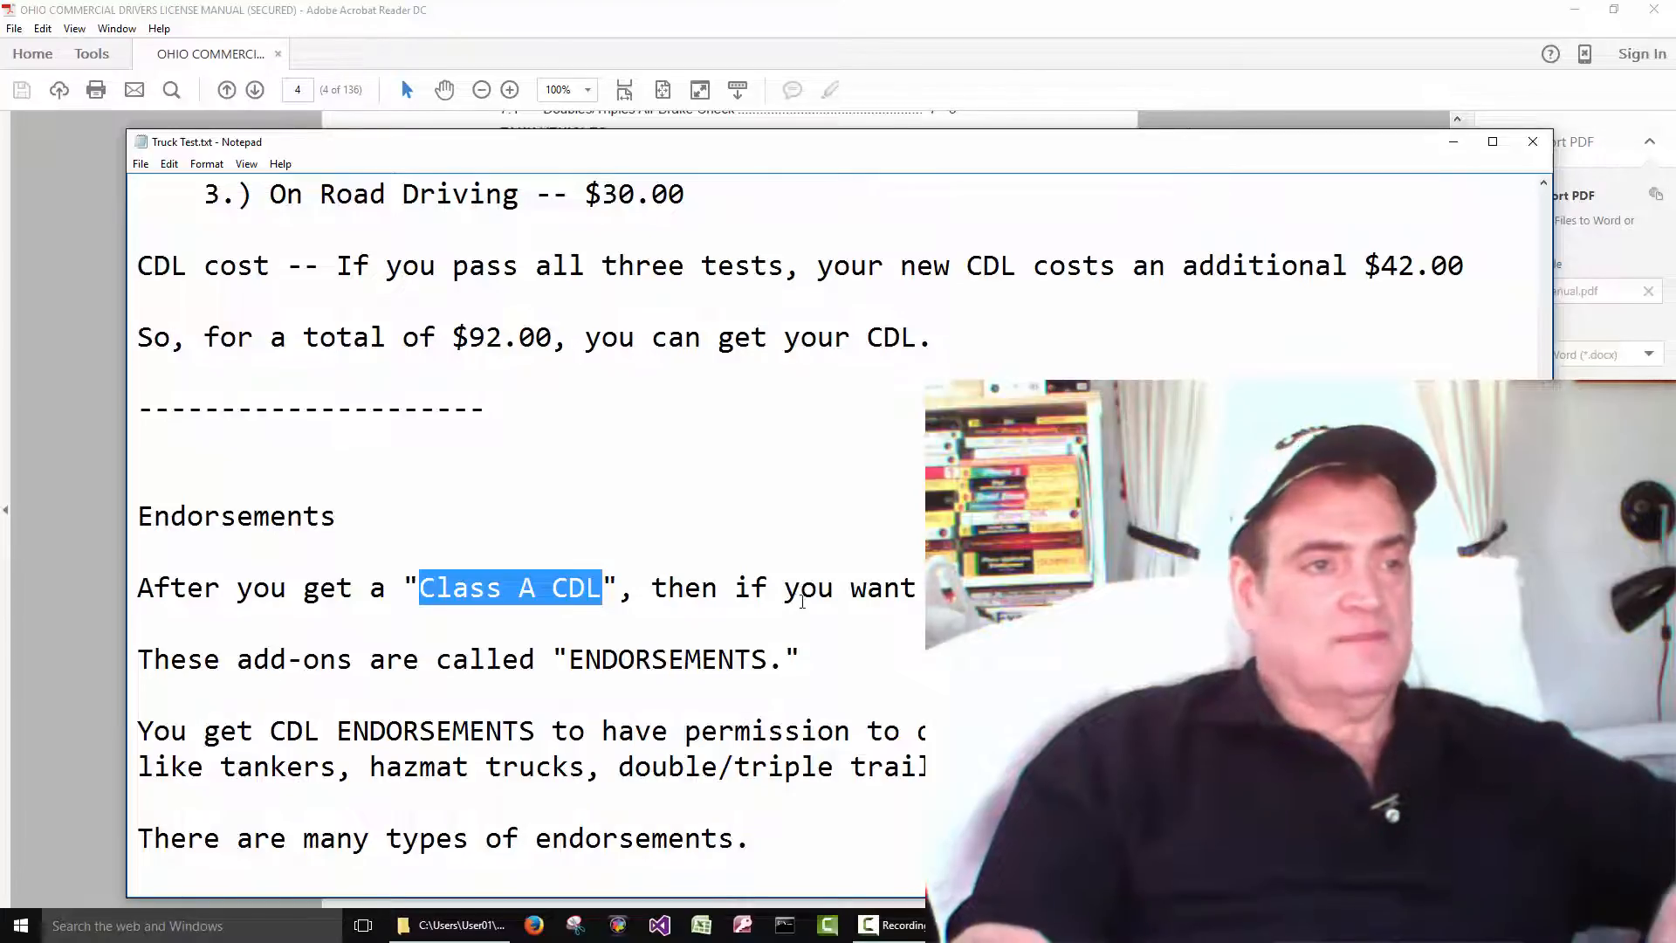
{"action": "left_click", "coordinate": [335, 517]}
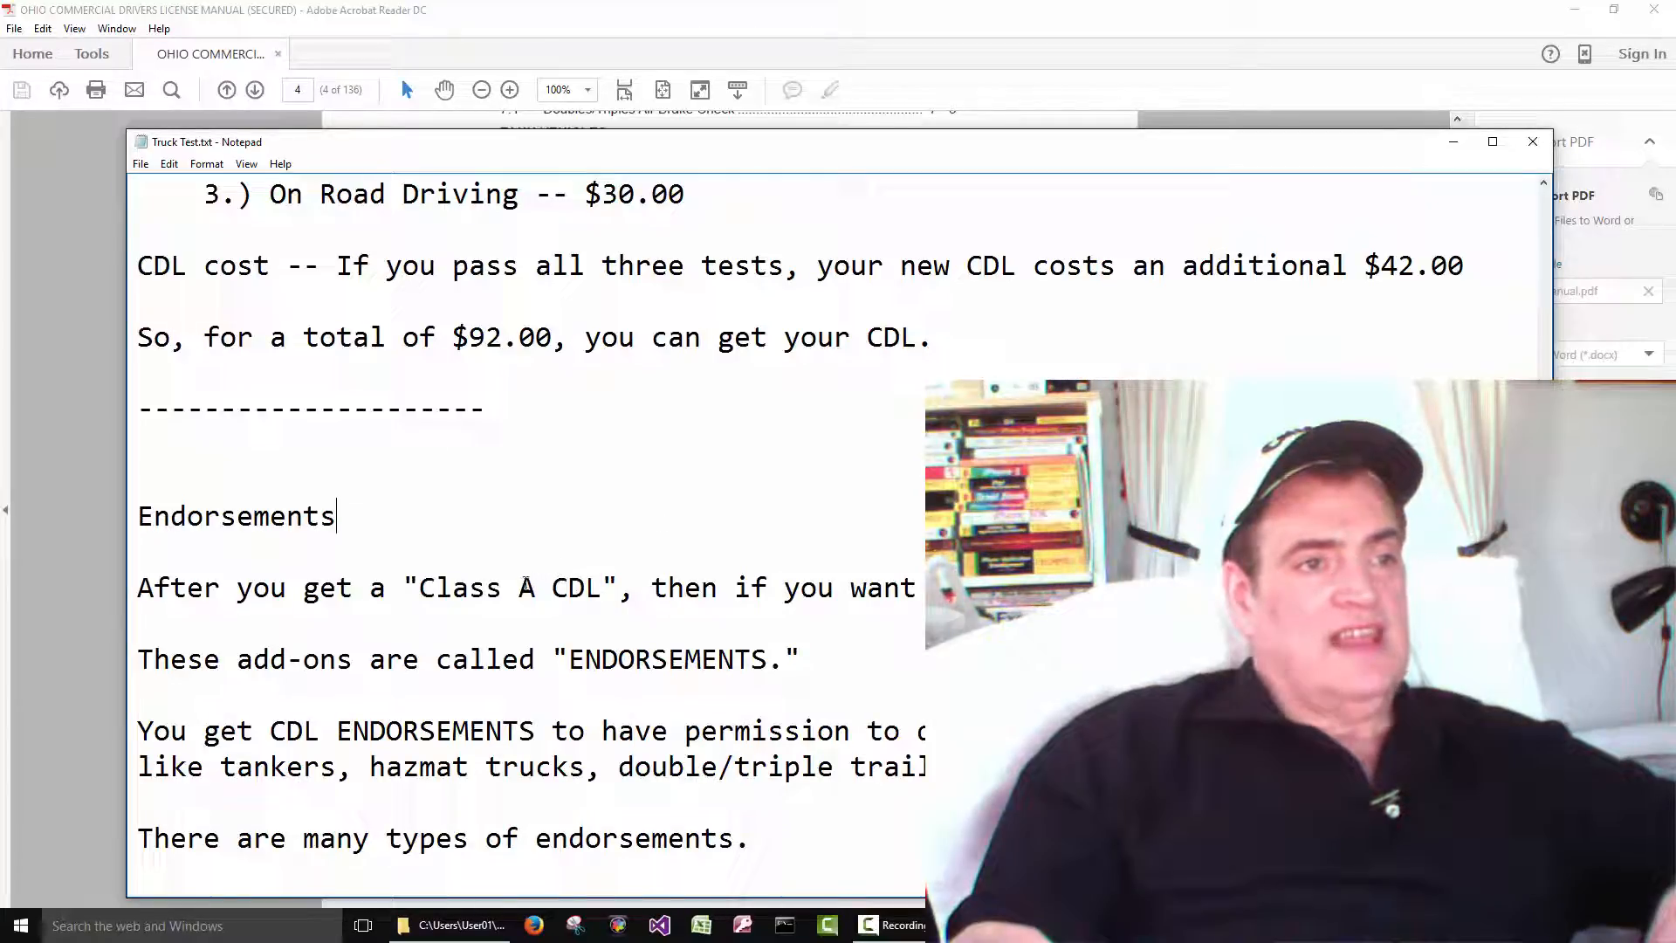
{"action": "double_click", "coordinate": [525, 587]}
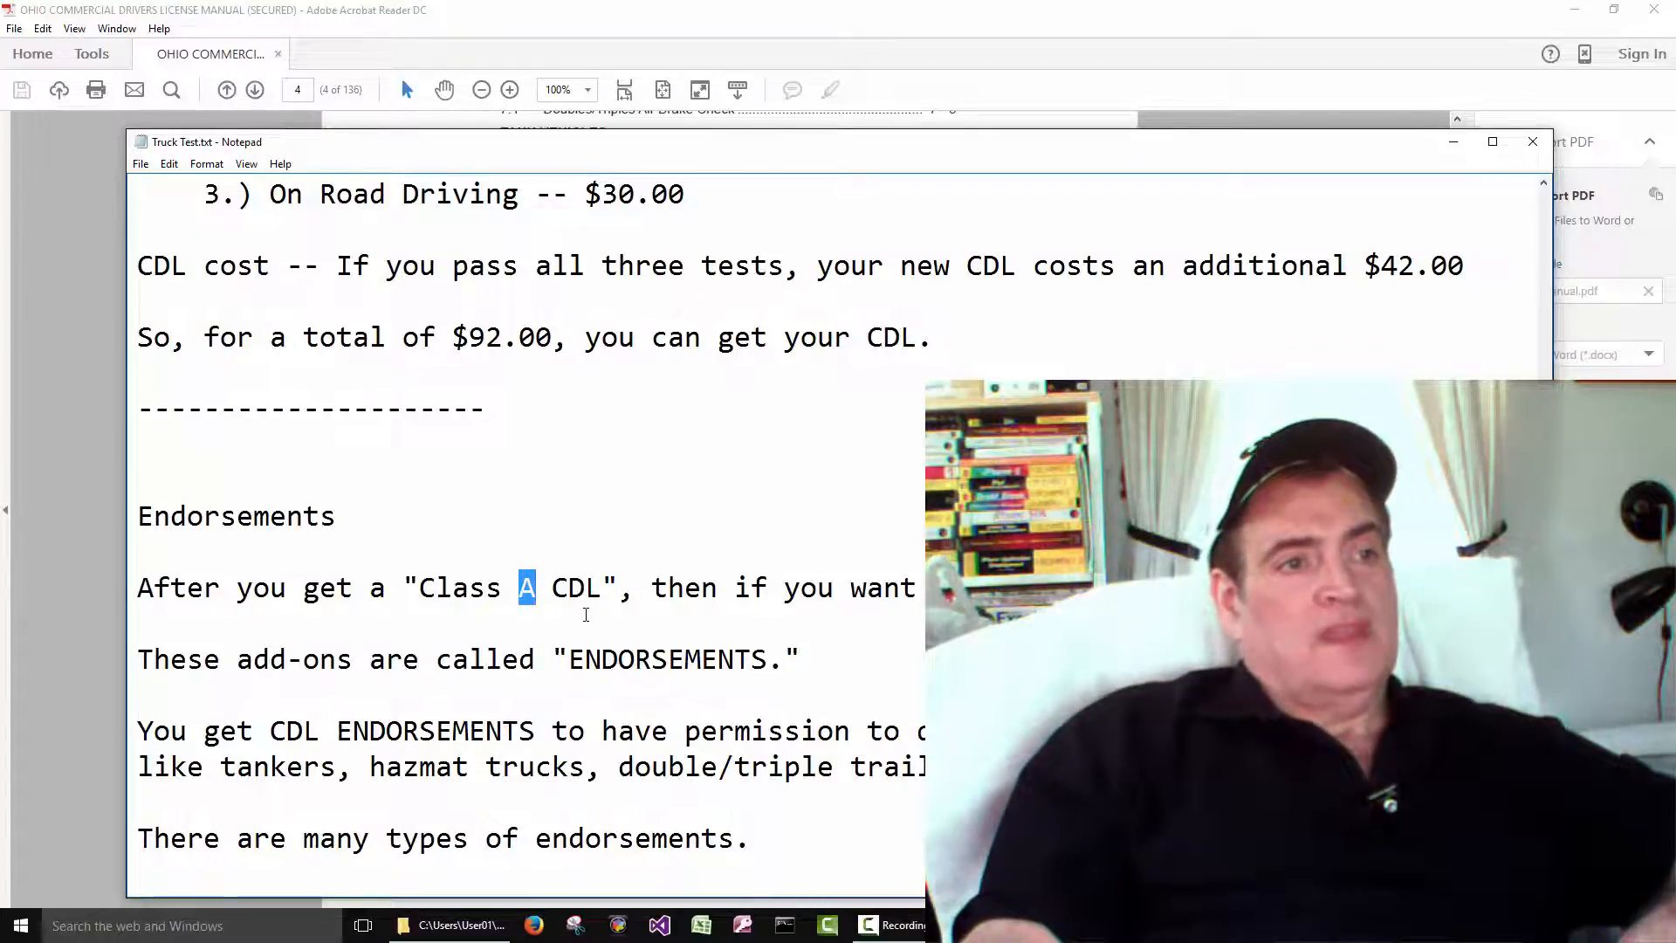
{"action": "left_click", "coordinate": [585, 588]}
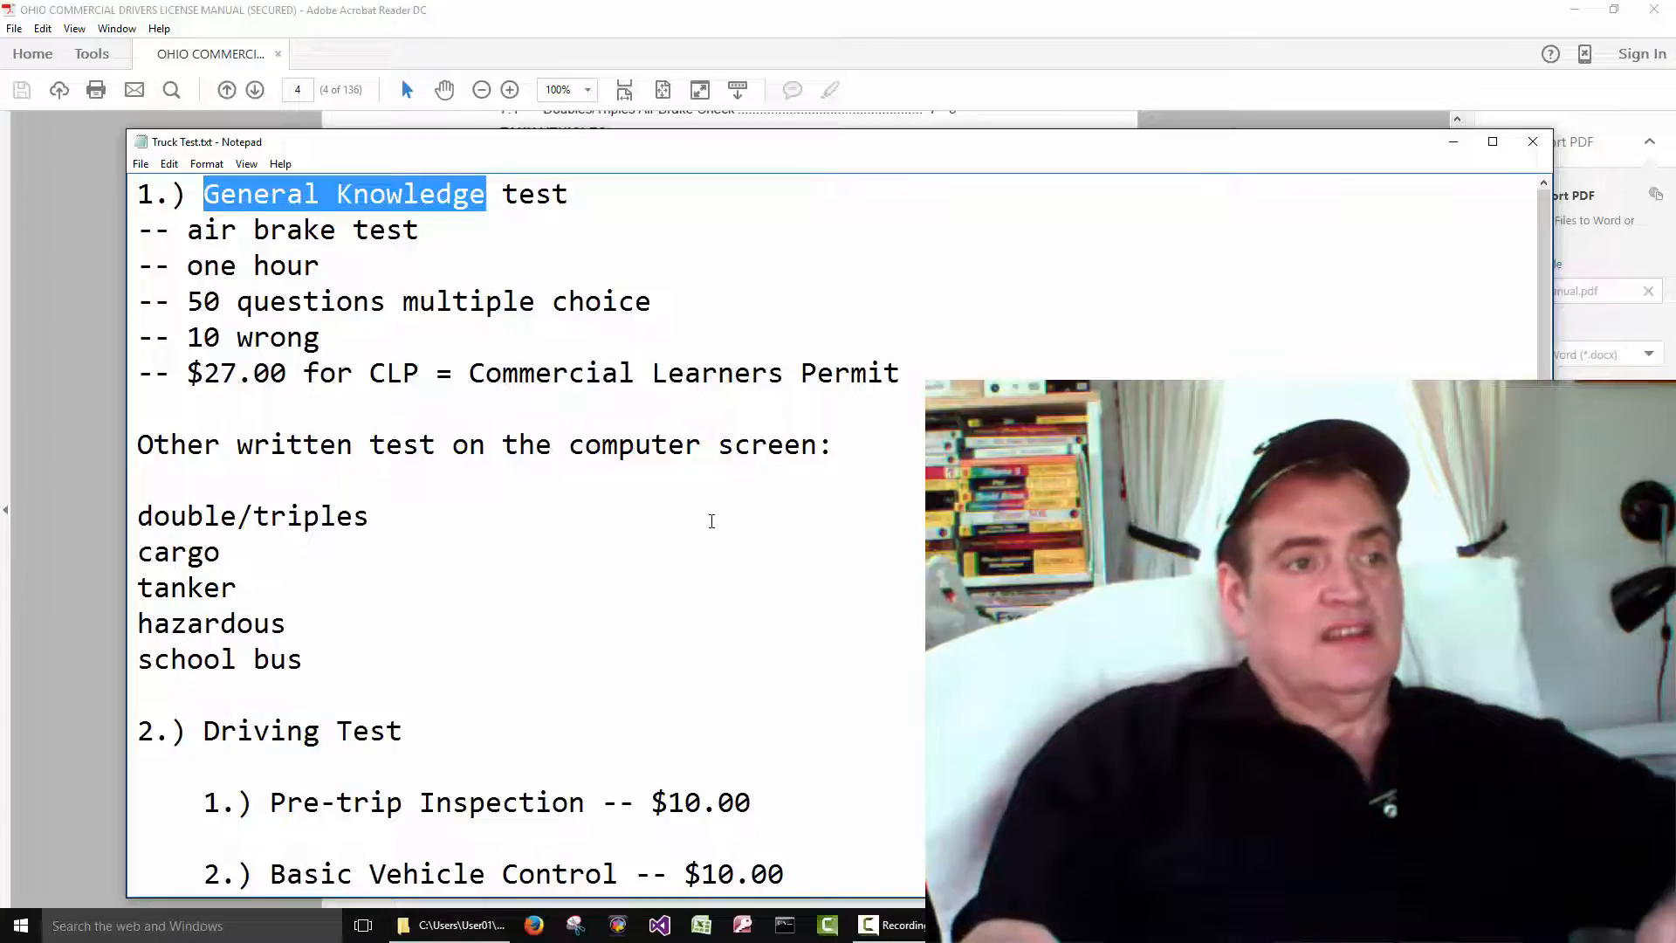
{"action": "scroll", "scroll_direction": "down", "scroll_amount": 3}
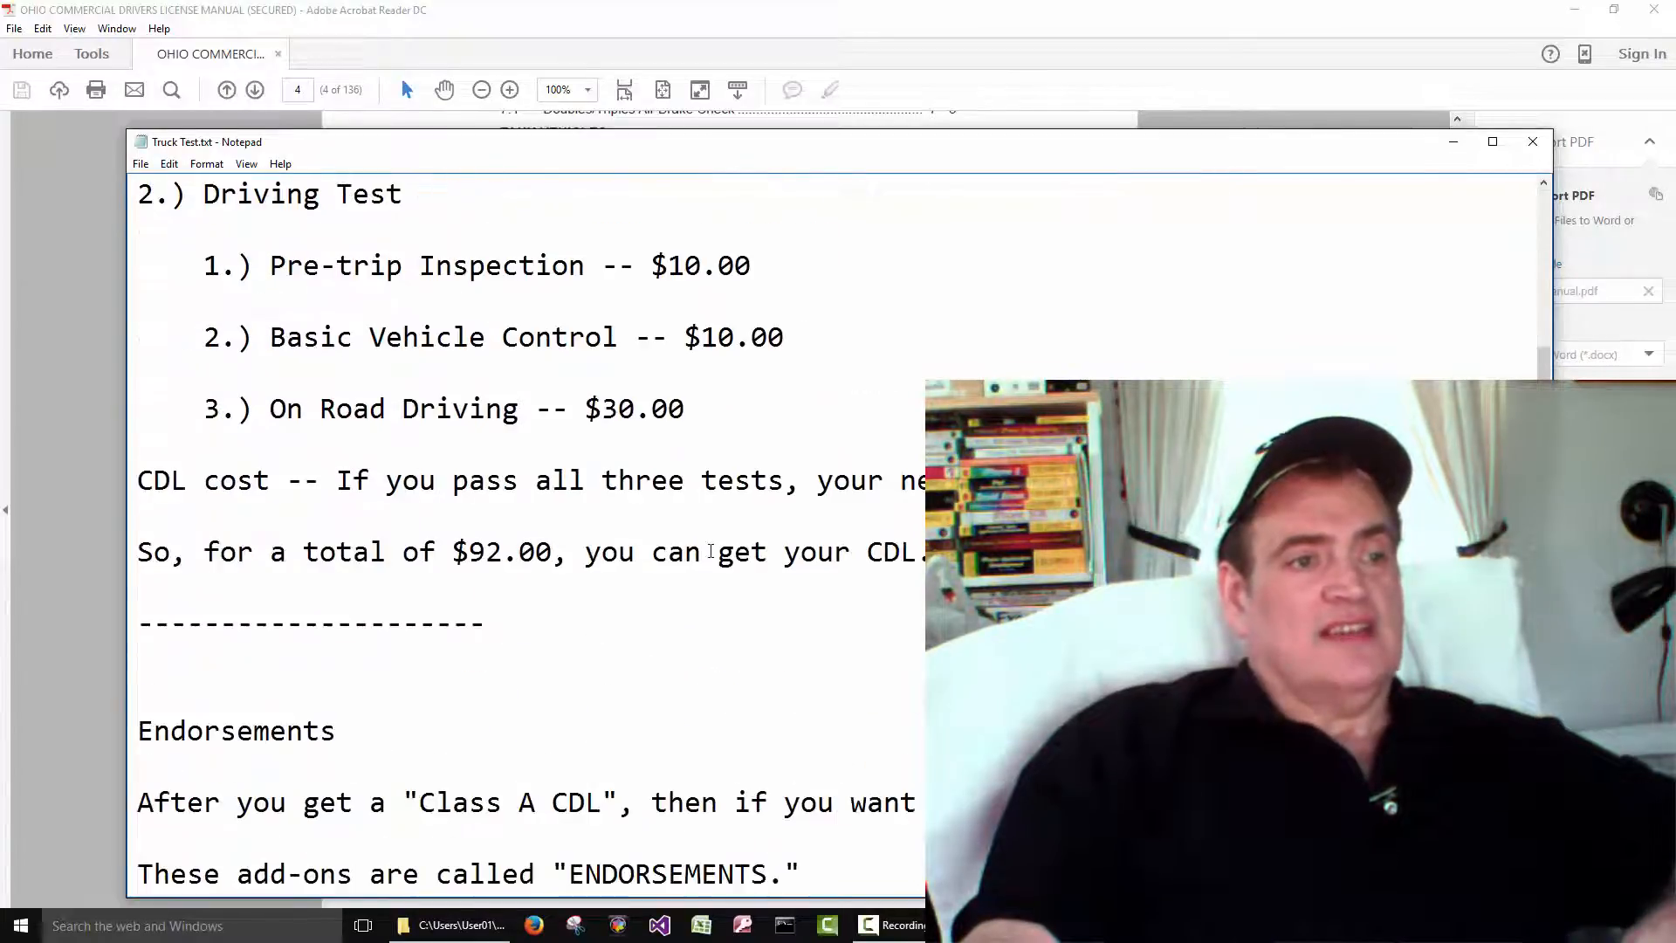
{"action": "scroll", "scroll_direction": "down", "scroll_amount": 3}
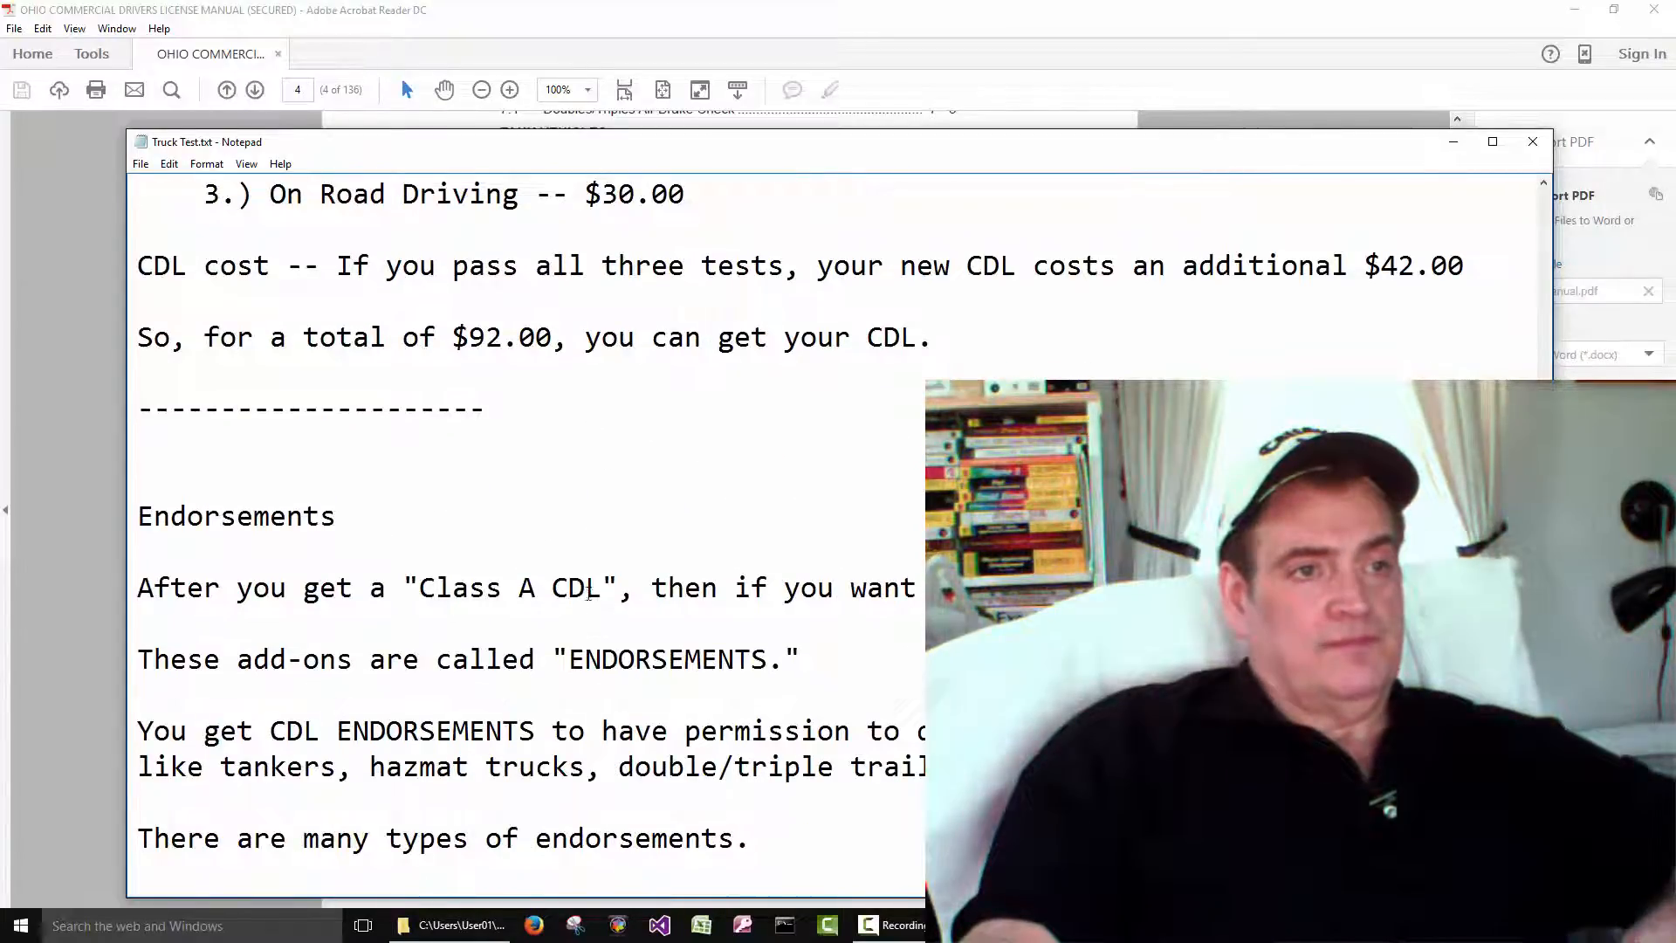
Add '--' to the Class A line and 'air brake test' as the first other written test
{"action": "left_click_drag", "start_coordinate": [420, 588], "coordinate": [536, 589]}
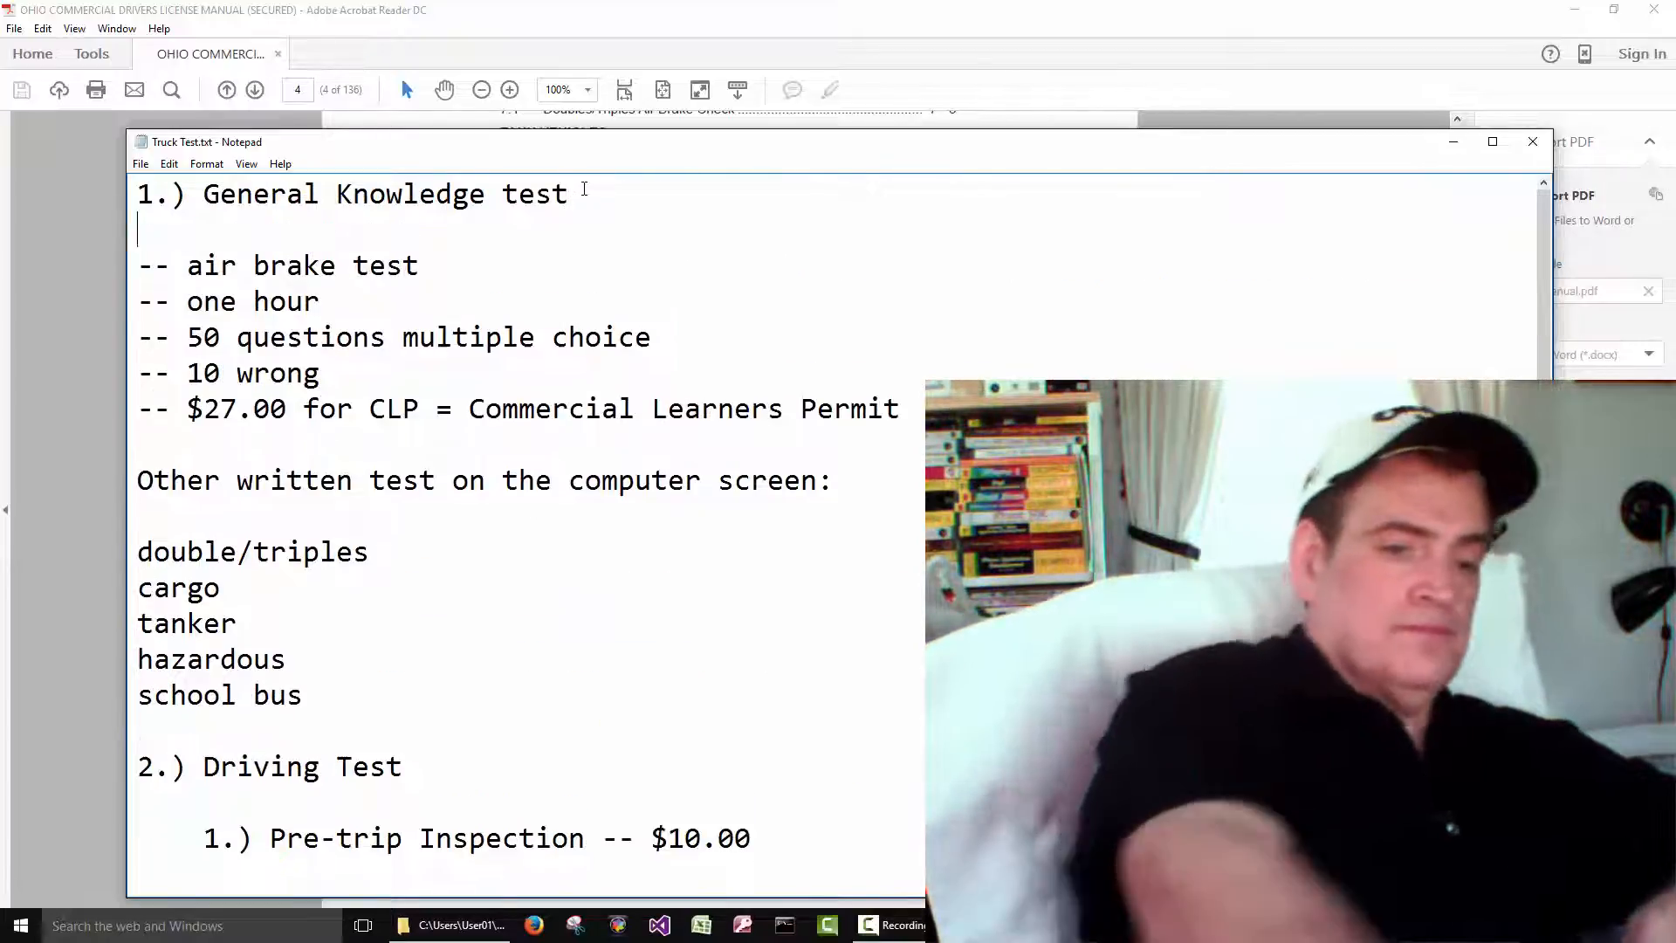
{"action": "type", "text": "-- Class A"}
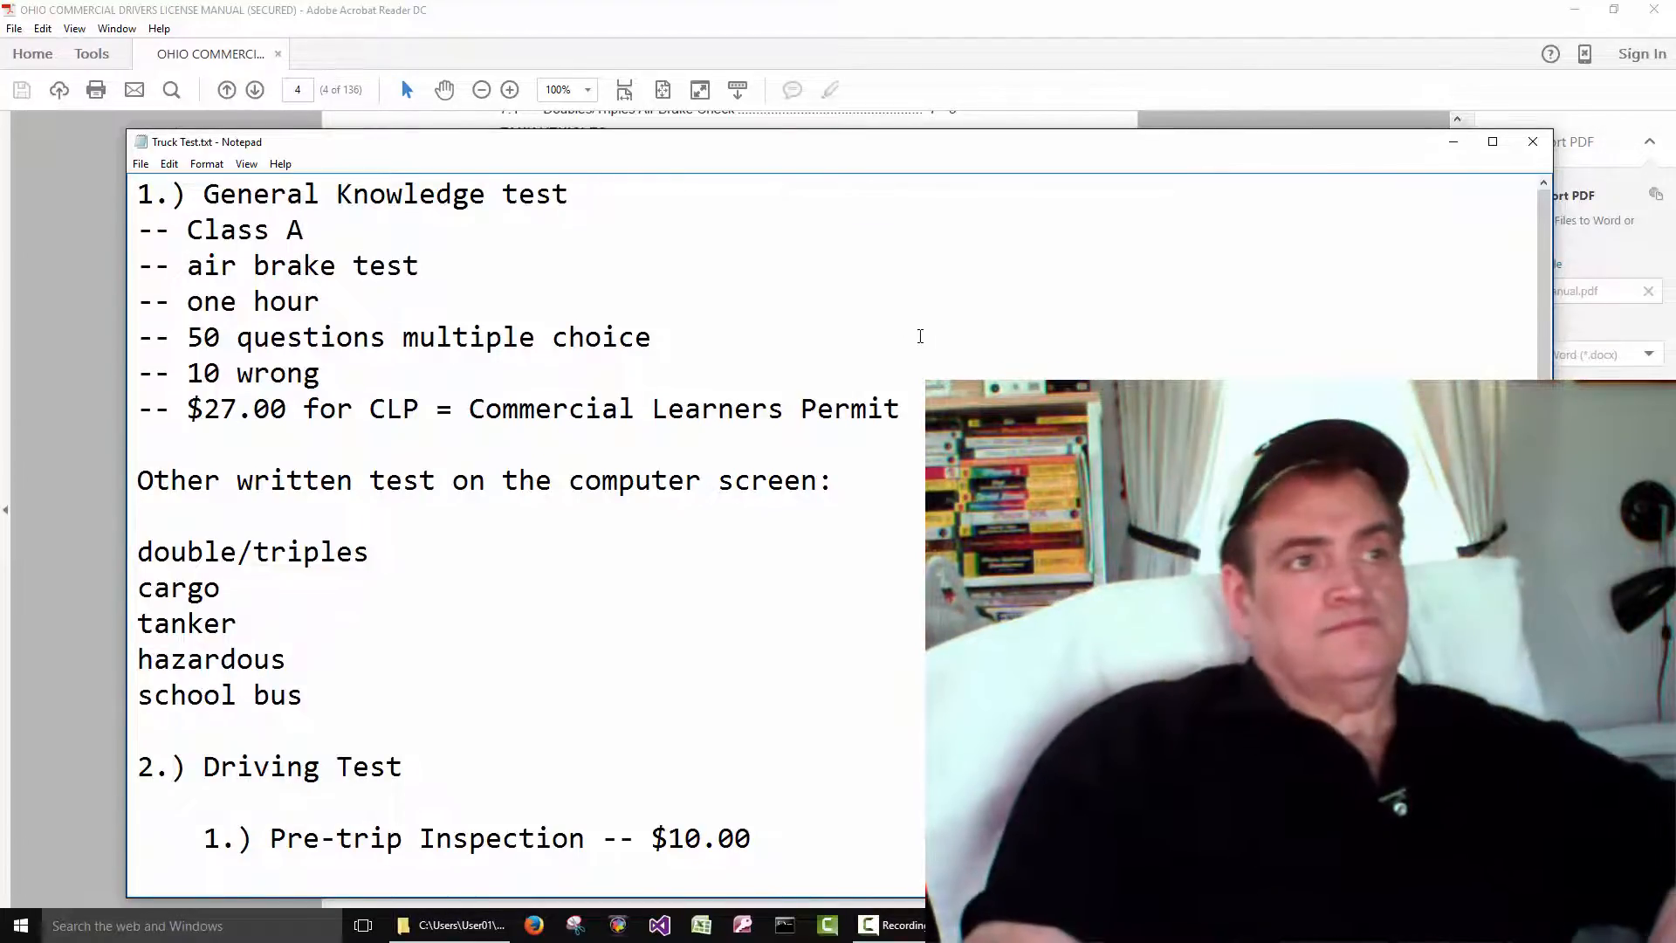
{"action": "scroll", "scroll_direction": "down", "scroll_amount": 3}
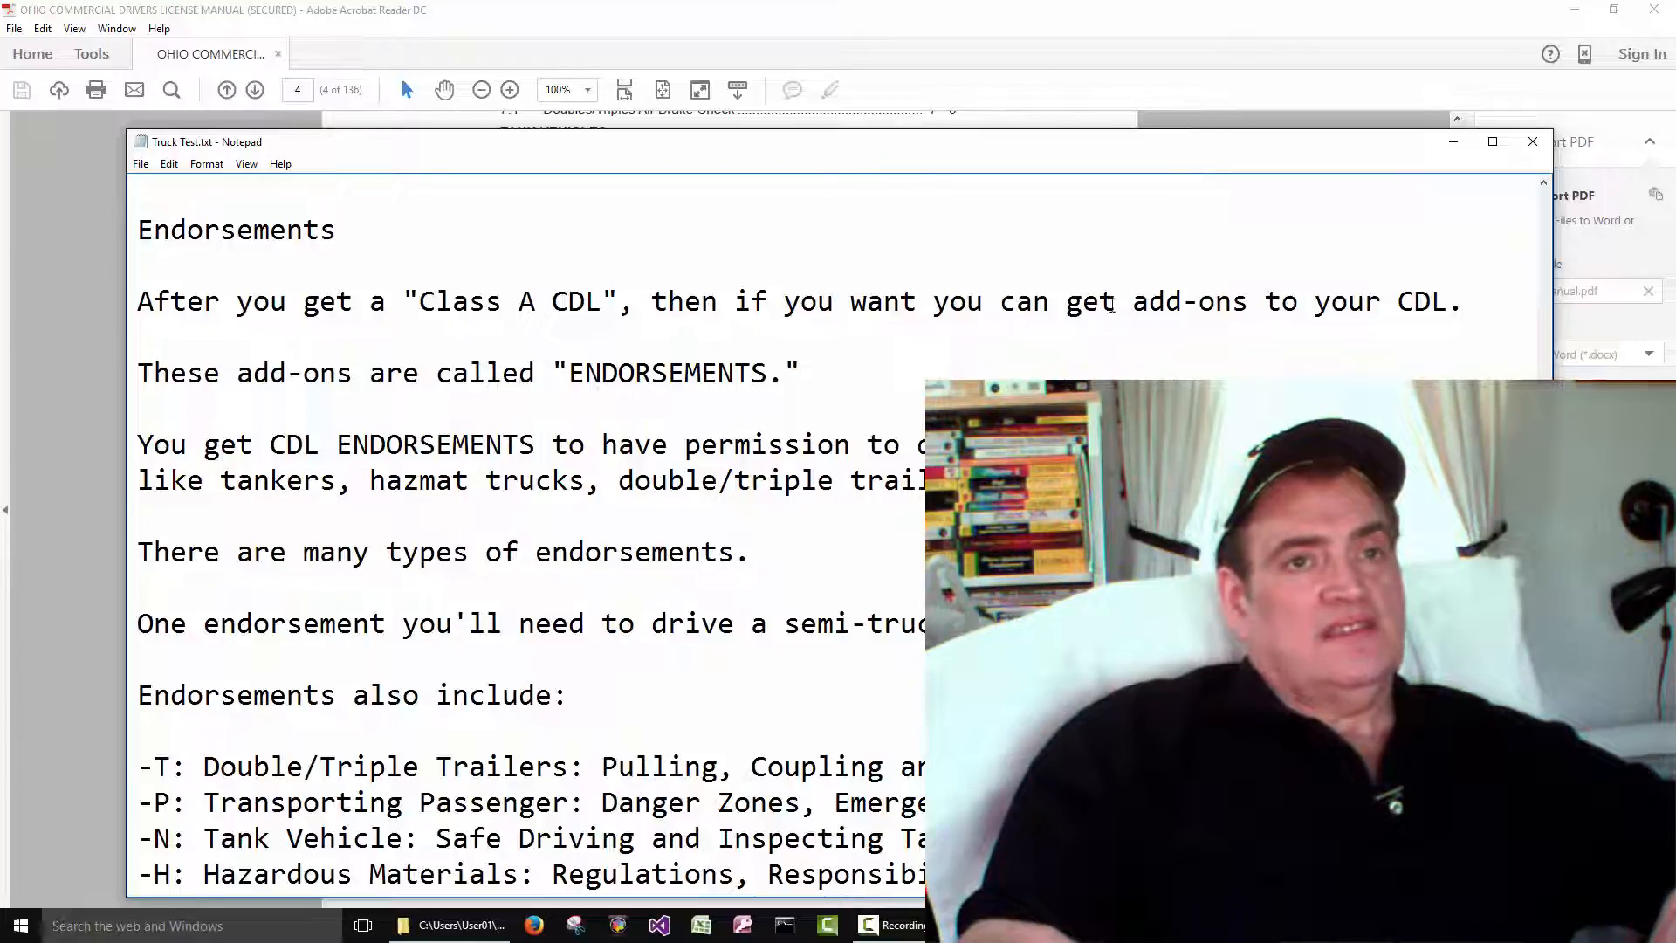
{"action": "double_click", "coordinate": [1187, 302]}
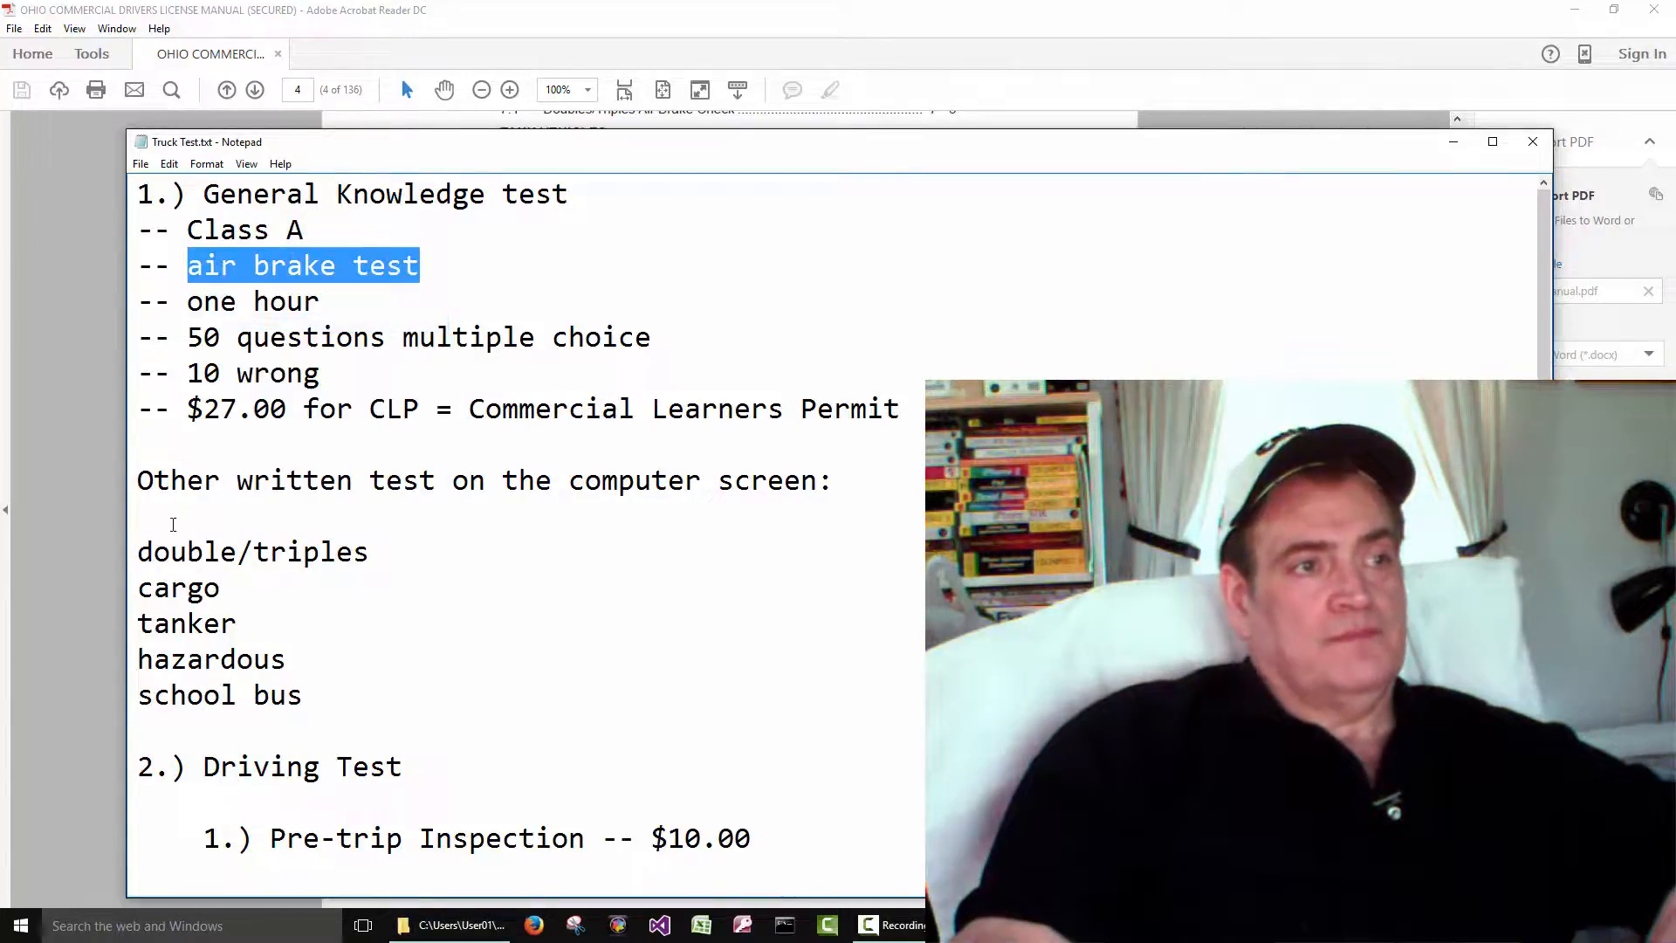
{"action": "type", "text": "air brake test"}
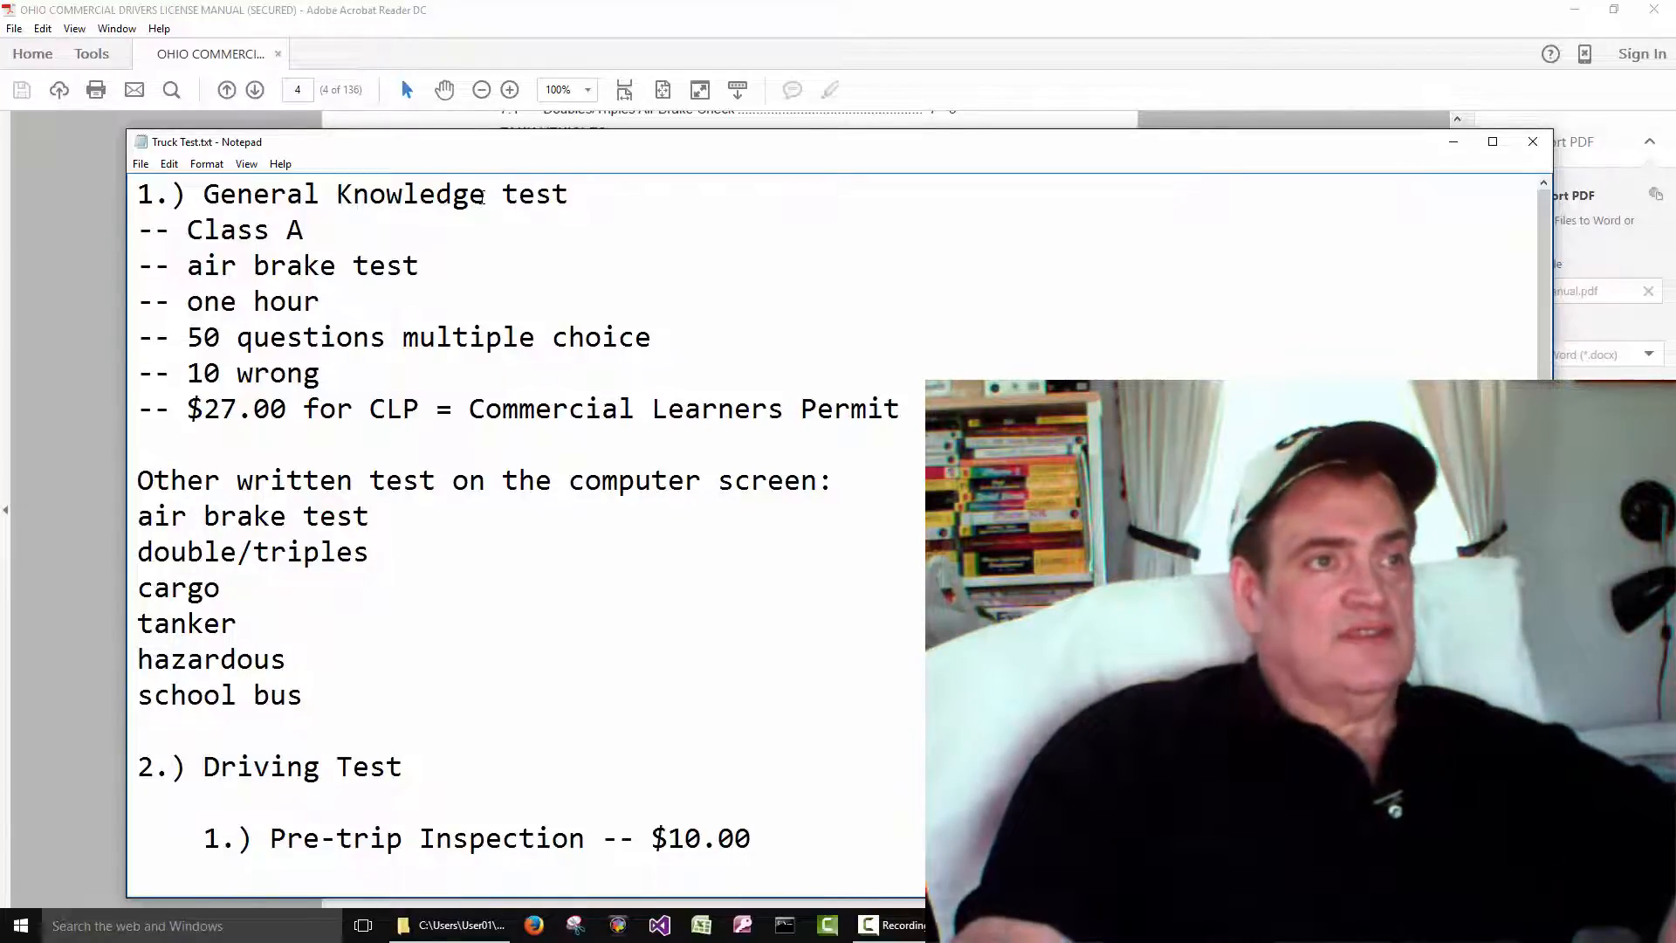
{"action": "left_click_drag", "start_coordinate": [237, 517], "coordinate": [370, 516]}
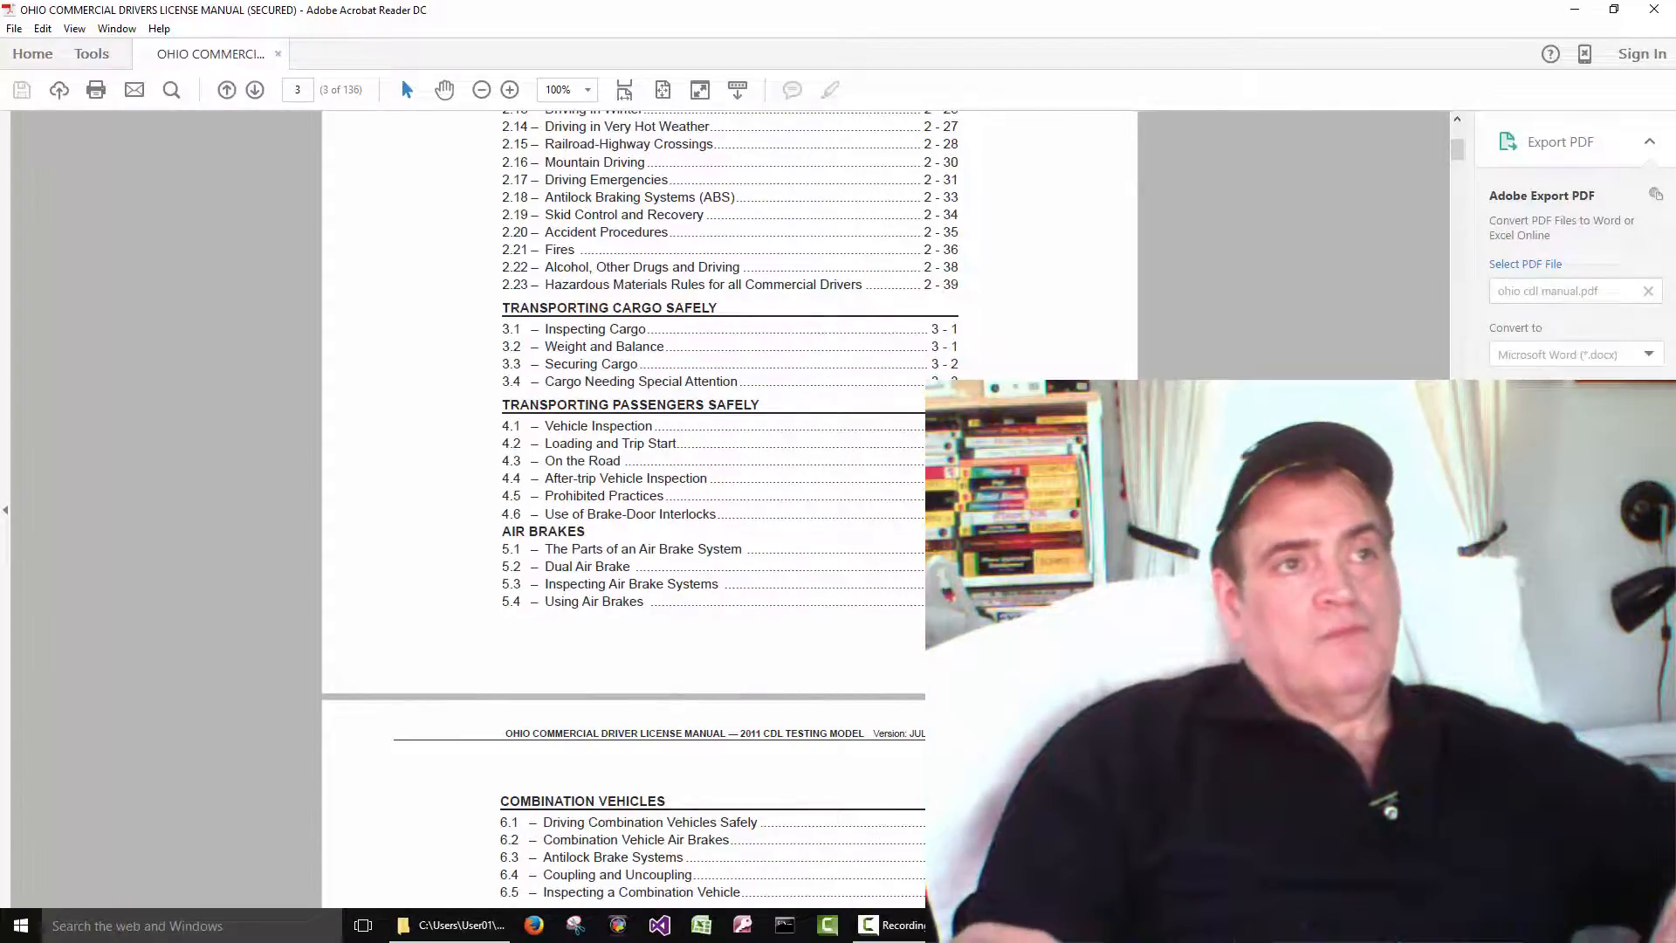
Pick out a note line and scroll down to the Endorsements section
{"action": "double_click", "coordinate": [202, 445]}
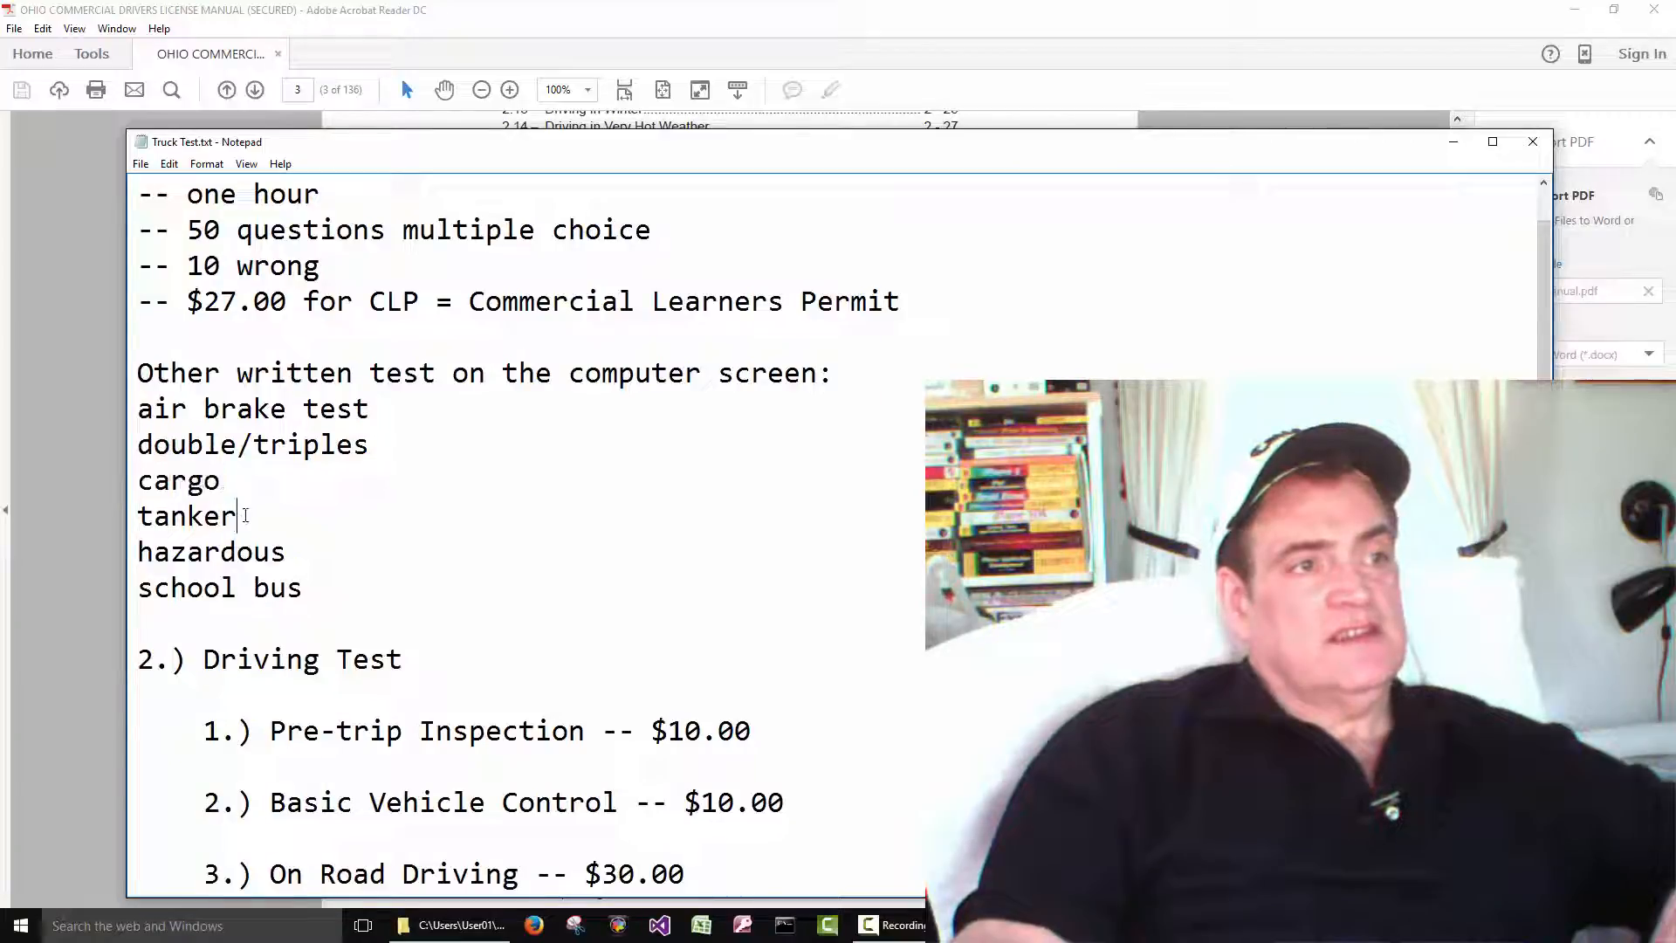
{"action": "scroll", "scroll_direction": "down", "scroll_amount": 3}
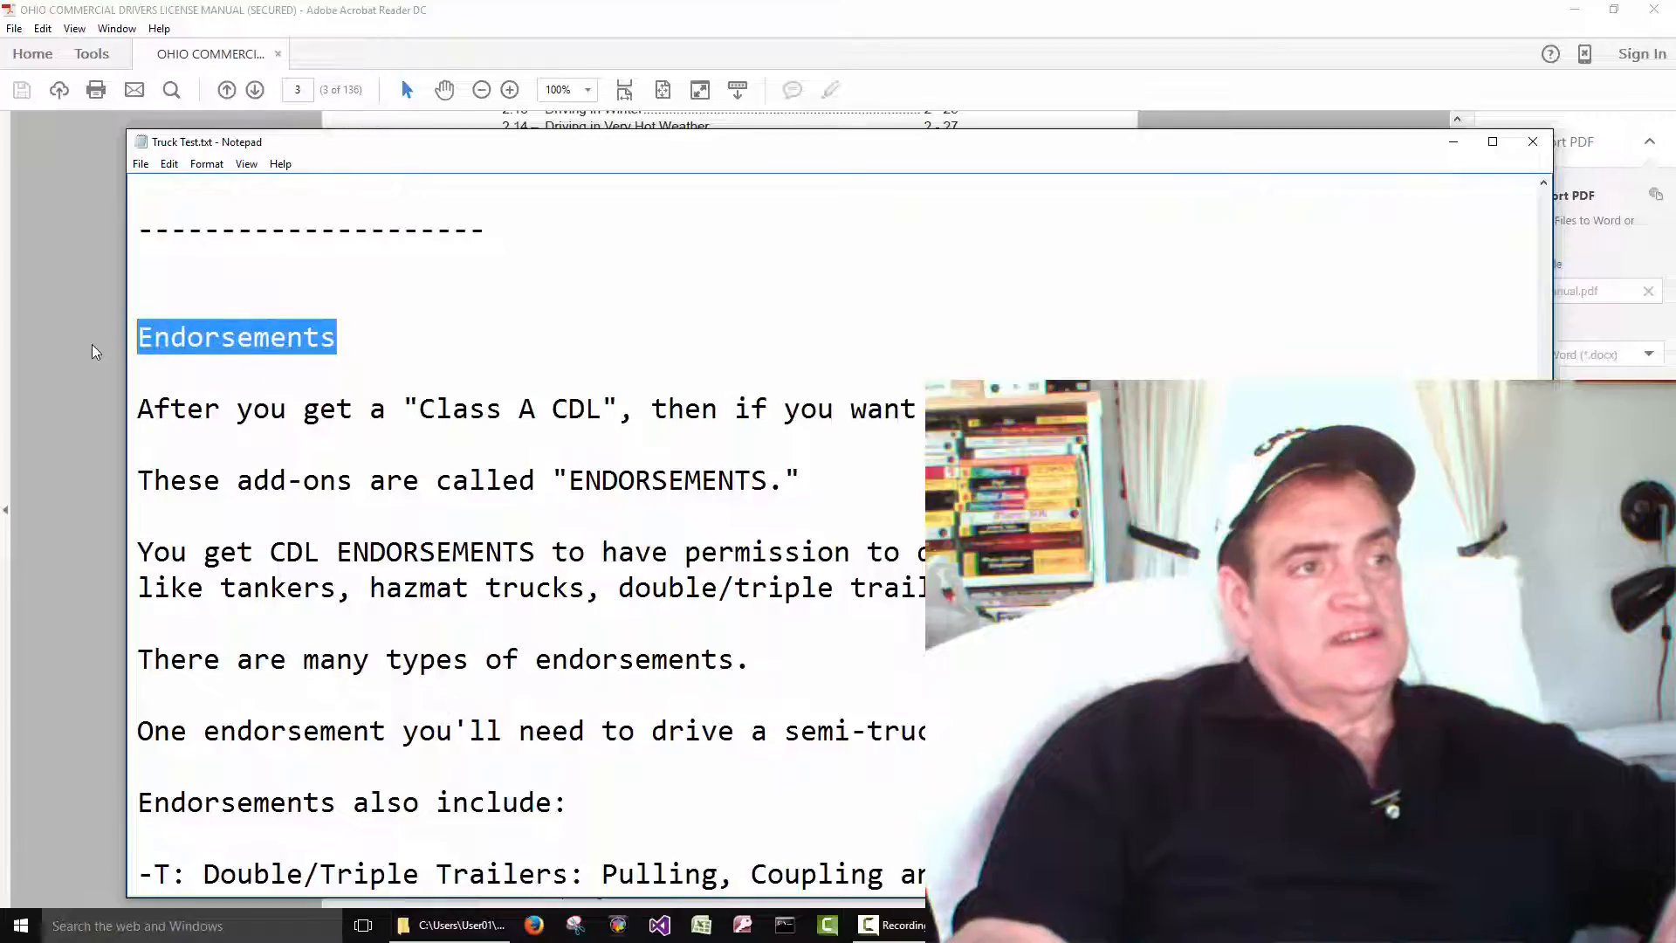
{"action": "scroll", "scroll_direction": "down", "scroll_amount": 3}
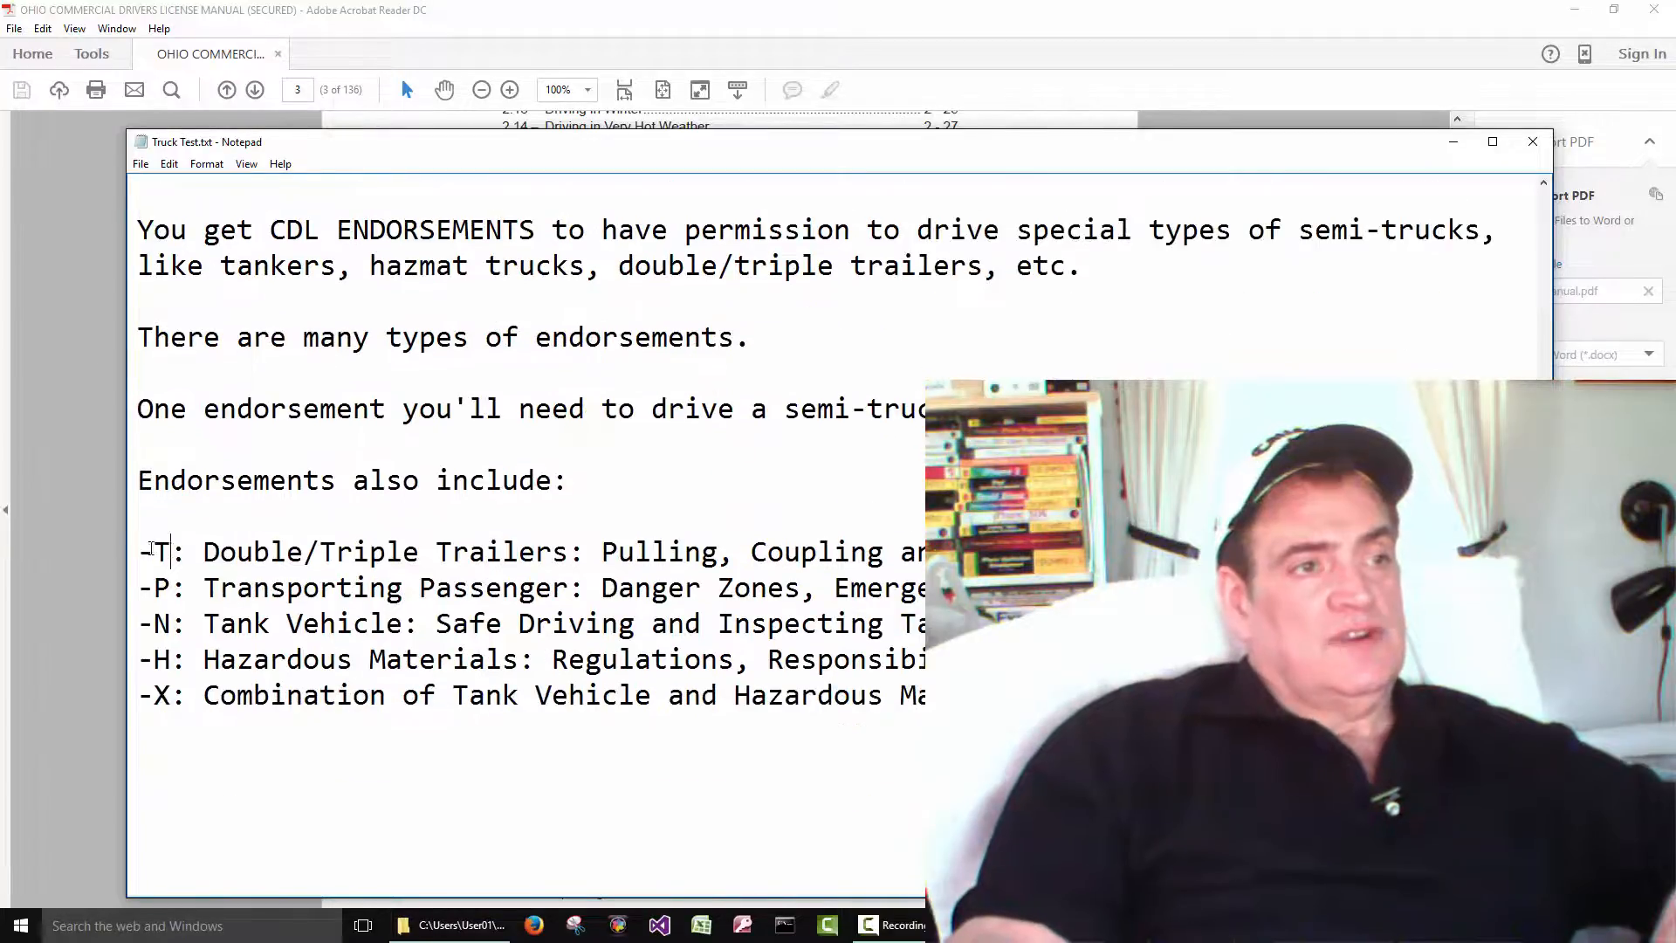
{"action": "double_click", "coordinate": [153, 588]}
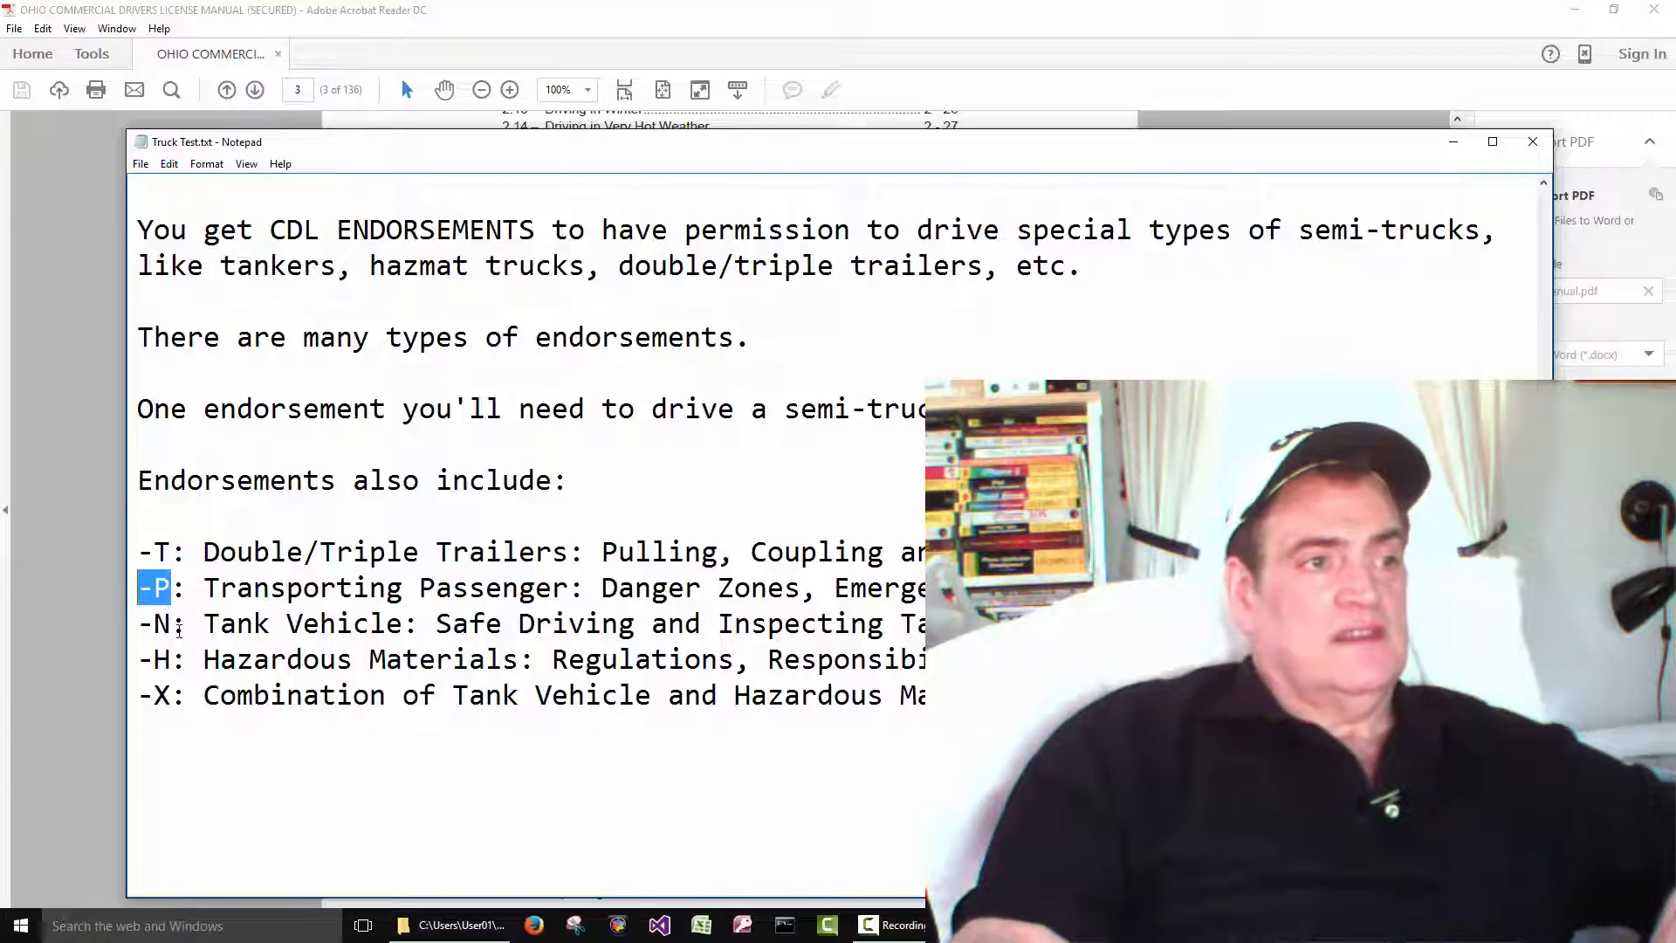
{"action": "left_click_drag", "start_coordinate": [220, 623], "coordinate": [353, 623]}
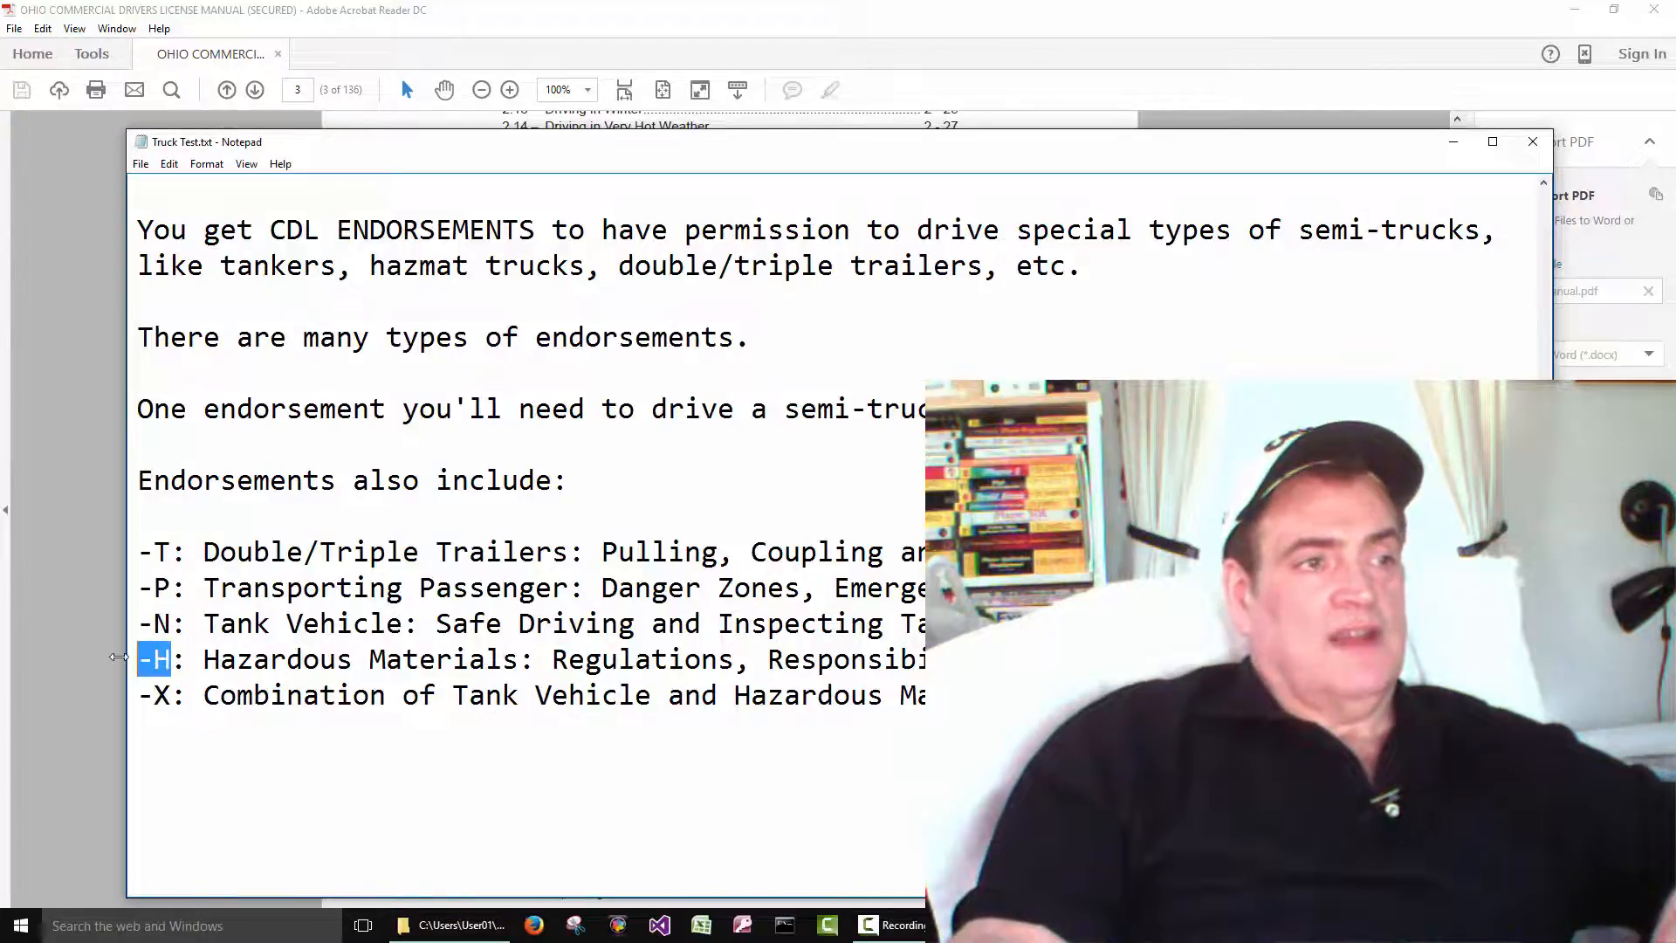
{"action": "left_click_drag", "start_coordinate": [203, 660], "coordinate": [402, 660]}
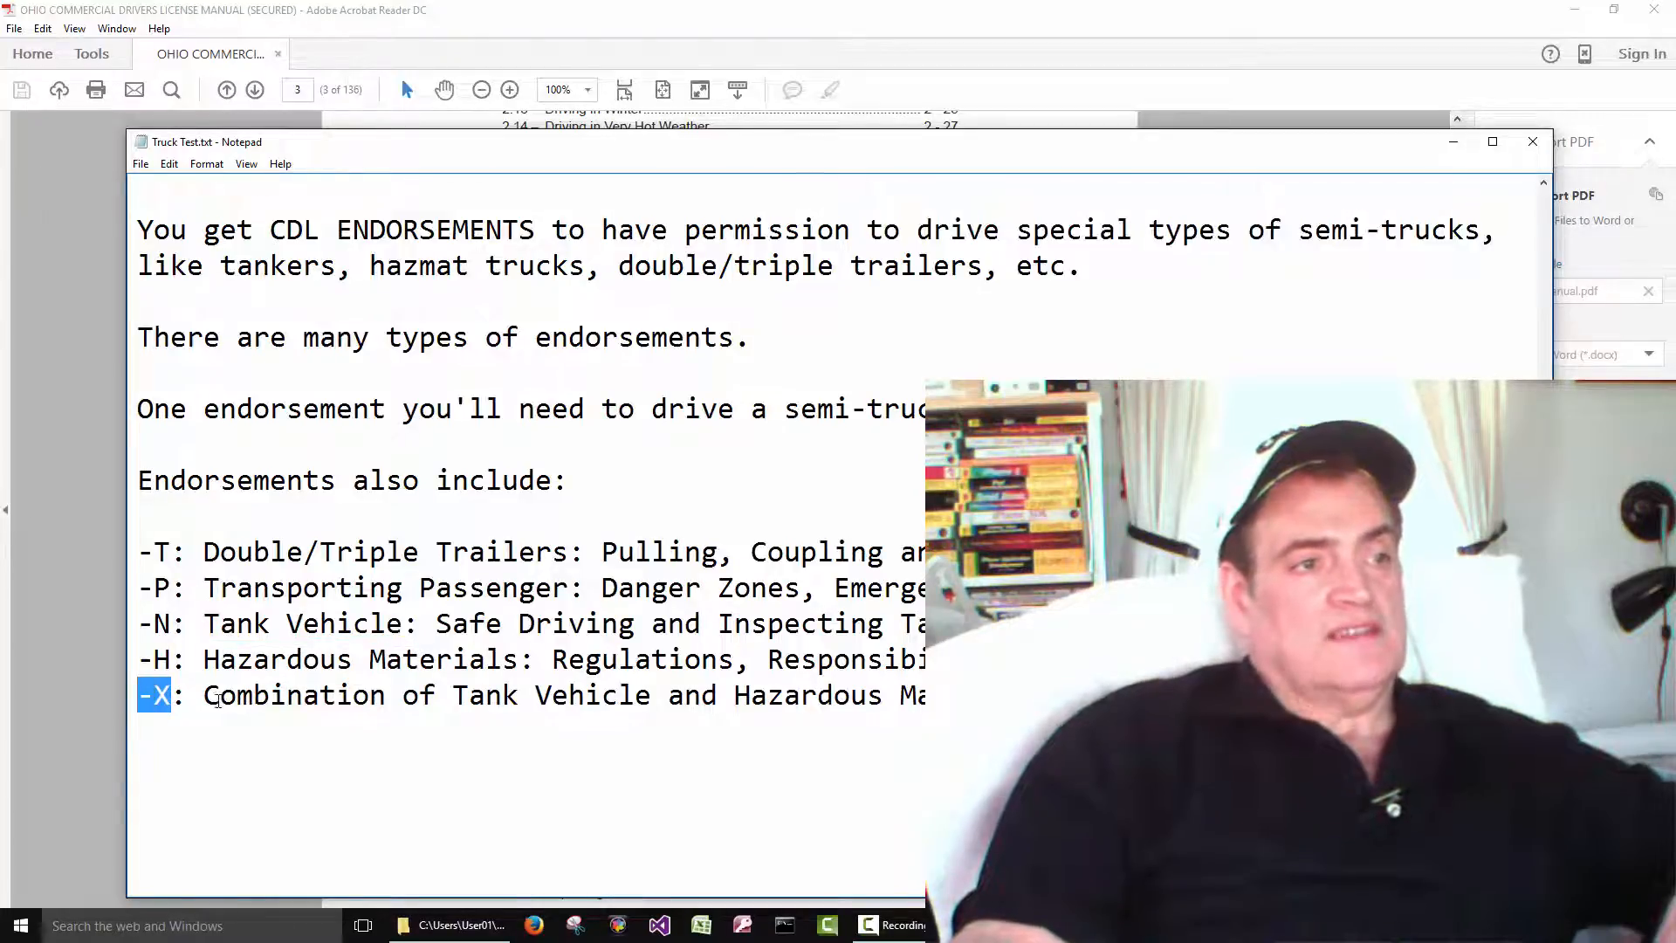
{"action": "double_click", "coordinate": [297, 695]}
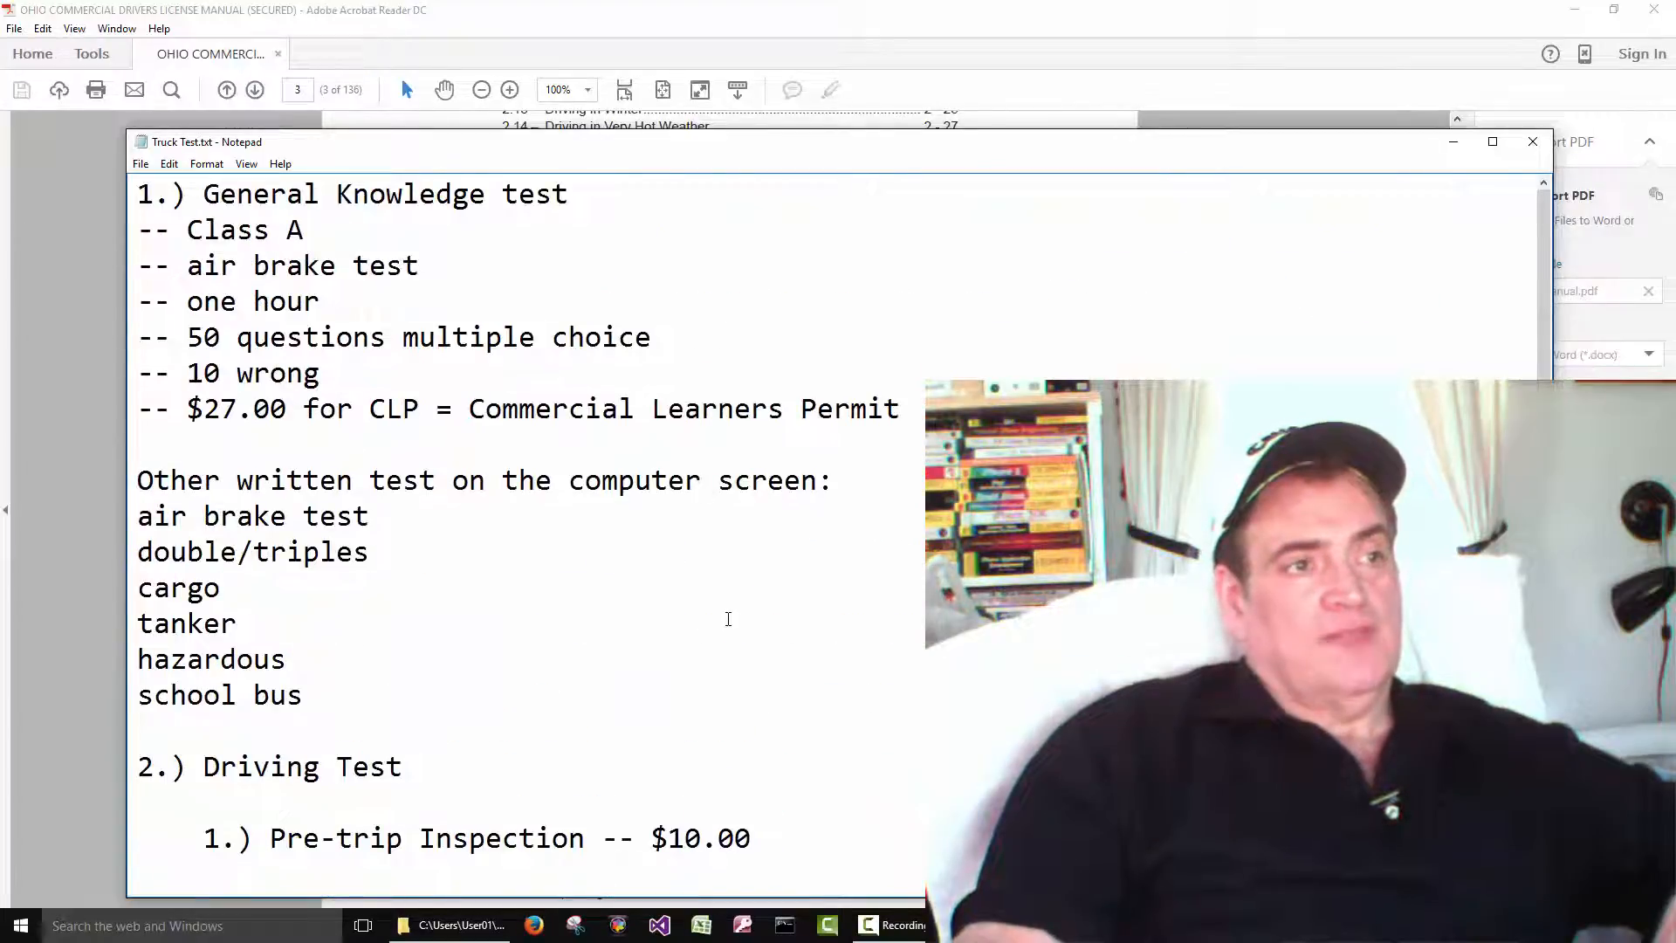
{"action": "left_click_drag", "start_coordinate": [136, 515], "coordinate": [302, 711]}
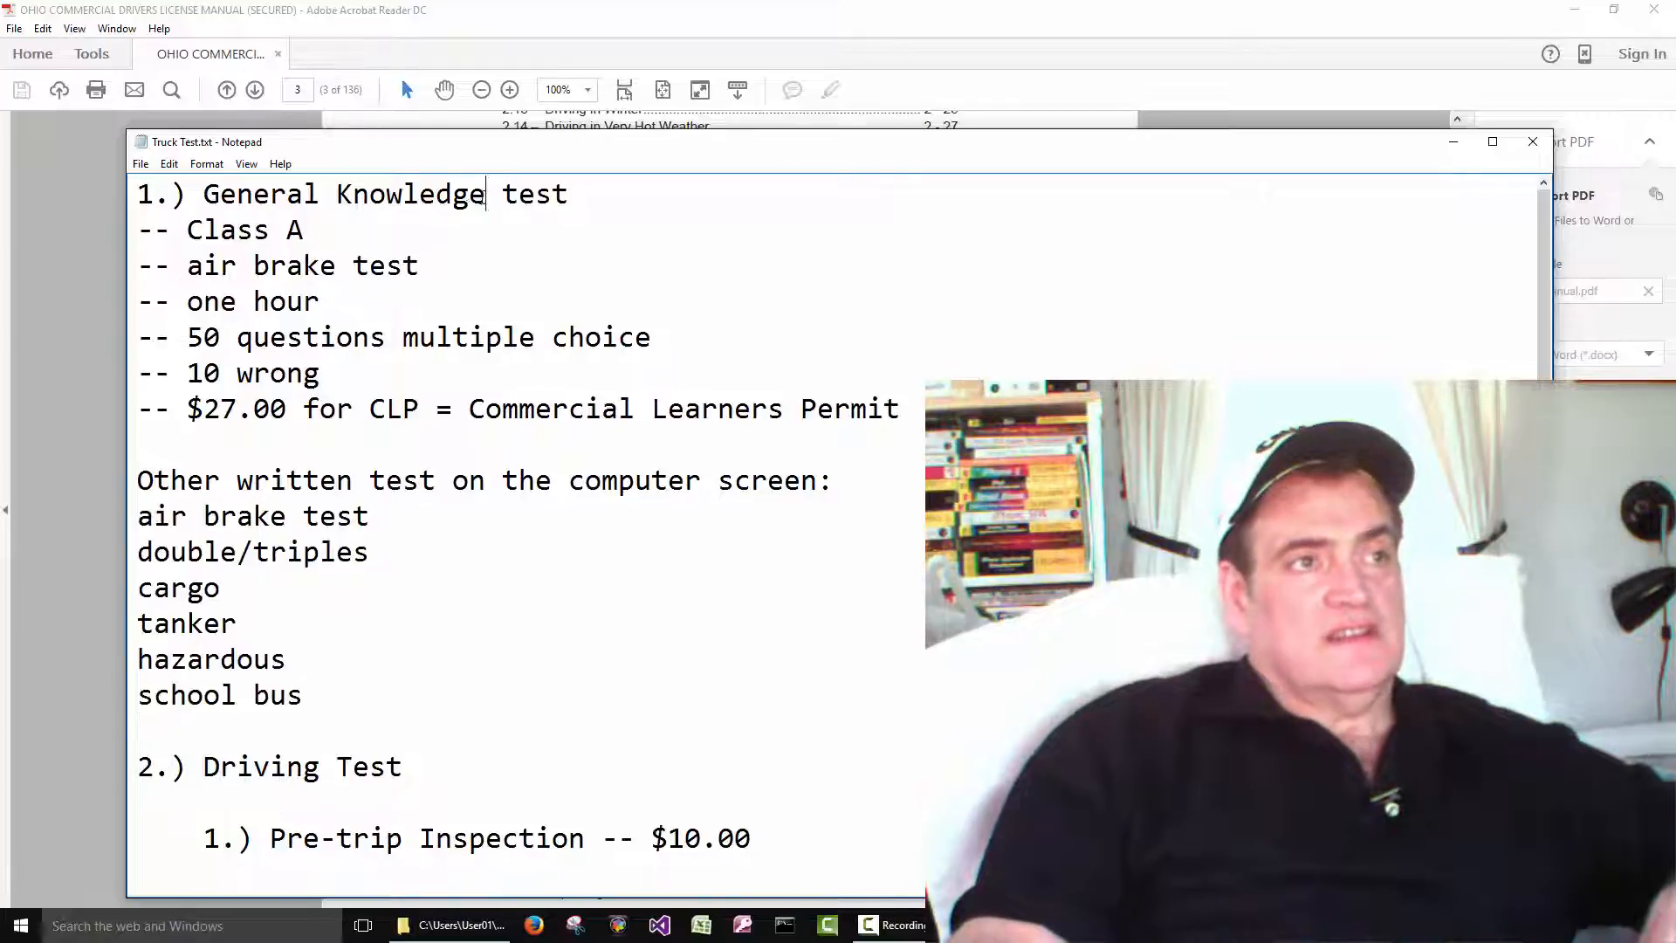
{"action": "left_click_drag", "start_coordinate": [202, 194], "coordinate": [483, 194]}
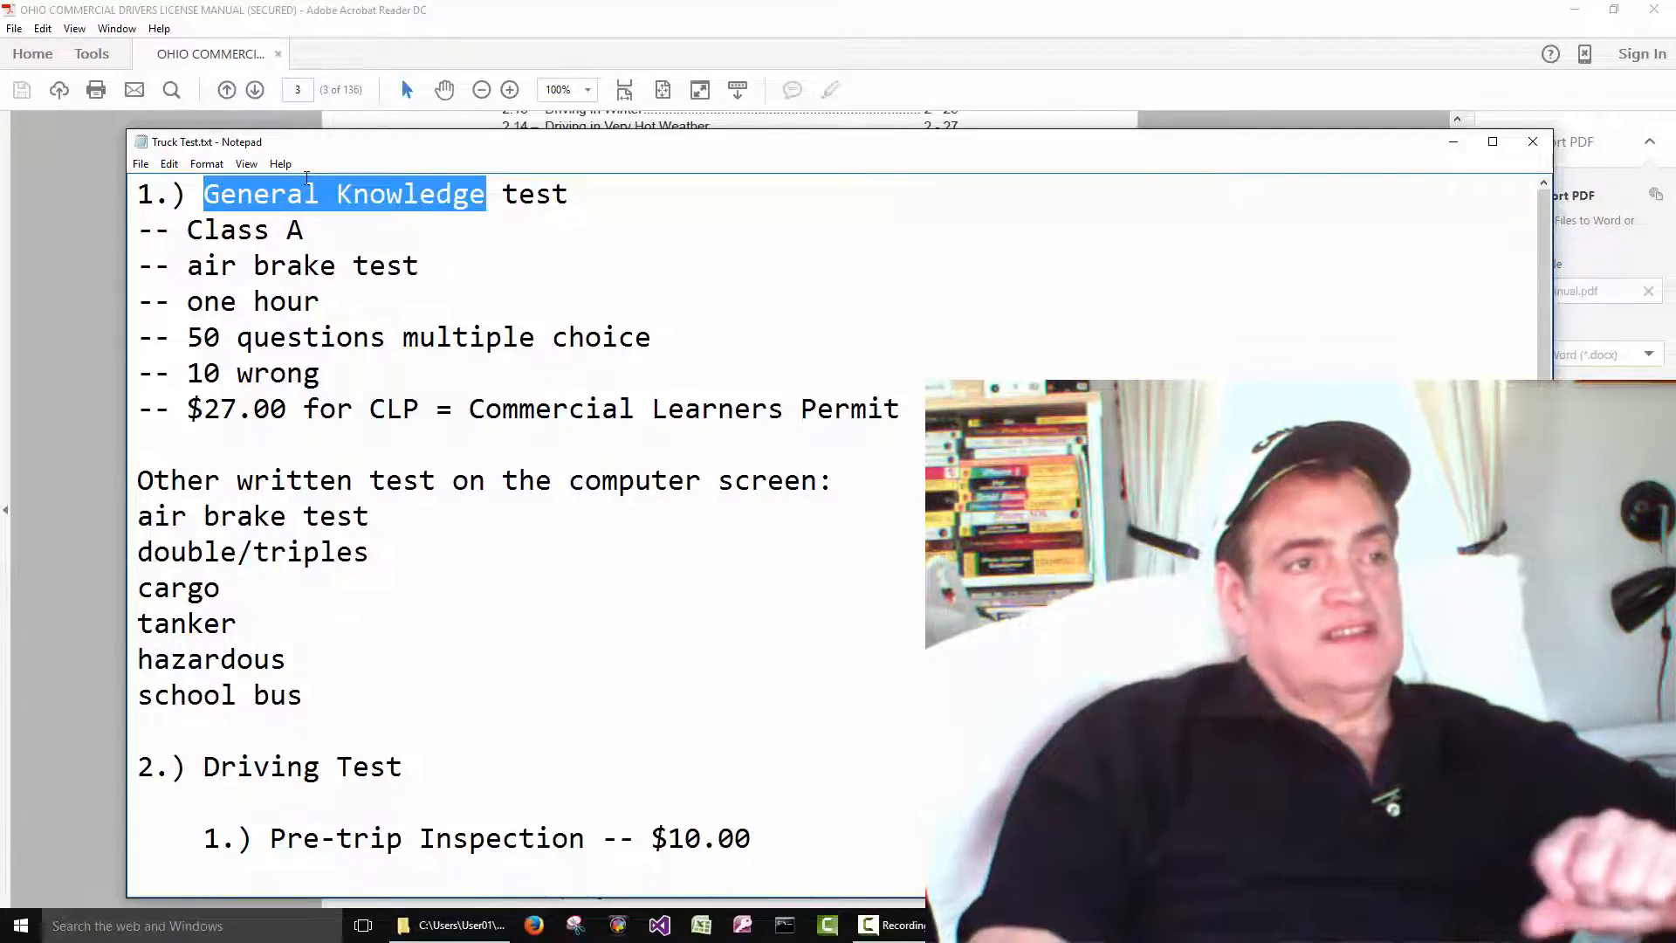
{"action": "left_click_drag", "start_coordinate": [136, 623], "coordinate": [302, 709]}
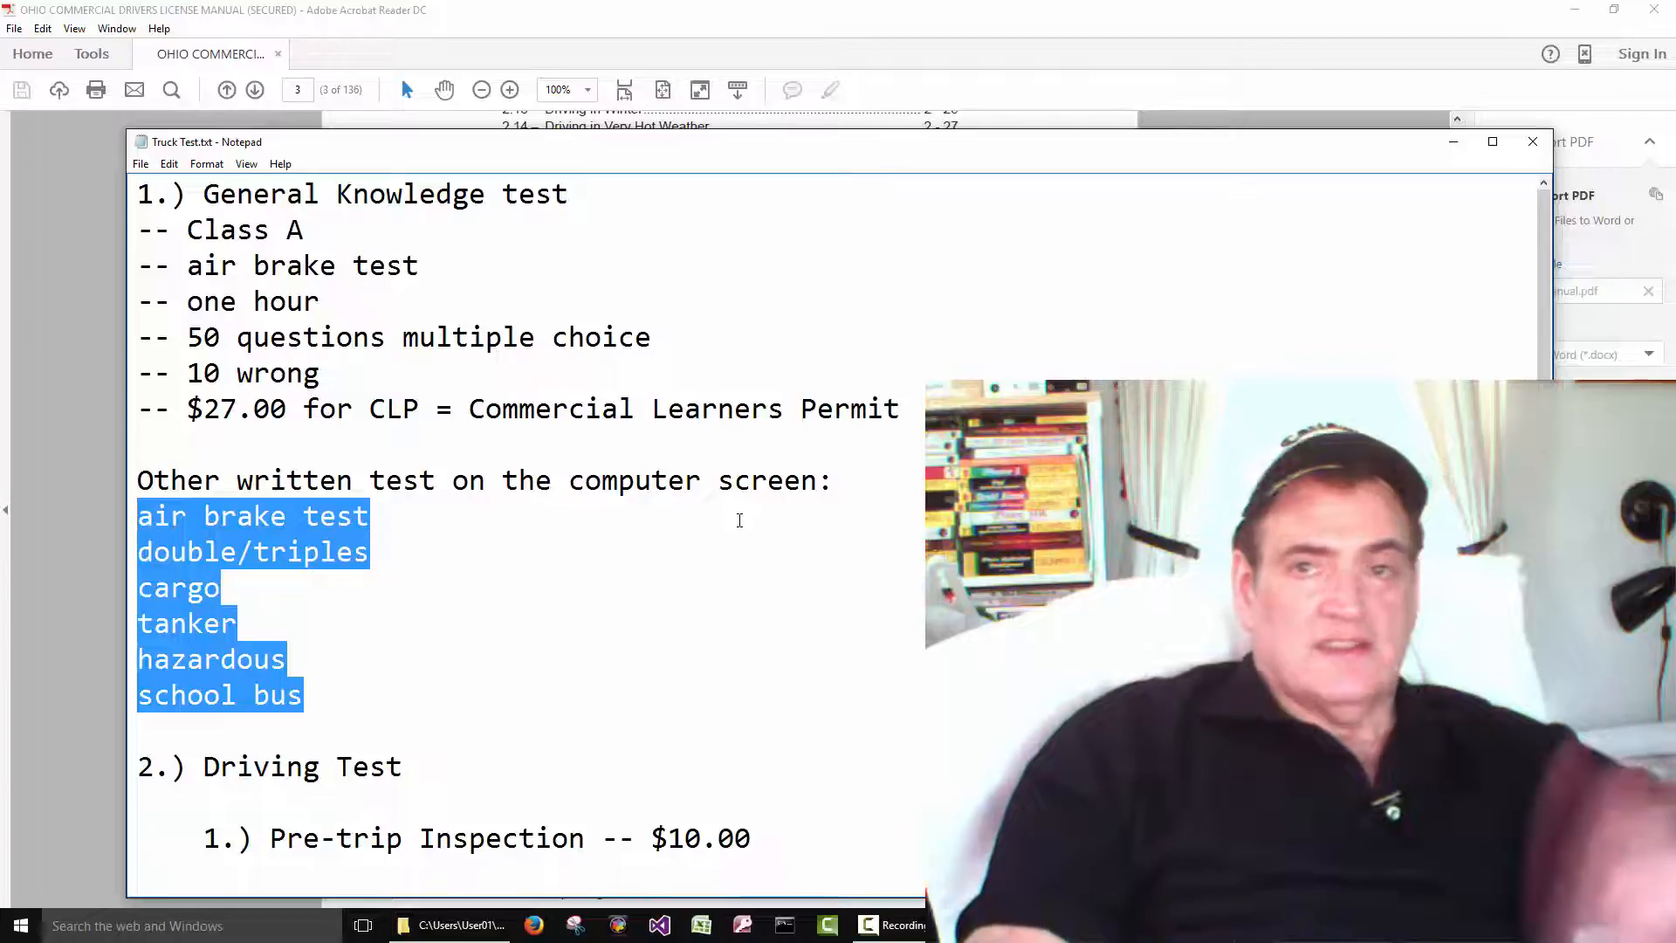
{"action": "scroll", "scroll_direction": "down", "scroll_amount": 3}
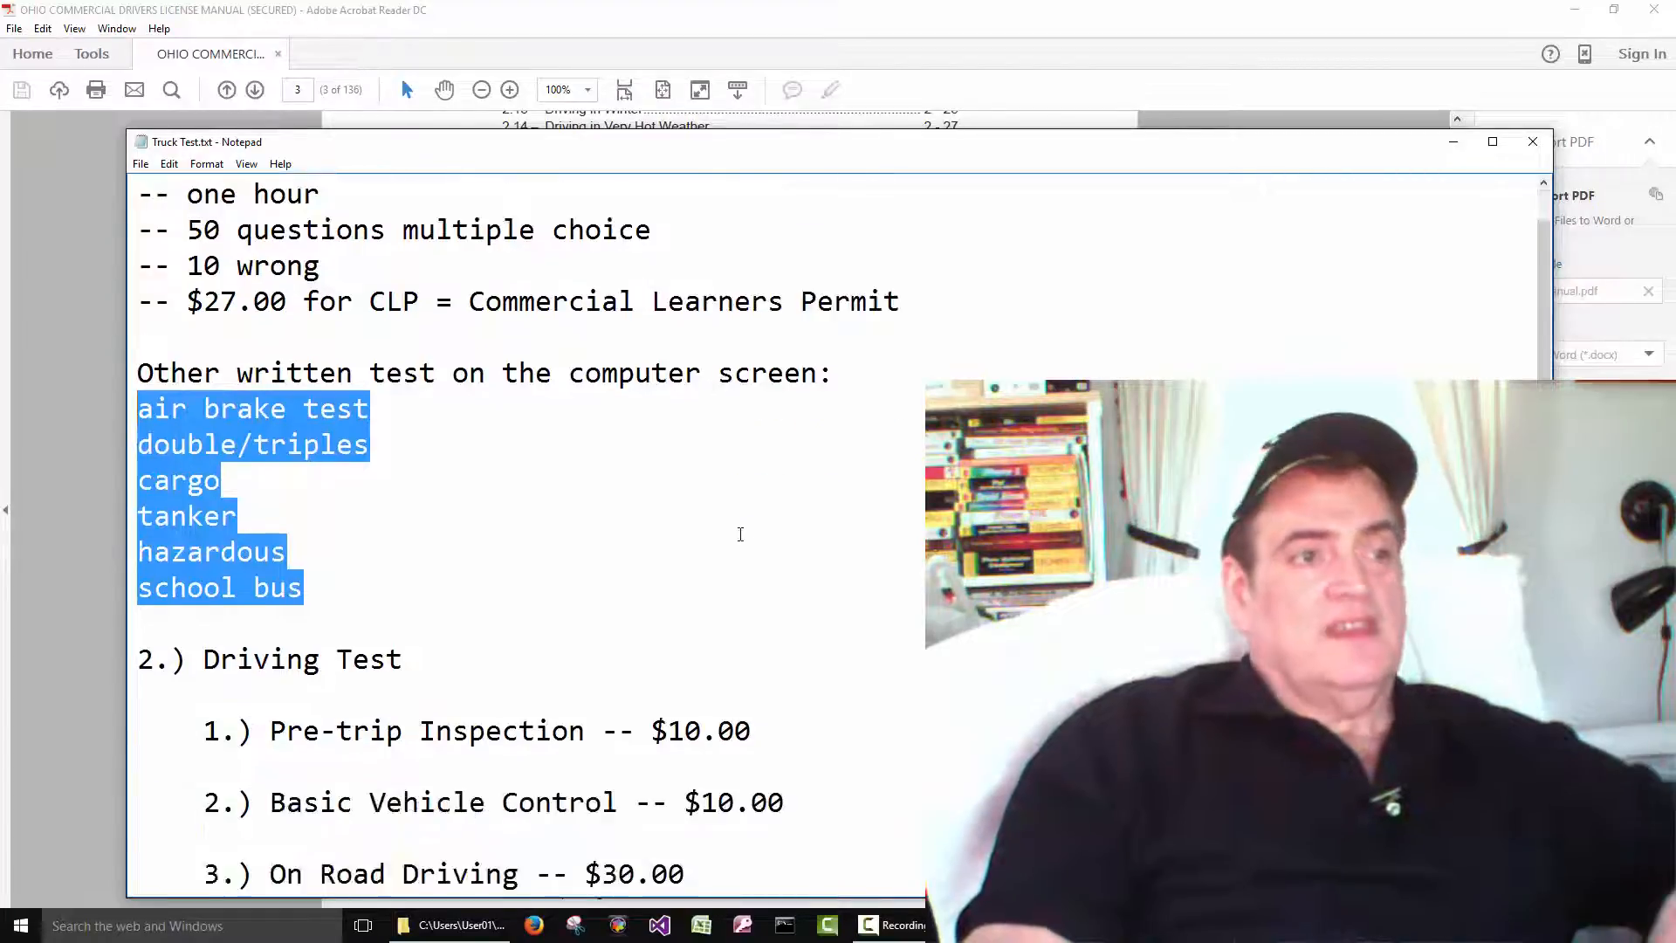
{"action": "scroll", "scroll_direction": "down", "scroll_amount": 3}
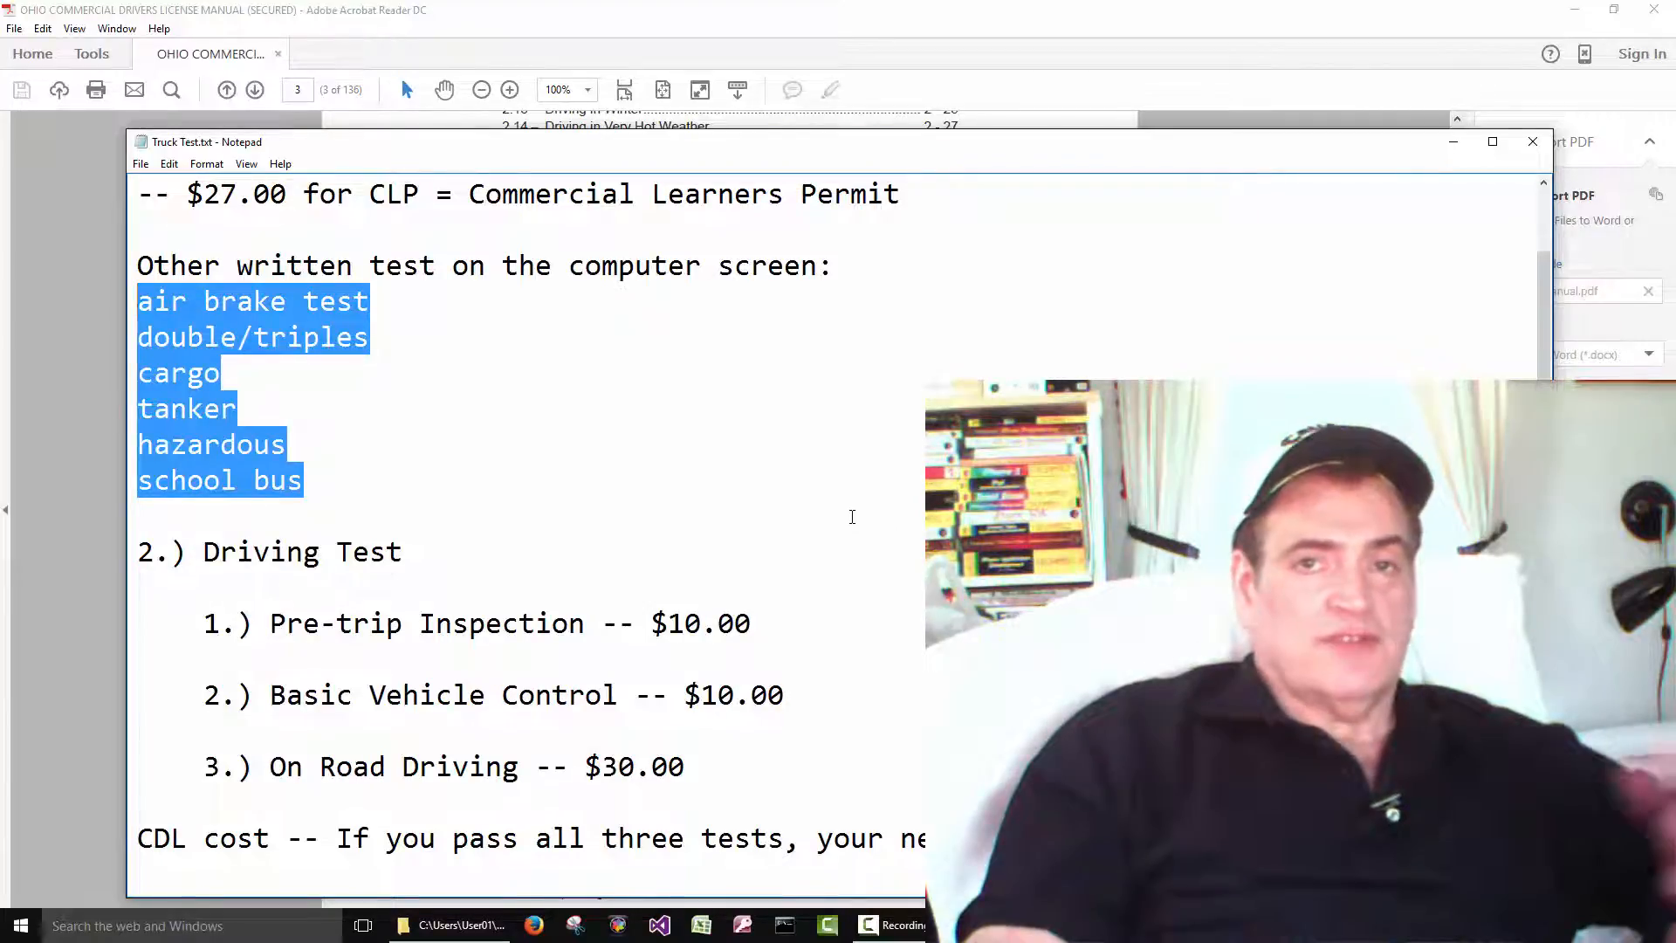
{"action": "mouse_move", "coordinate": [765, 475]}
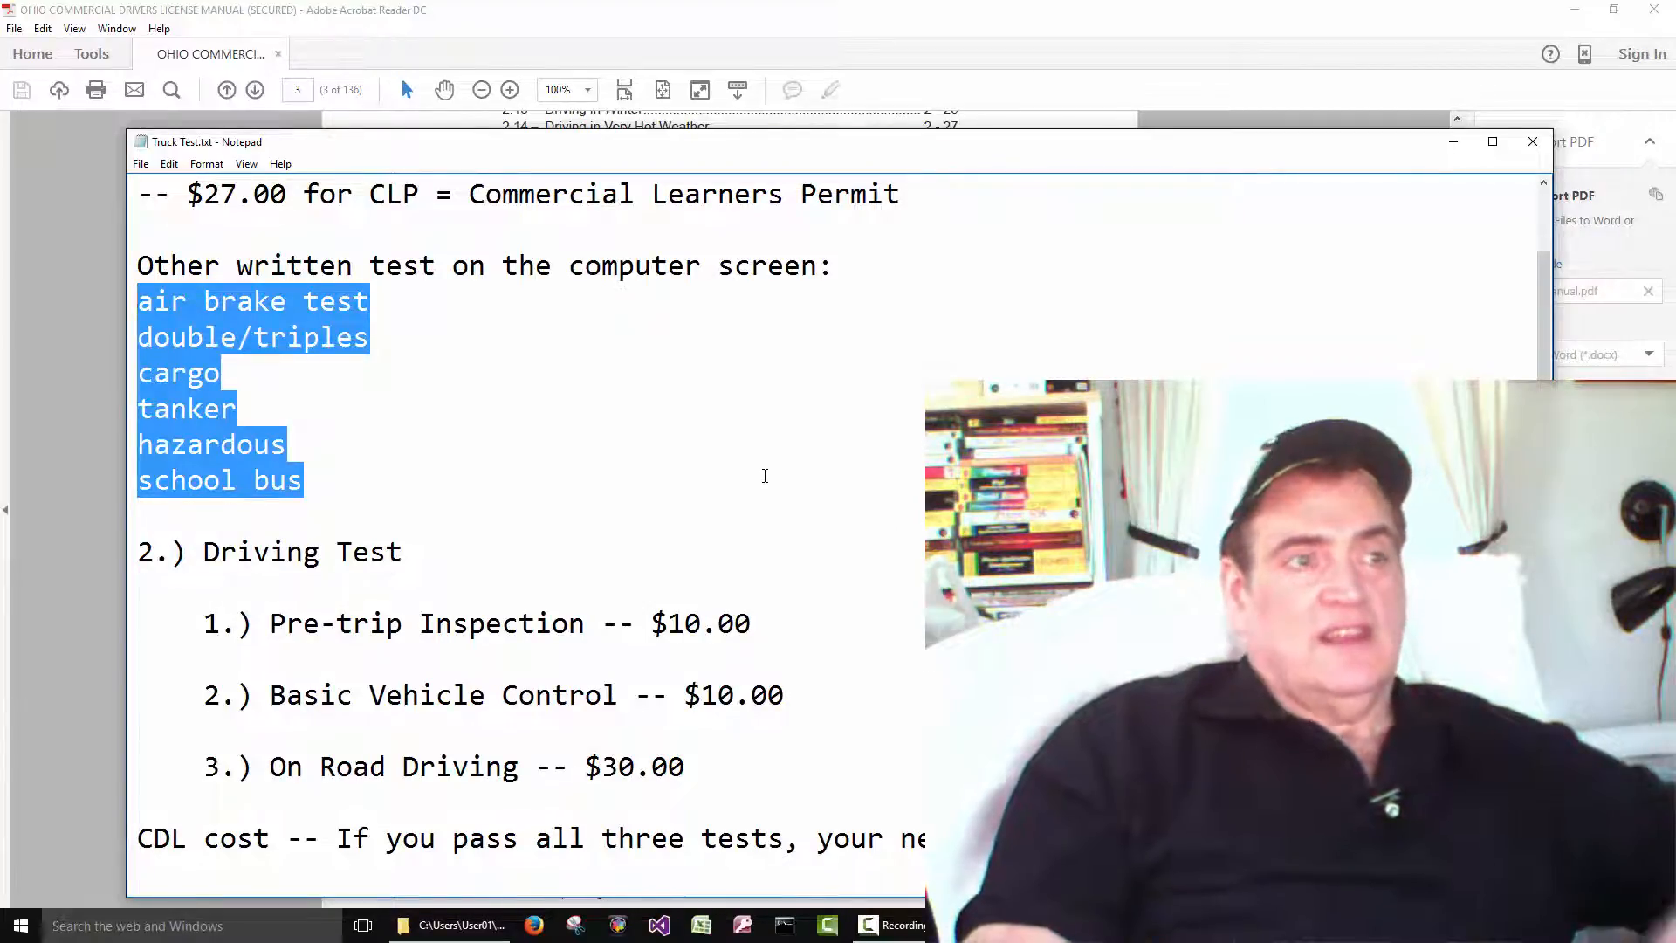
{"action": "left_click", "coordinate": [283, 443]}
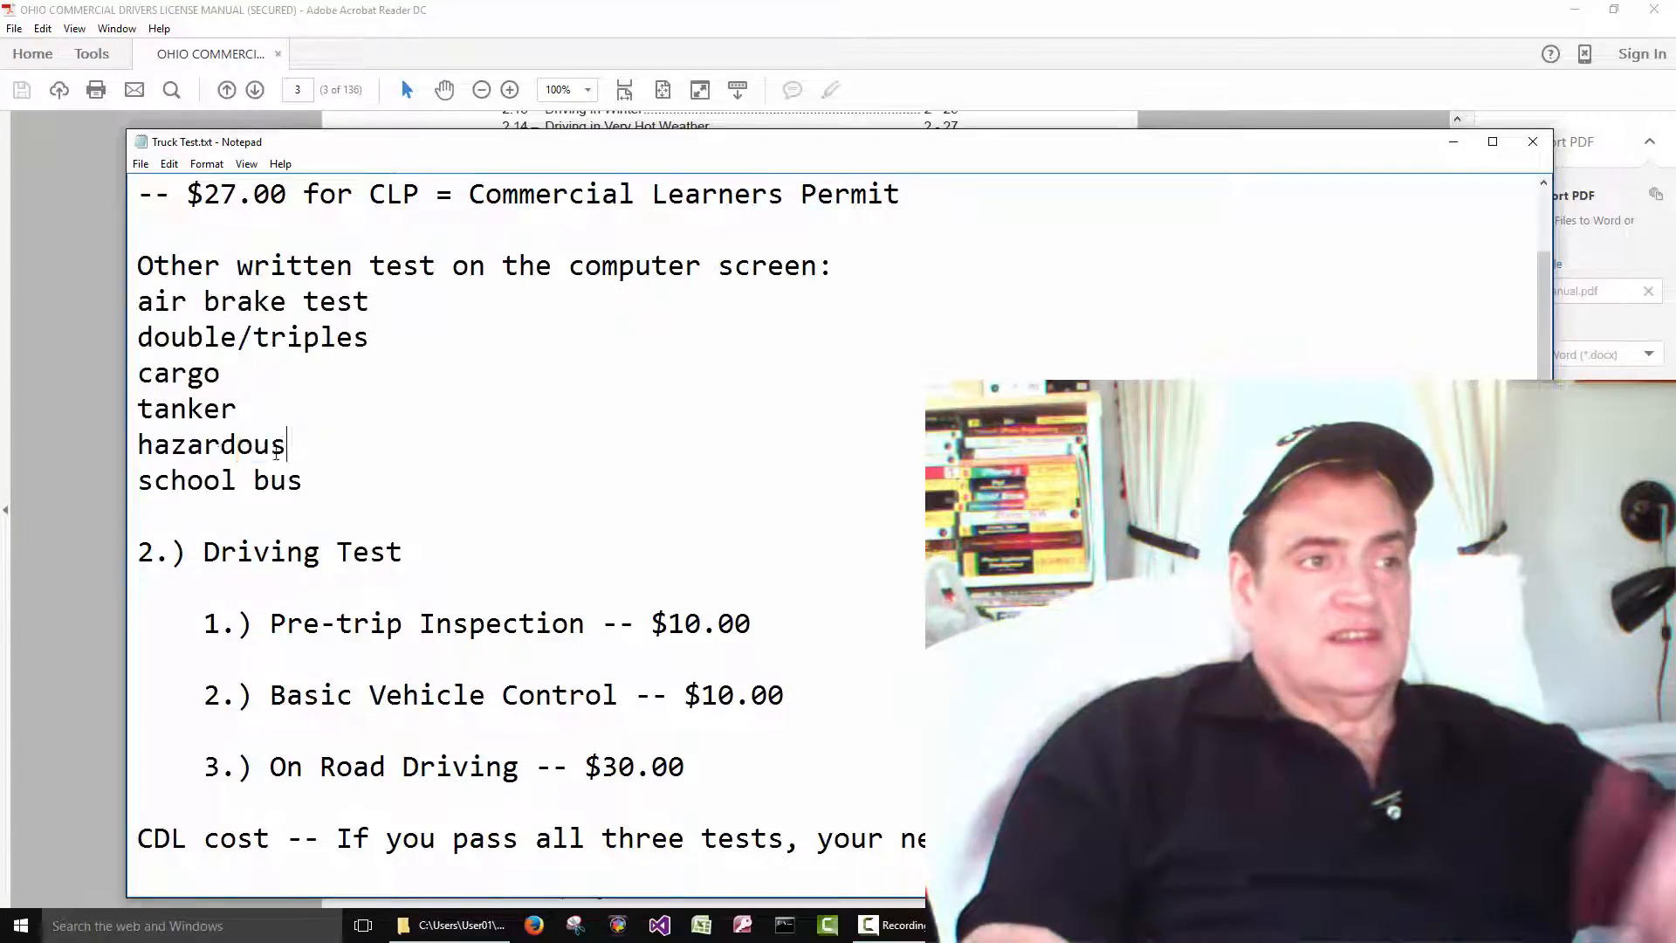
{"action": "double_click", "coordinate": [212, 444]}
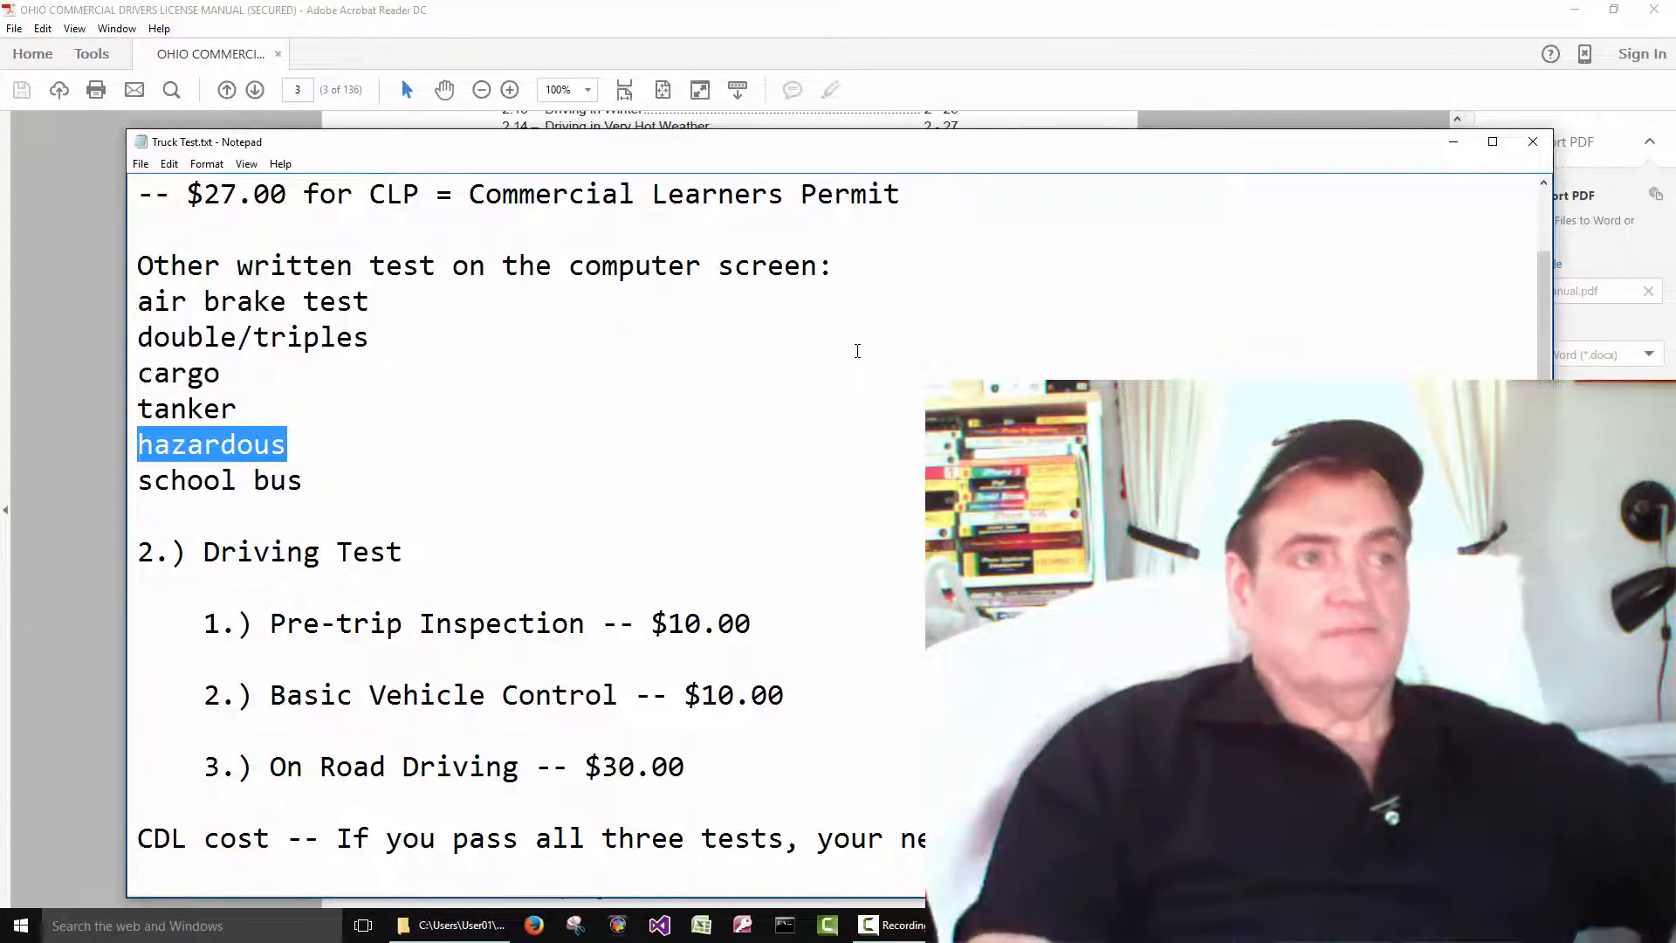
{"action": "mouse_move", "coordinate": [859, 417]}
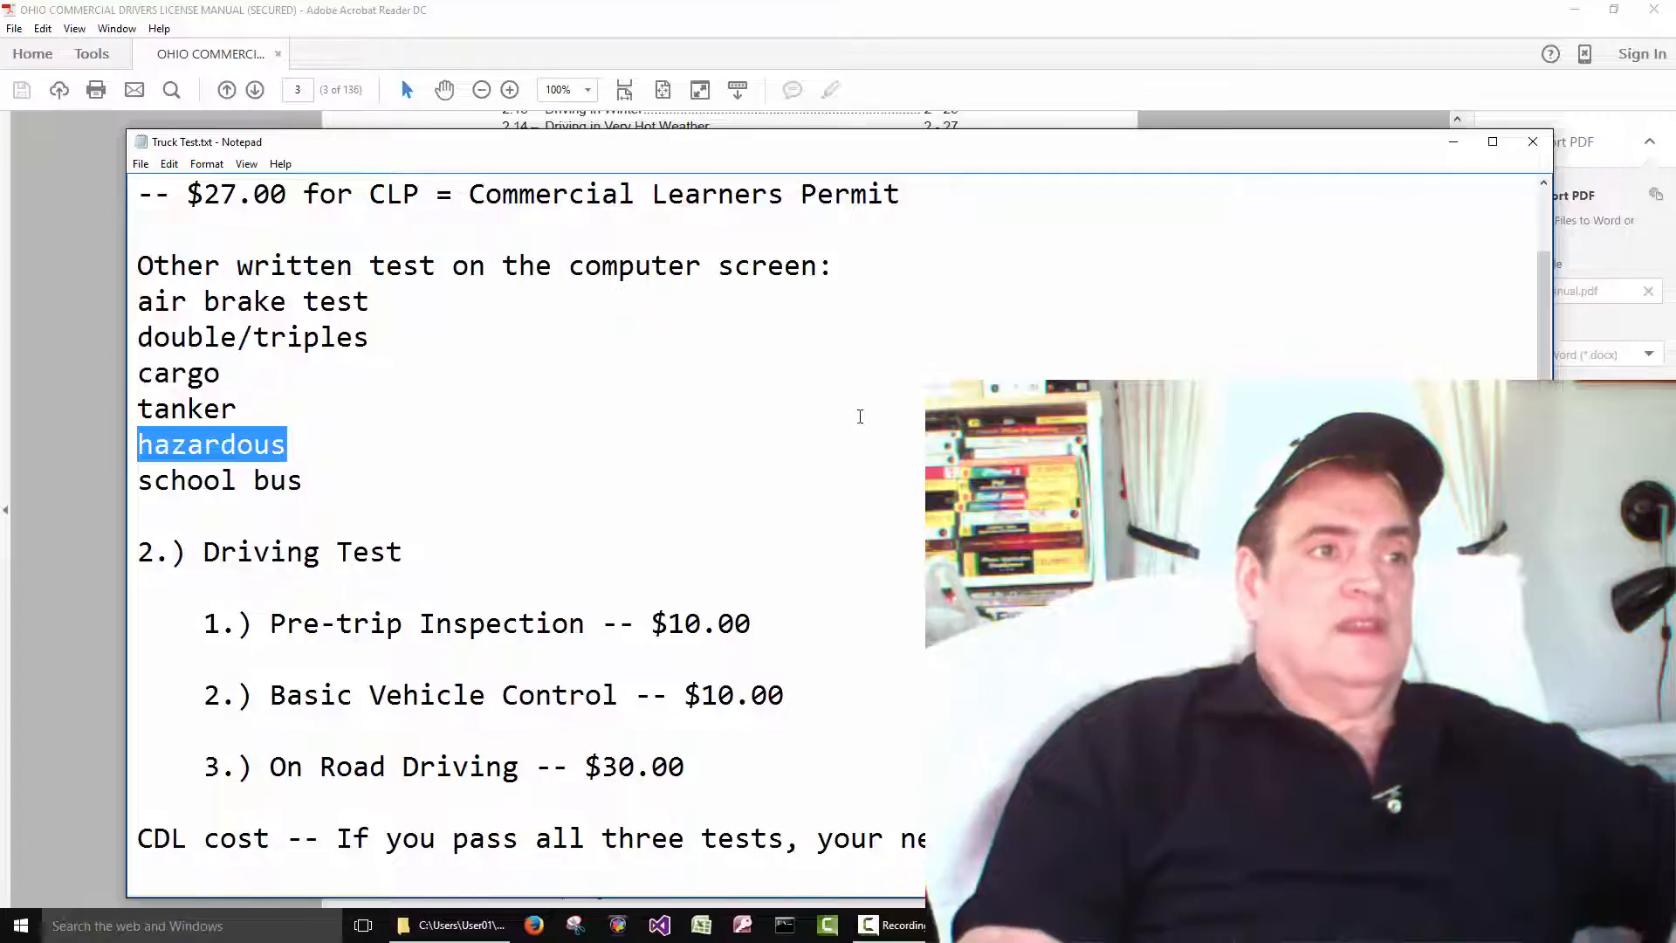